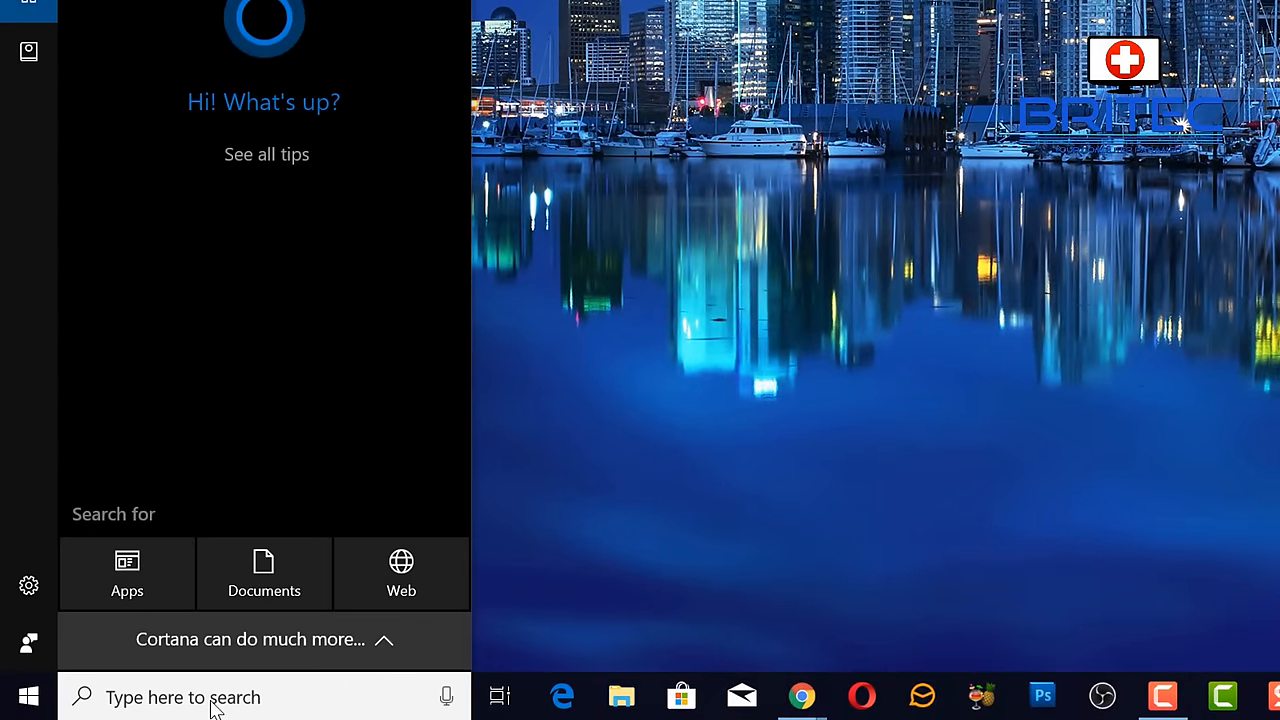
- Search 'control' to open Control Panel, then view all items as large icons
type("control")
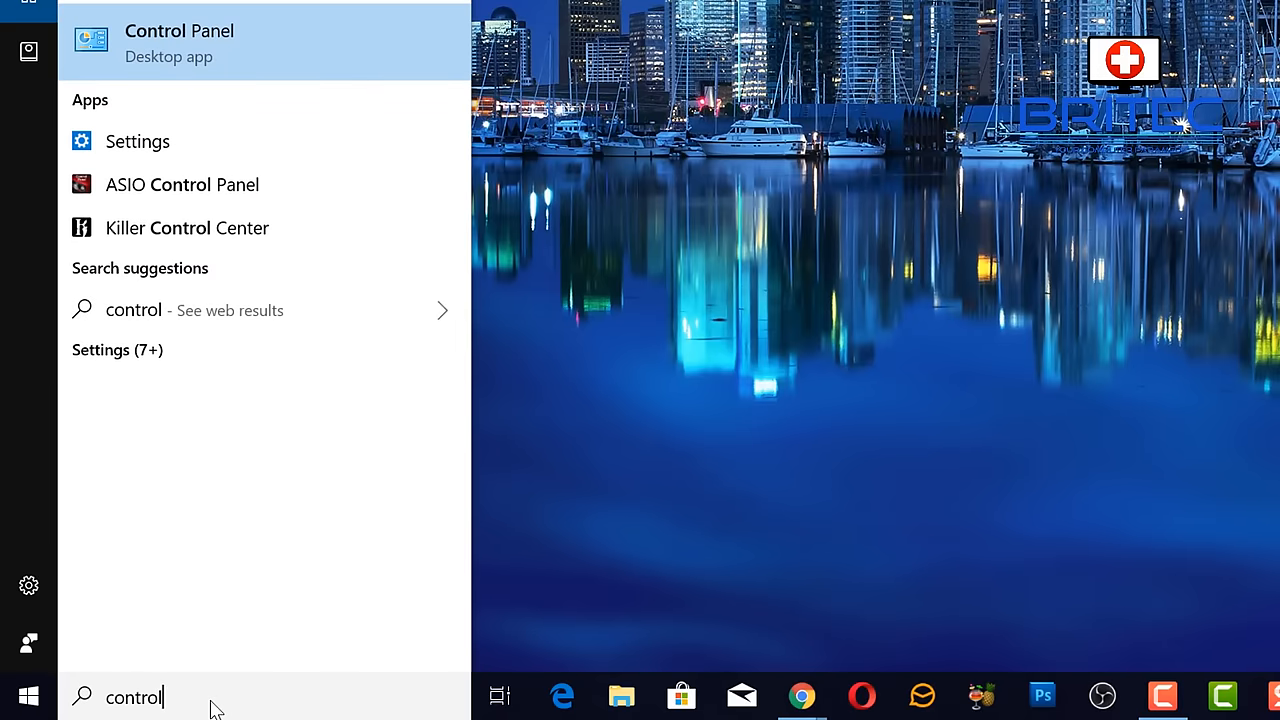
mouse_move(335, 22)
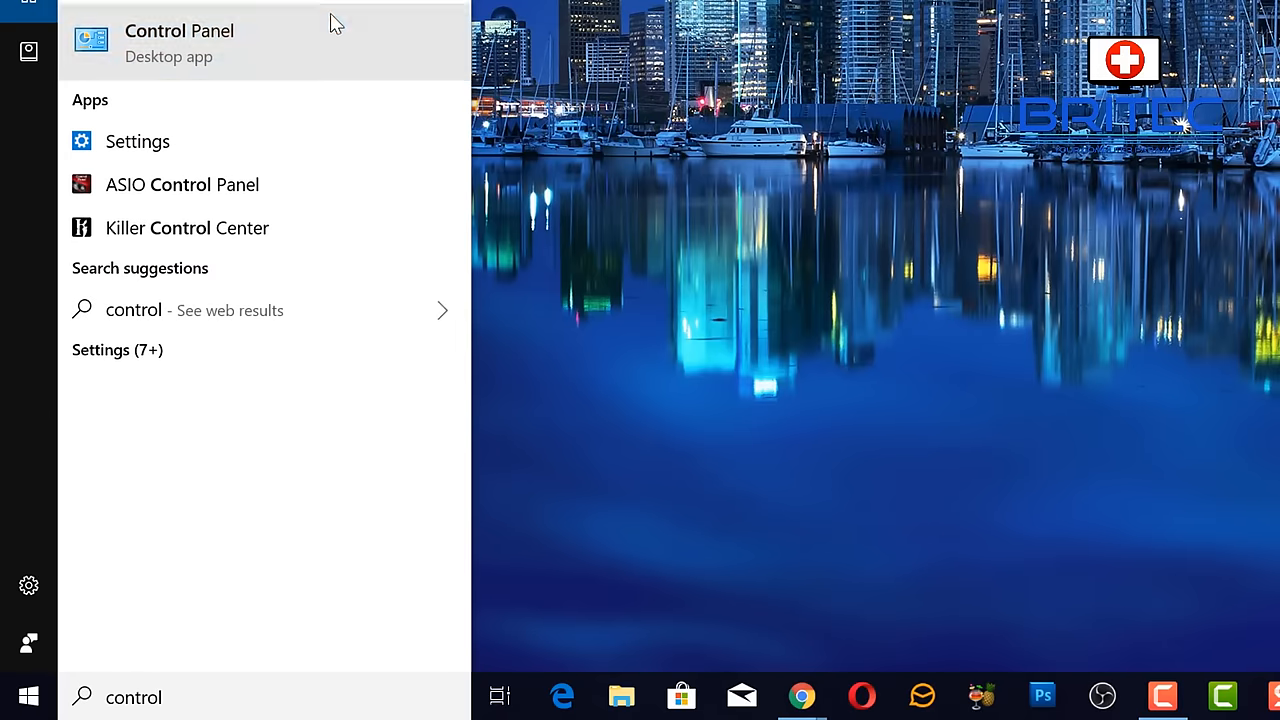
left_click(179, 42)
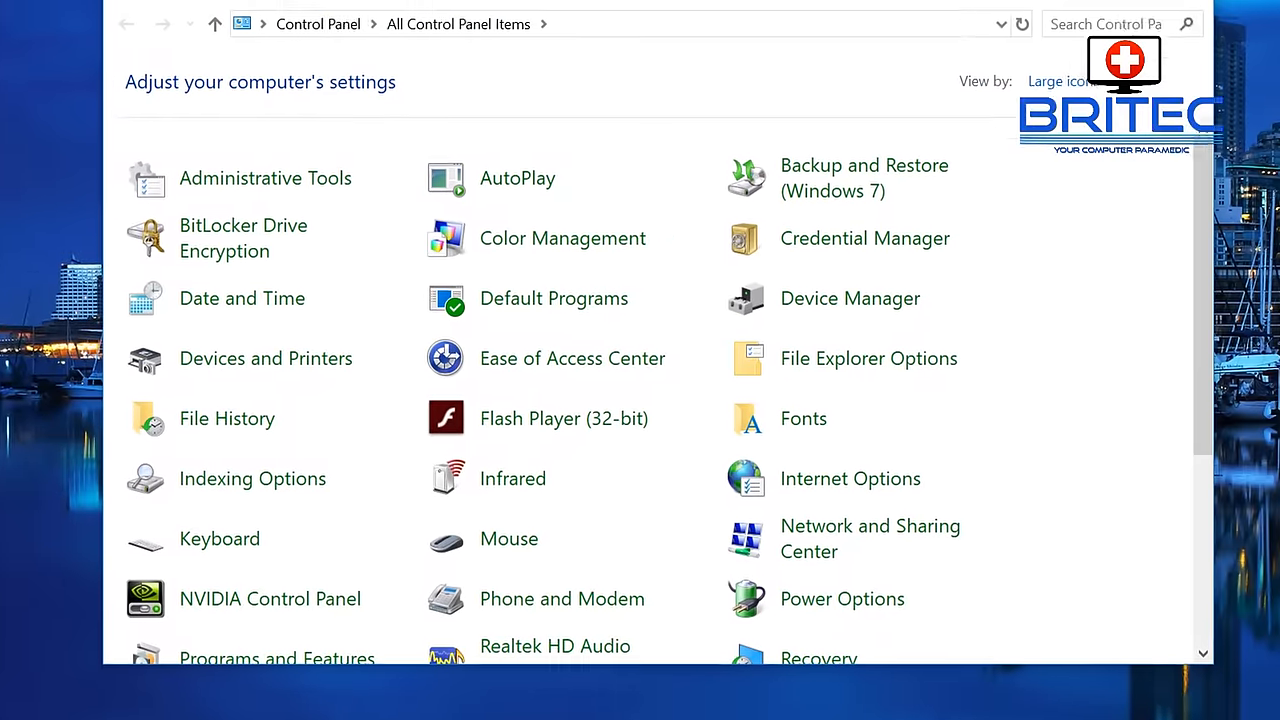
left_click(1060, 81)
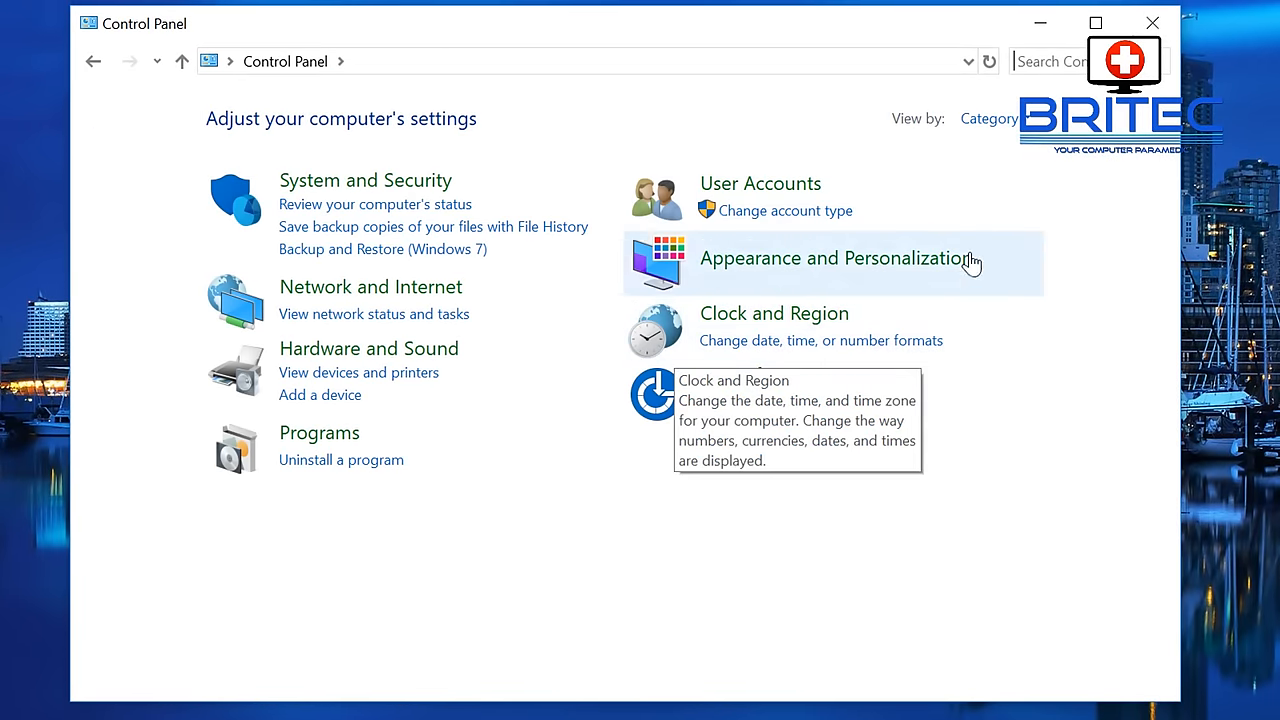
left_click(989, 118)
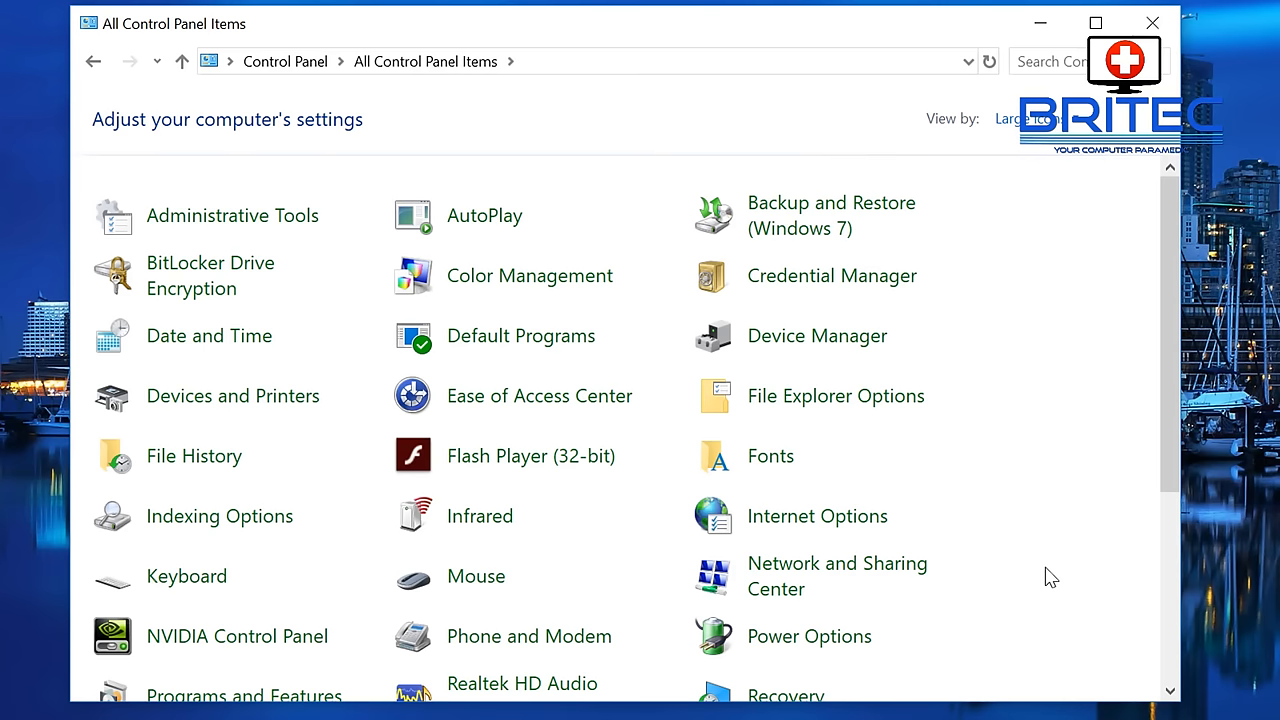
mouse_move(232, 396)
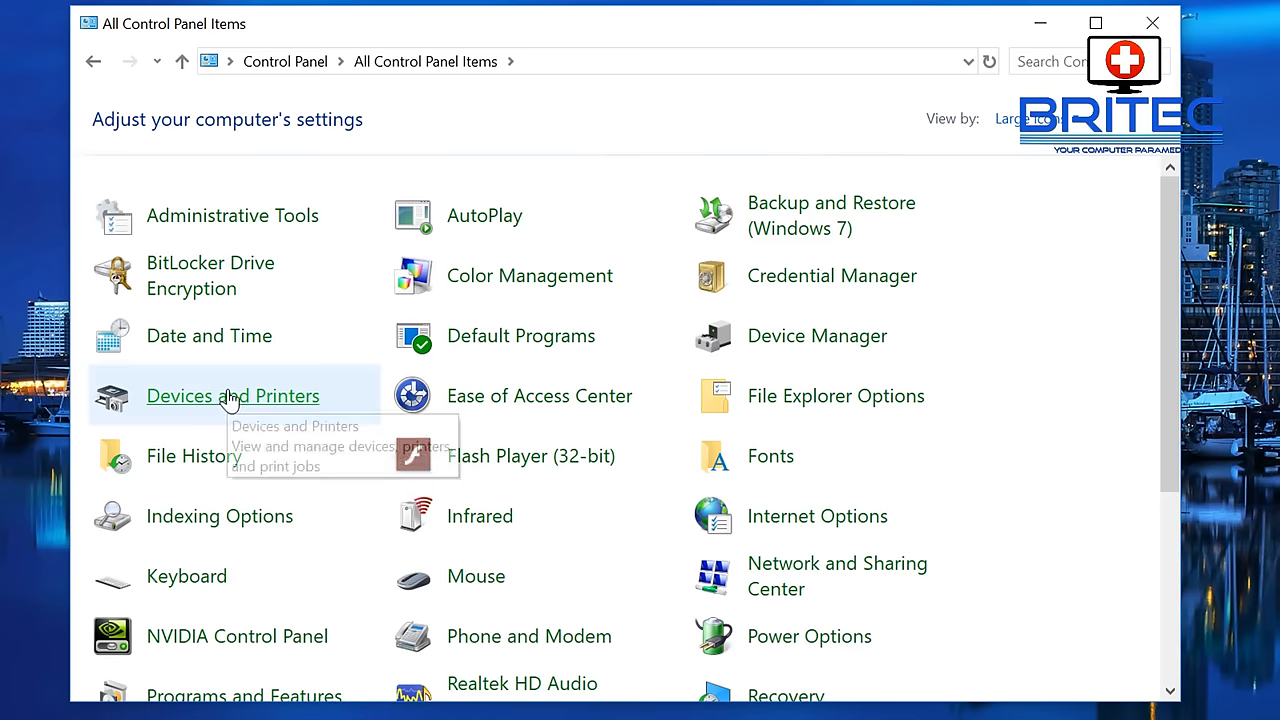
- Open Devices and Printers and scroll down to the offline Canon MG6800 series
left_click(232, 395)
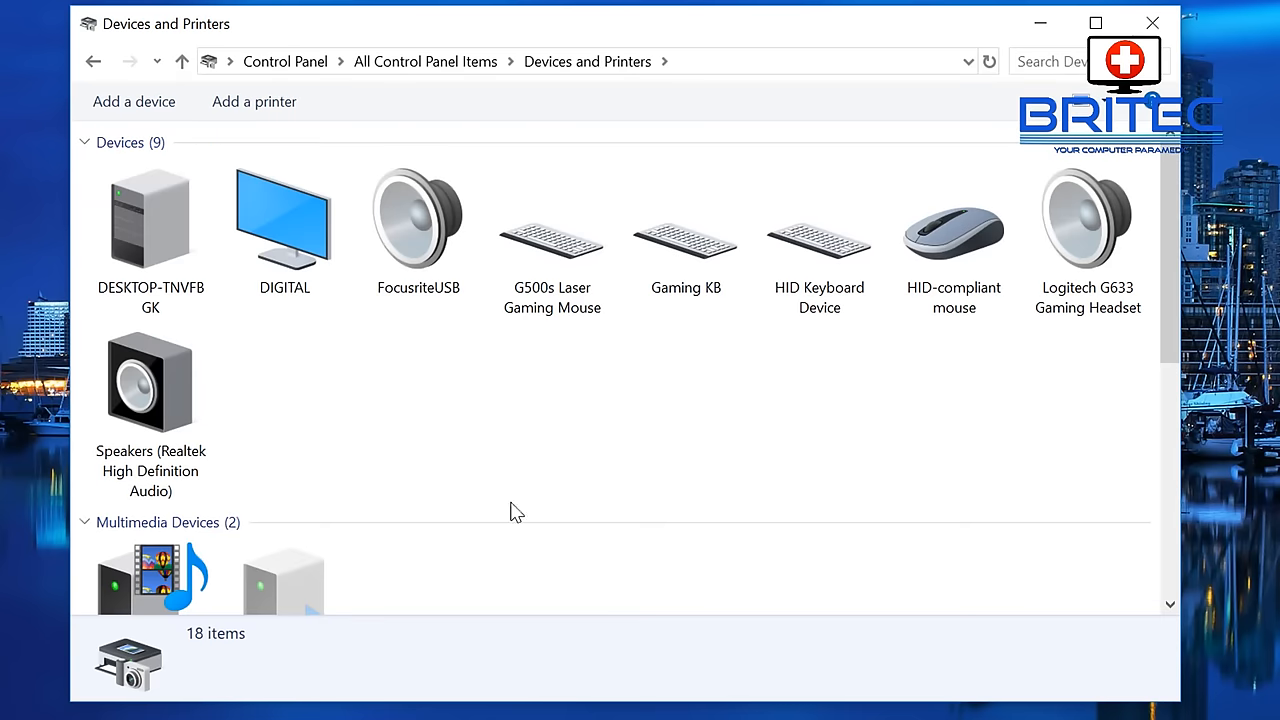
scroll("down", 3)
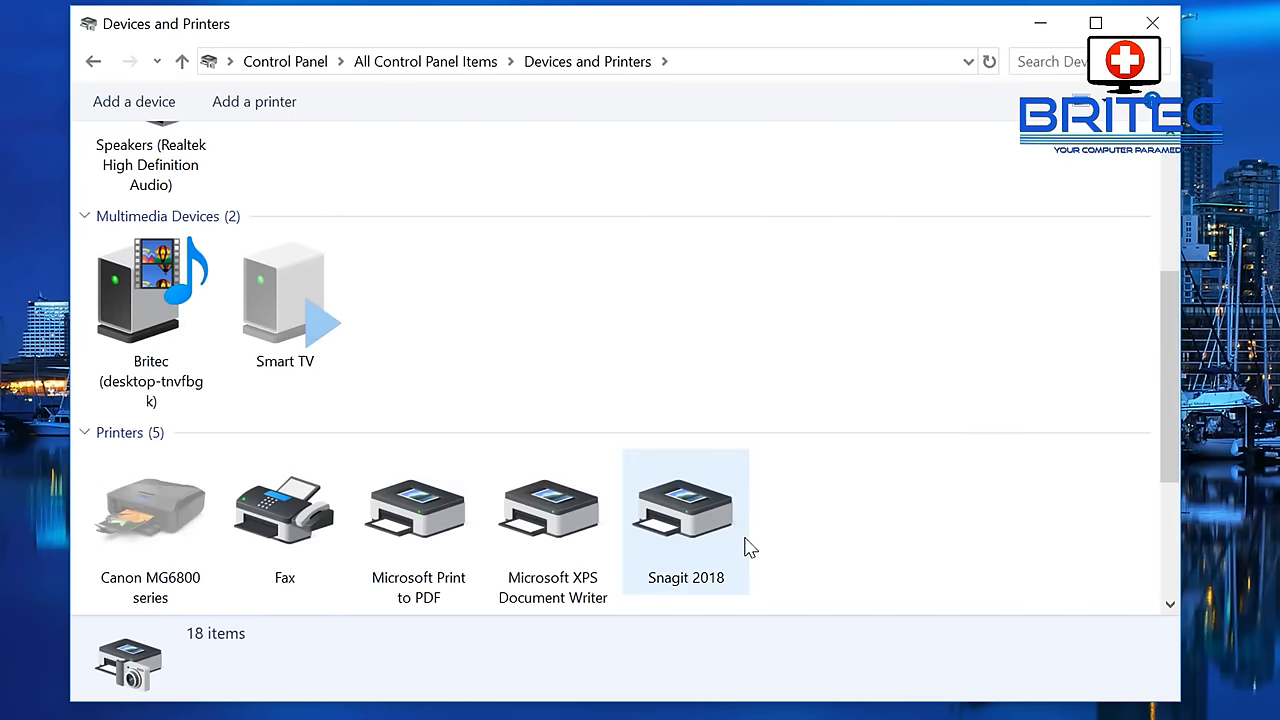
scroll("down", 3)
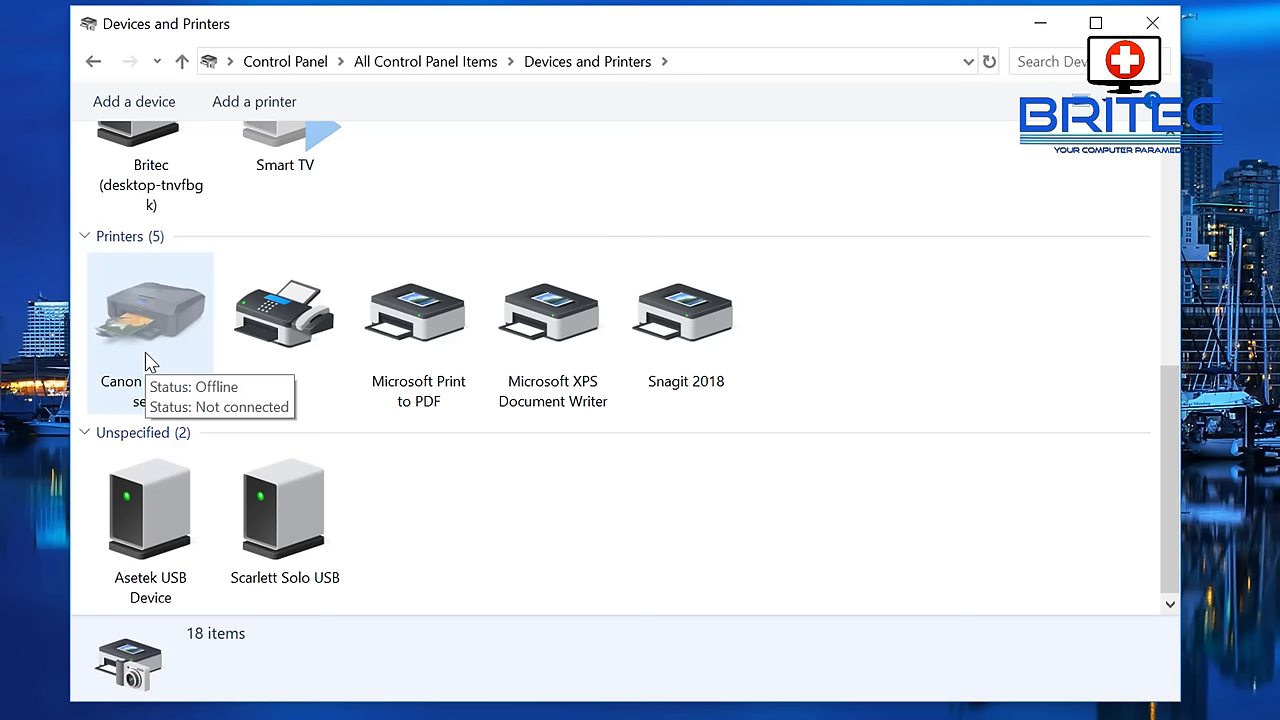
mouse_move(146, 333)
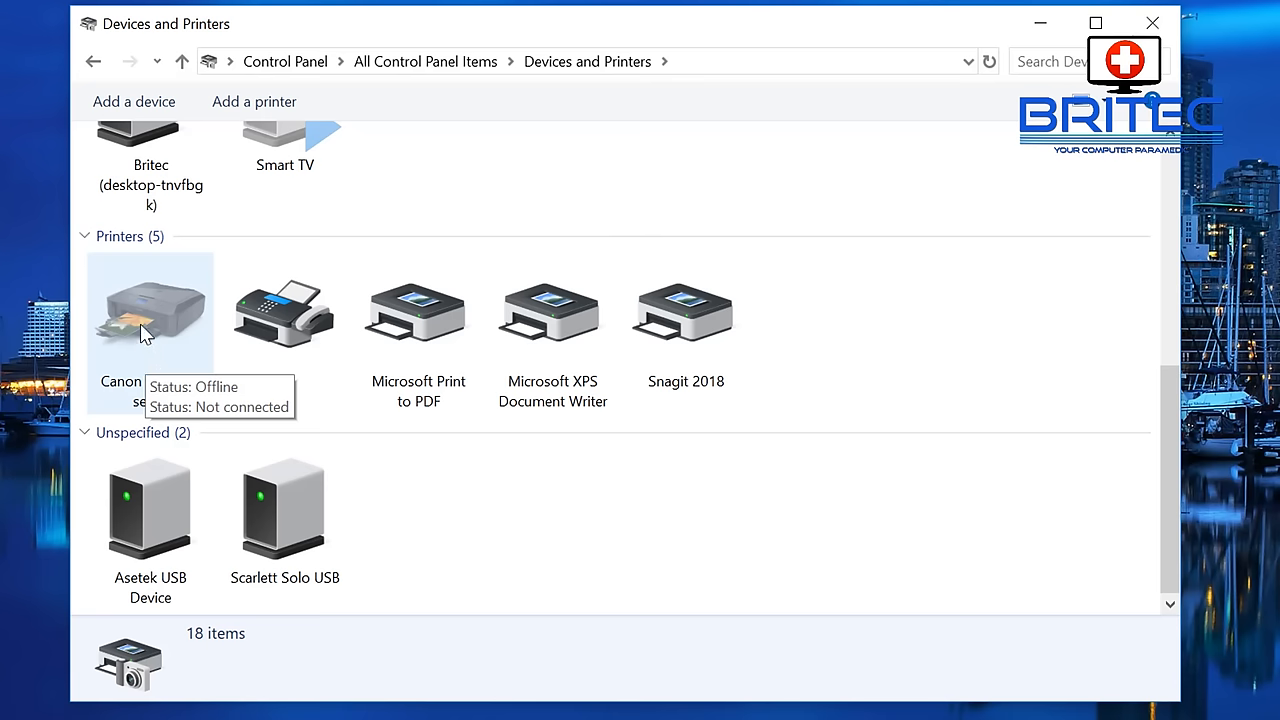
mouse_move(617, 463)
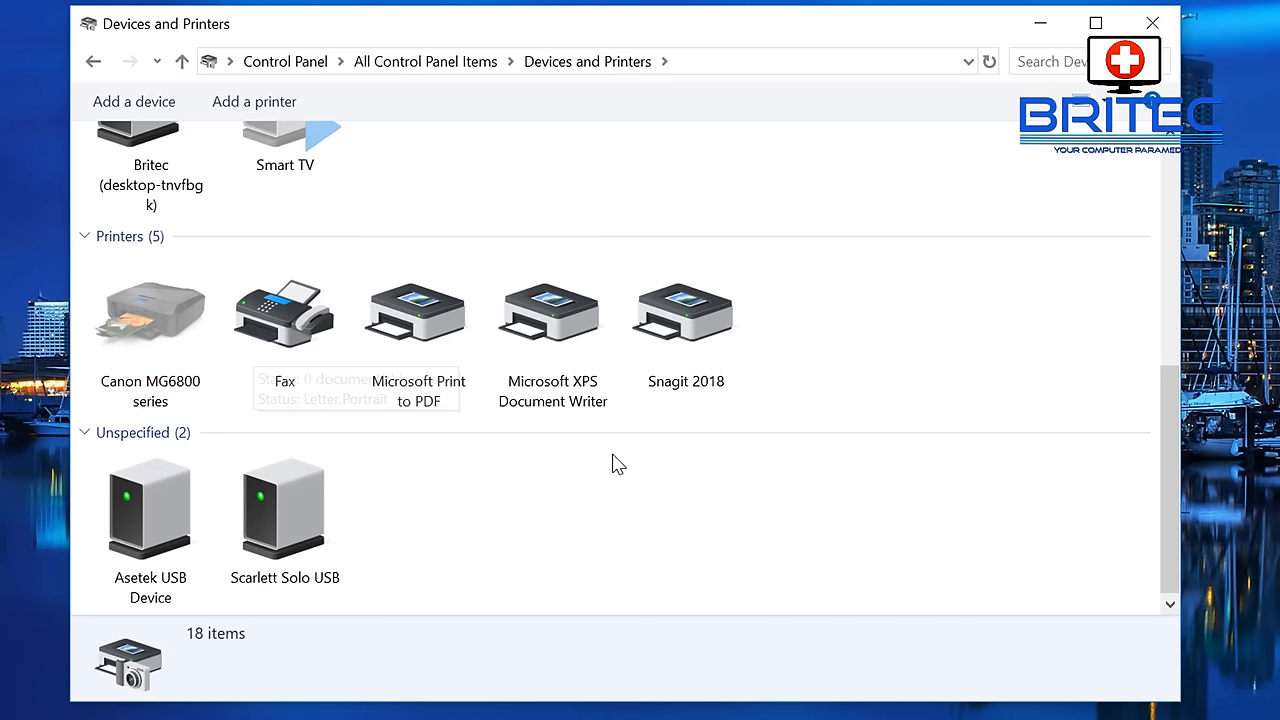
mouse_move(150, 310)
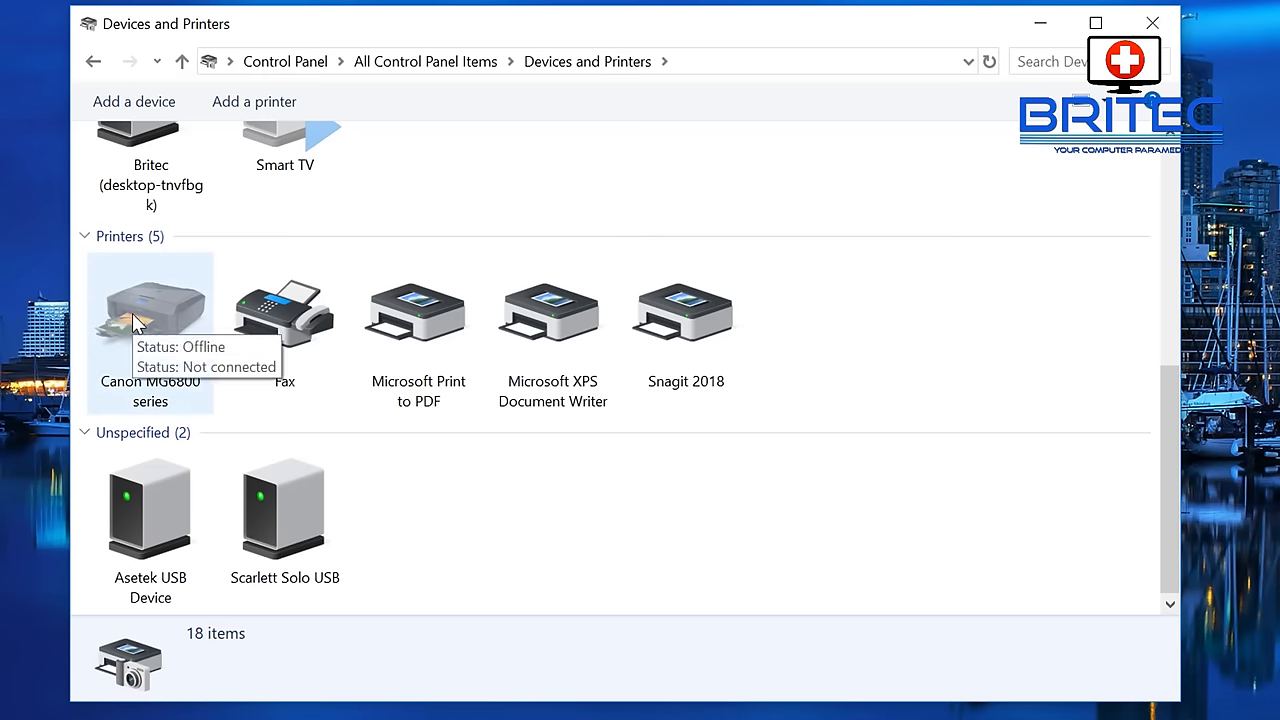
- Open the Canon MG6800 print queue and untick Use Printer Offline in its Printer menu
right_click(150, 310)
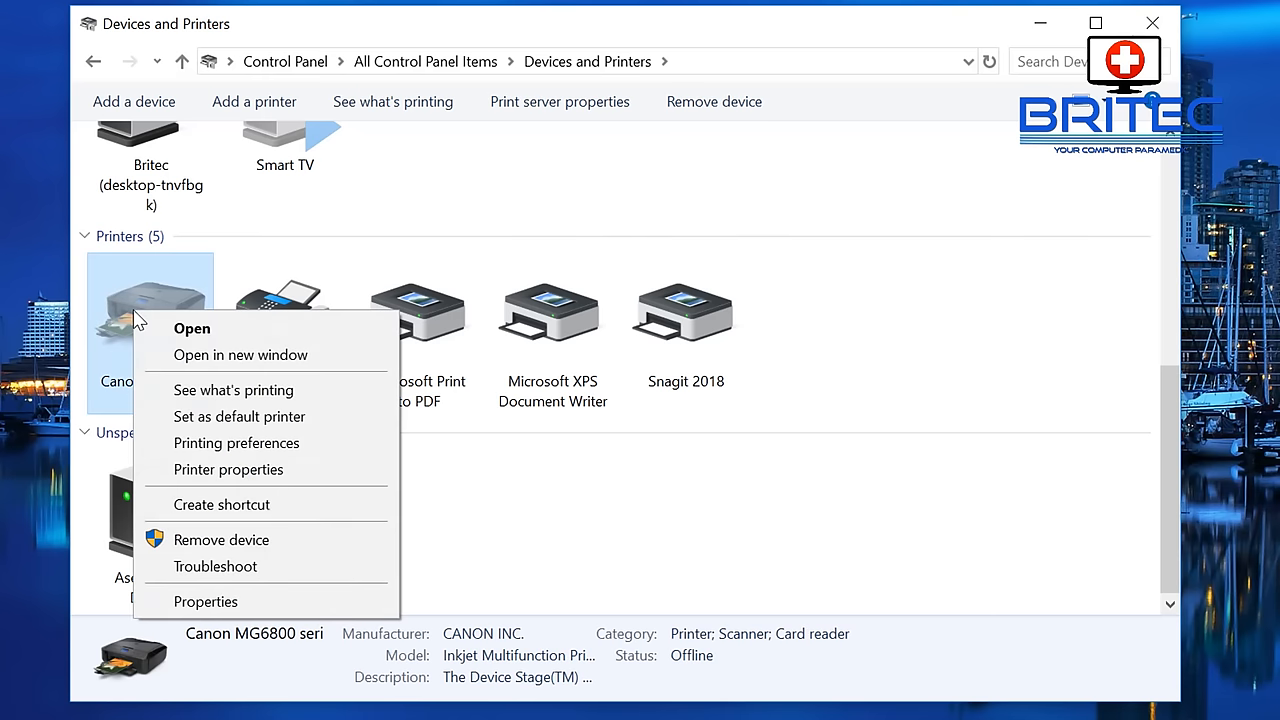
mouse_move(233, 390)
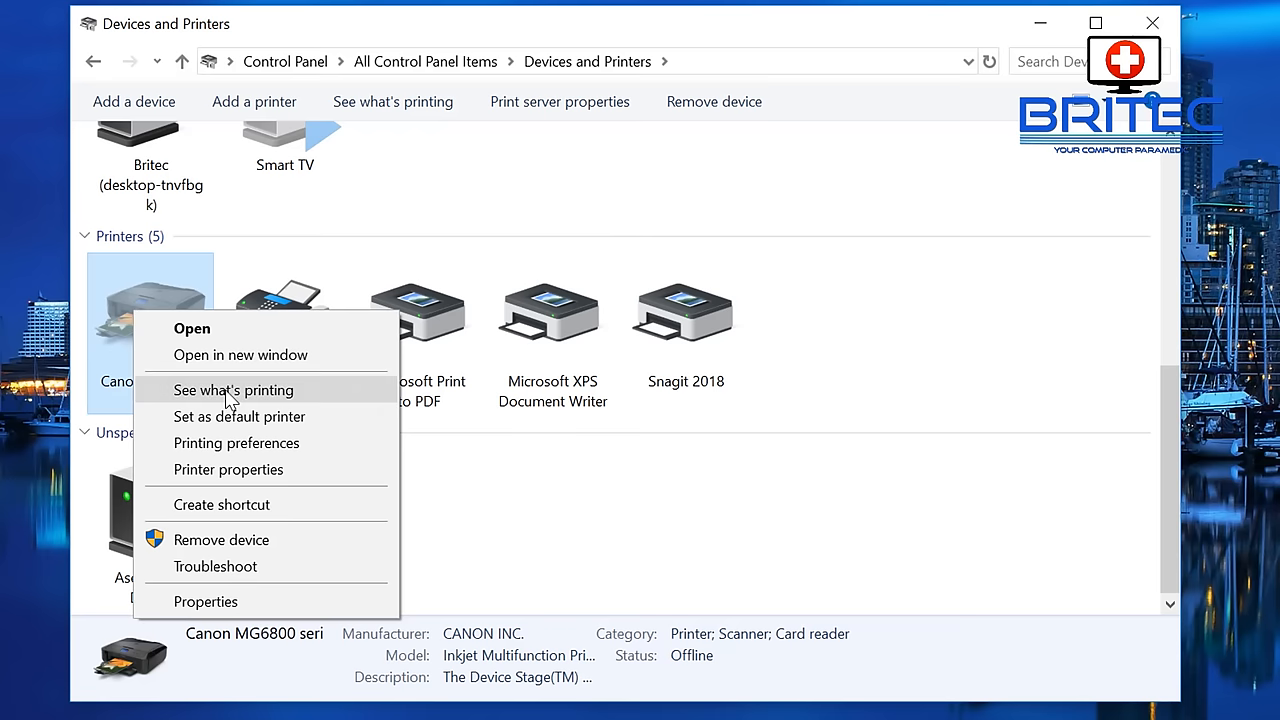
left_click(234, 390)
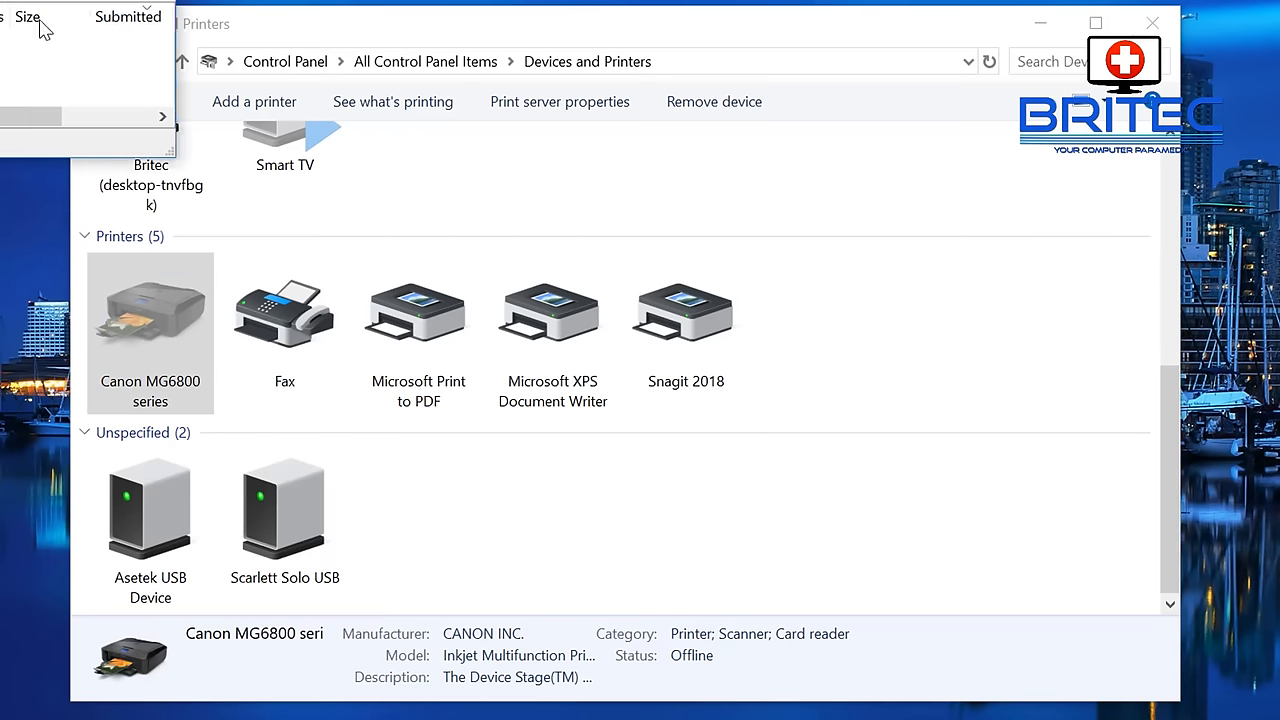
double_click(150, 310)
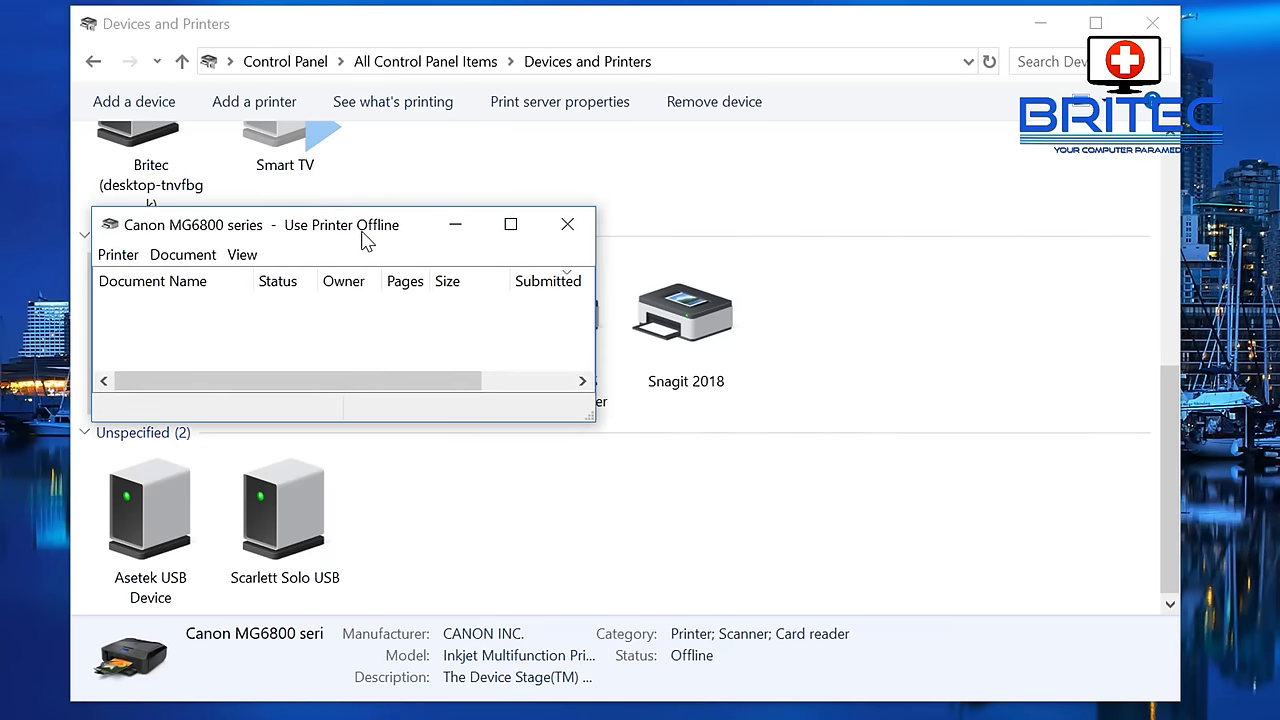
left_click(117, 254)
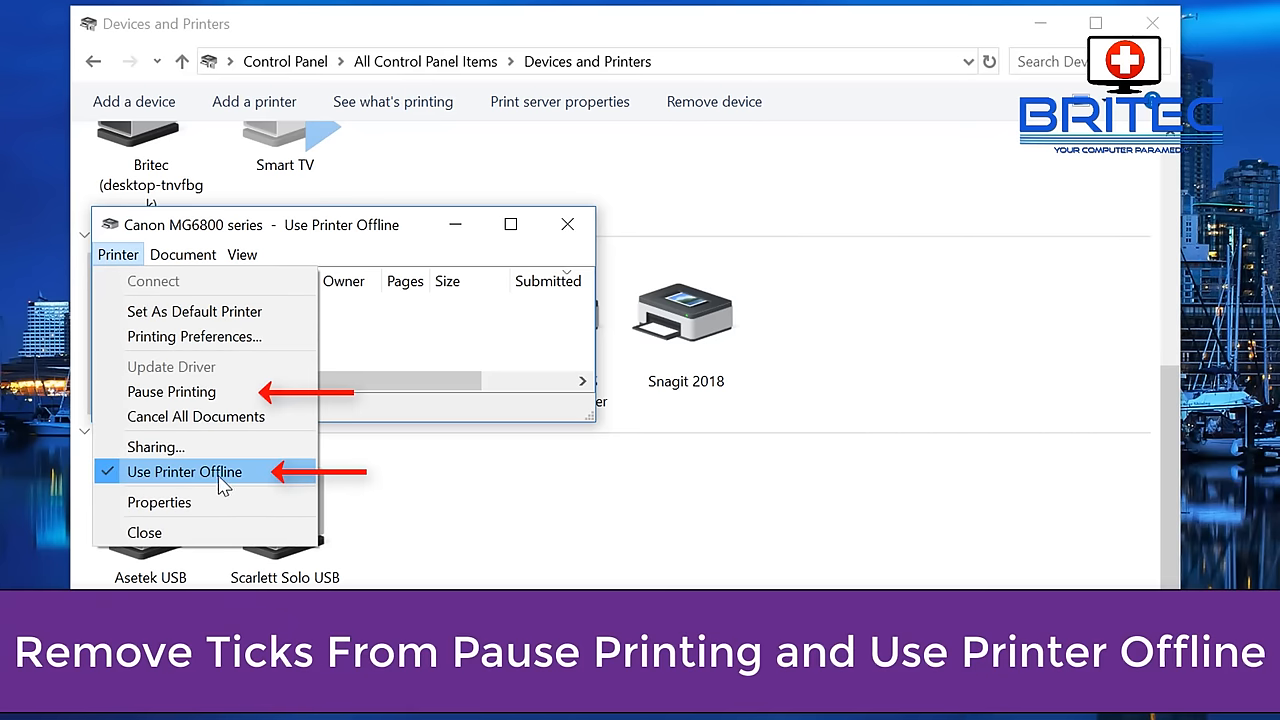
left_click(185, 471)
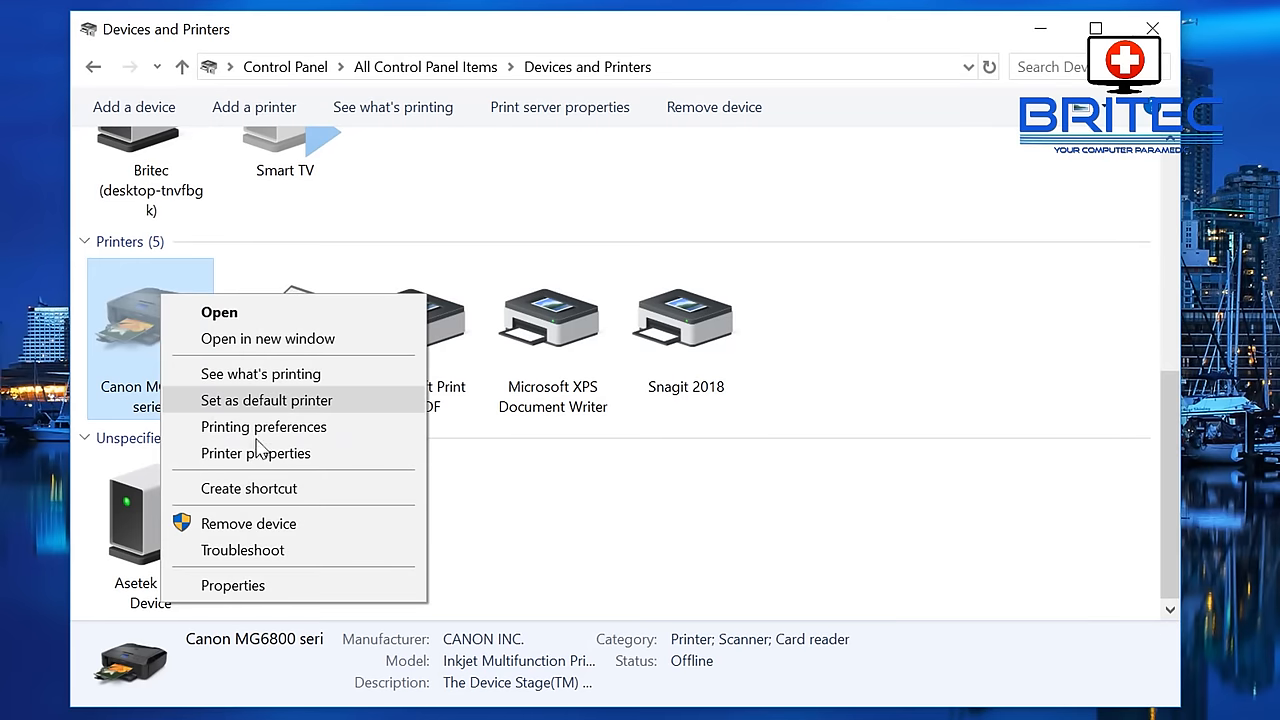
mouse_move(275, 348)
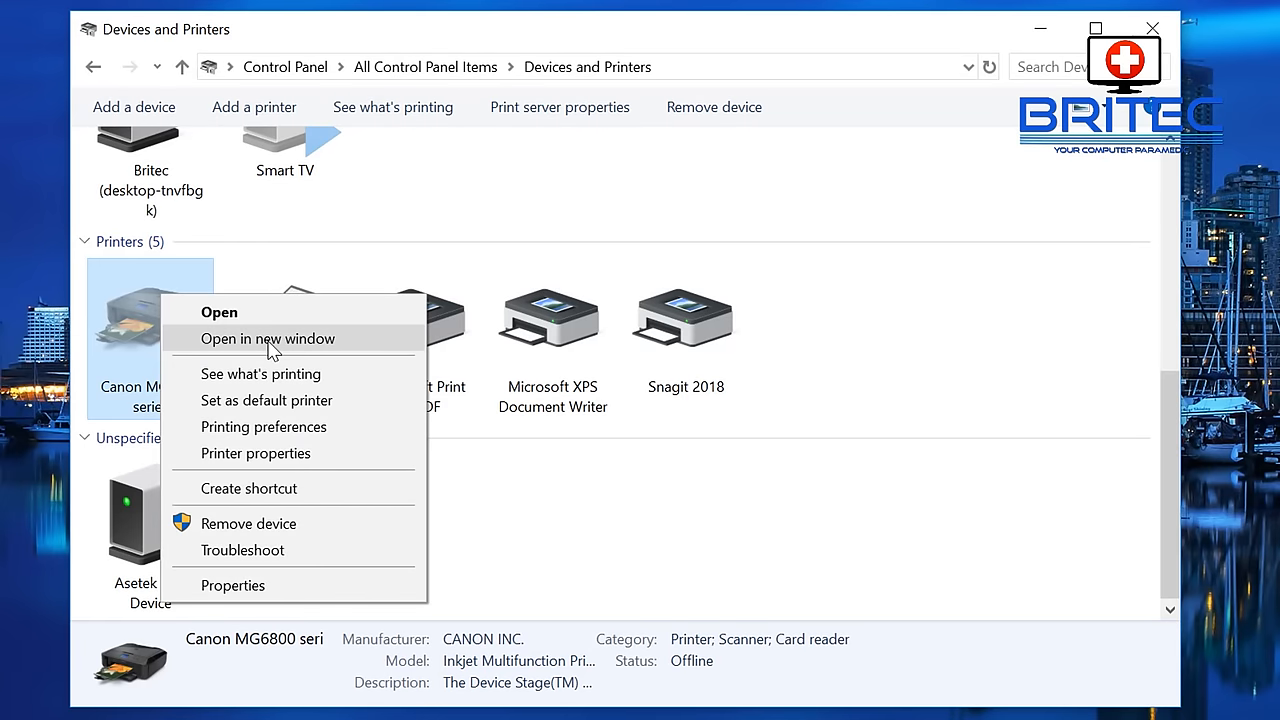
mouse_move(243, 550)
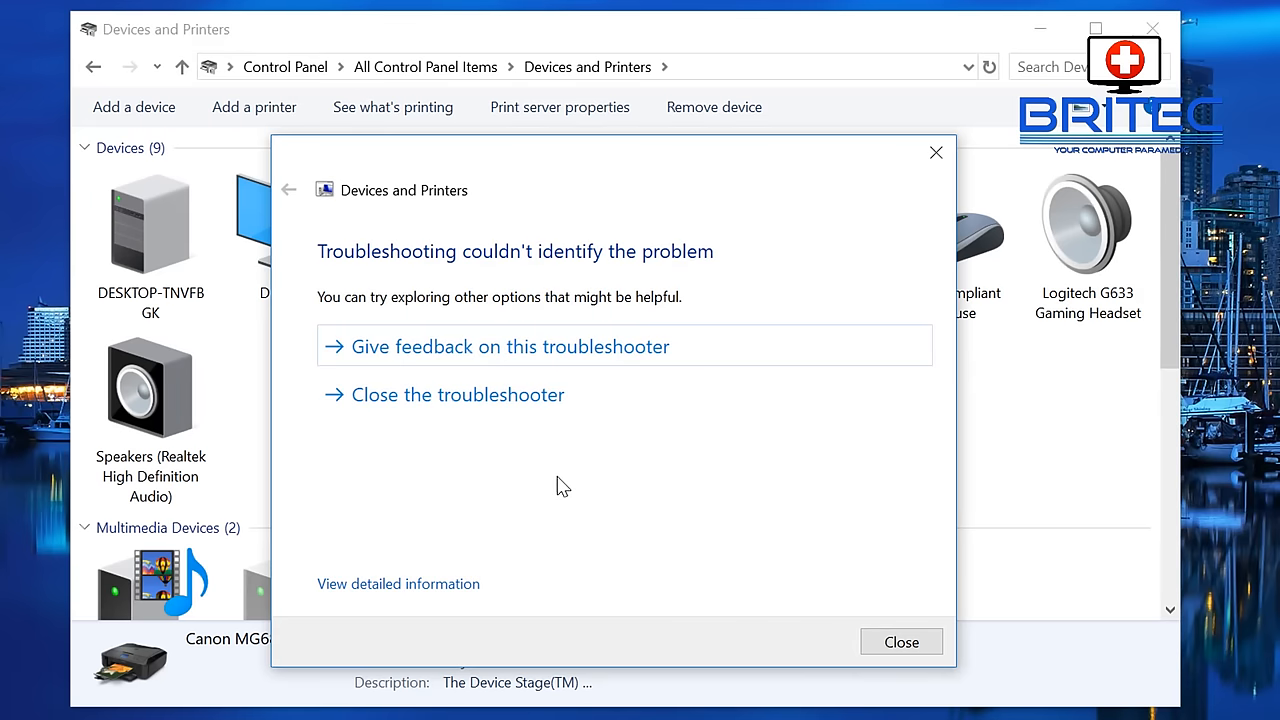
mouse_move(919, 670)
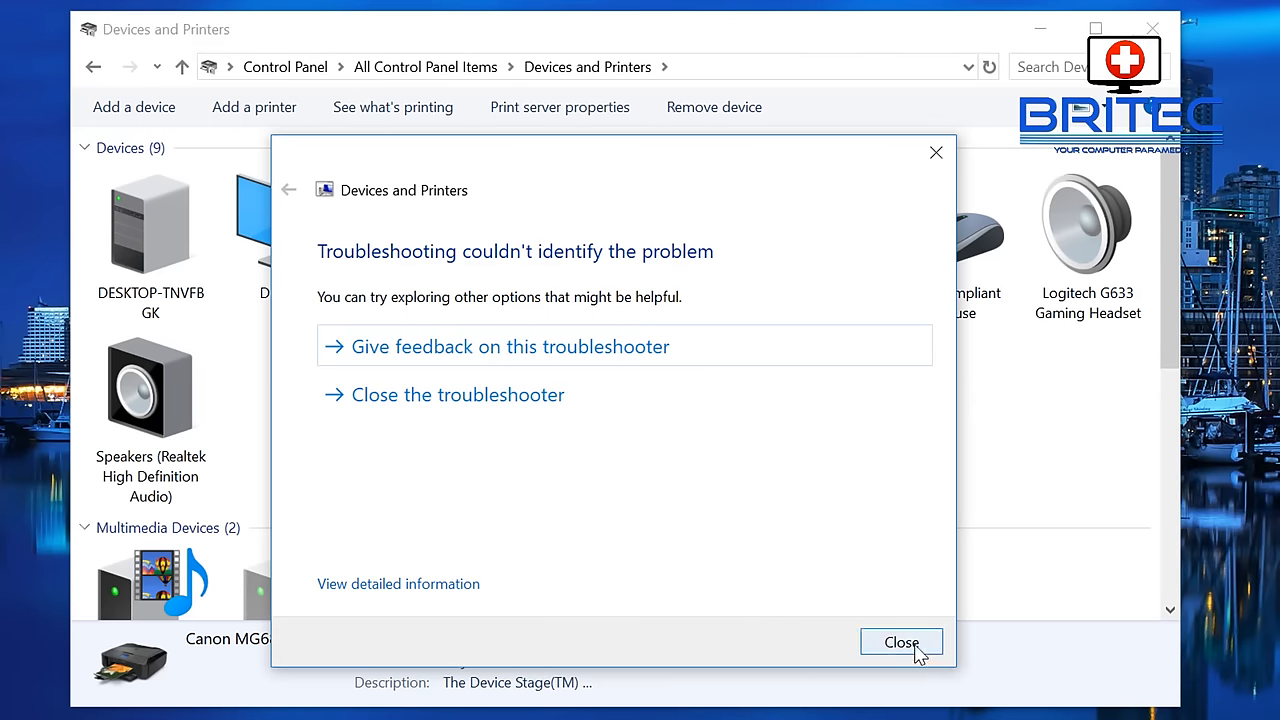
- Close the troubleshooter that found no problem and reselect the Canon MG6800 printer
left_click(900, 642)
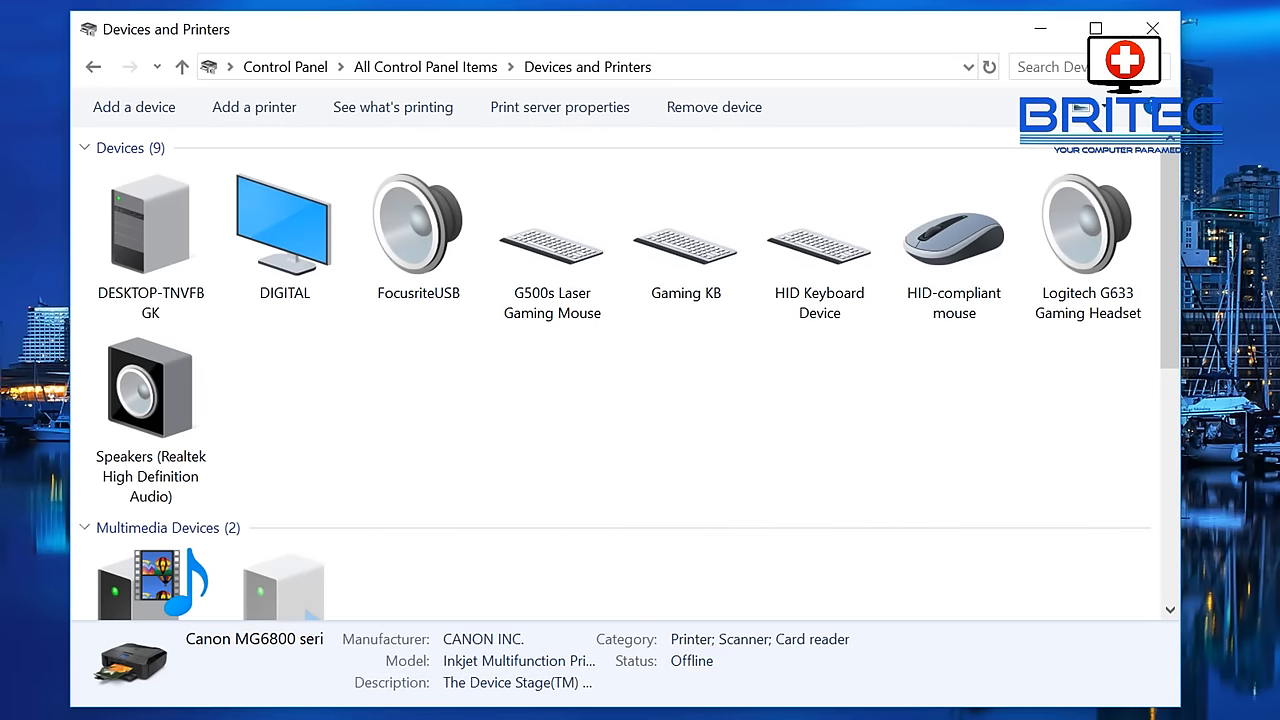
scroll("down", 3)
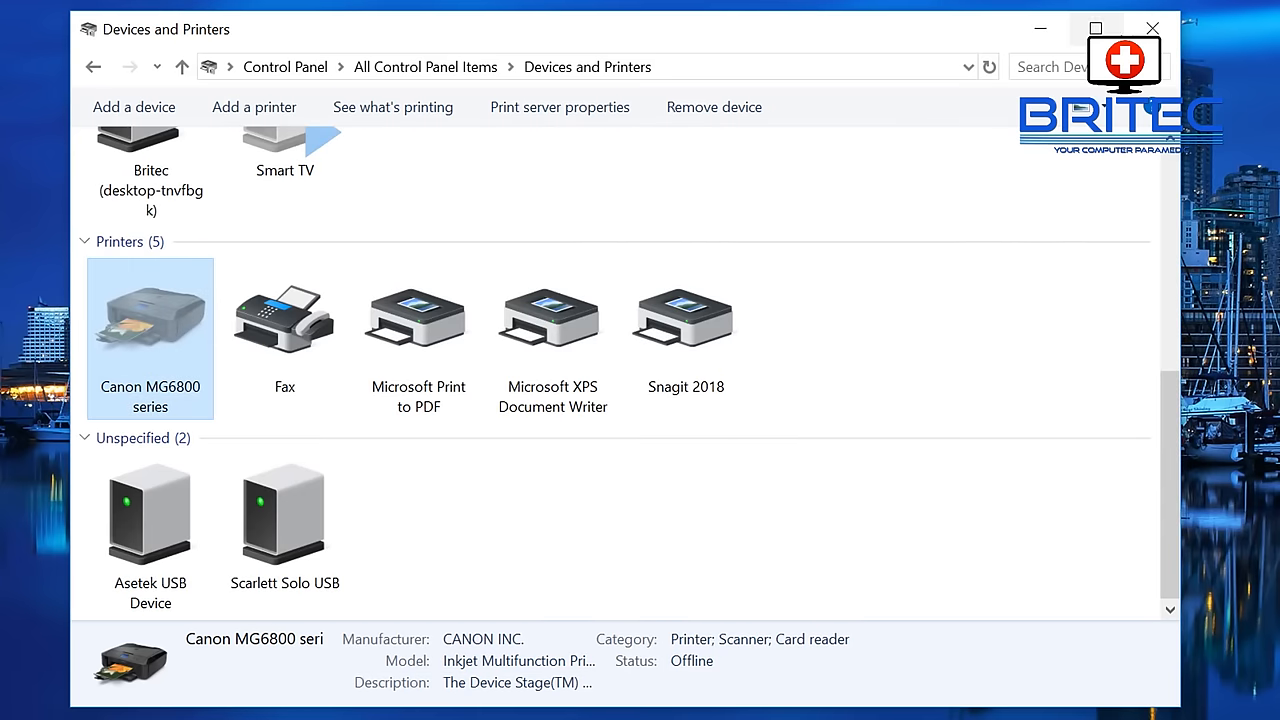
left_click(1152, 28)
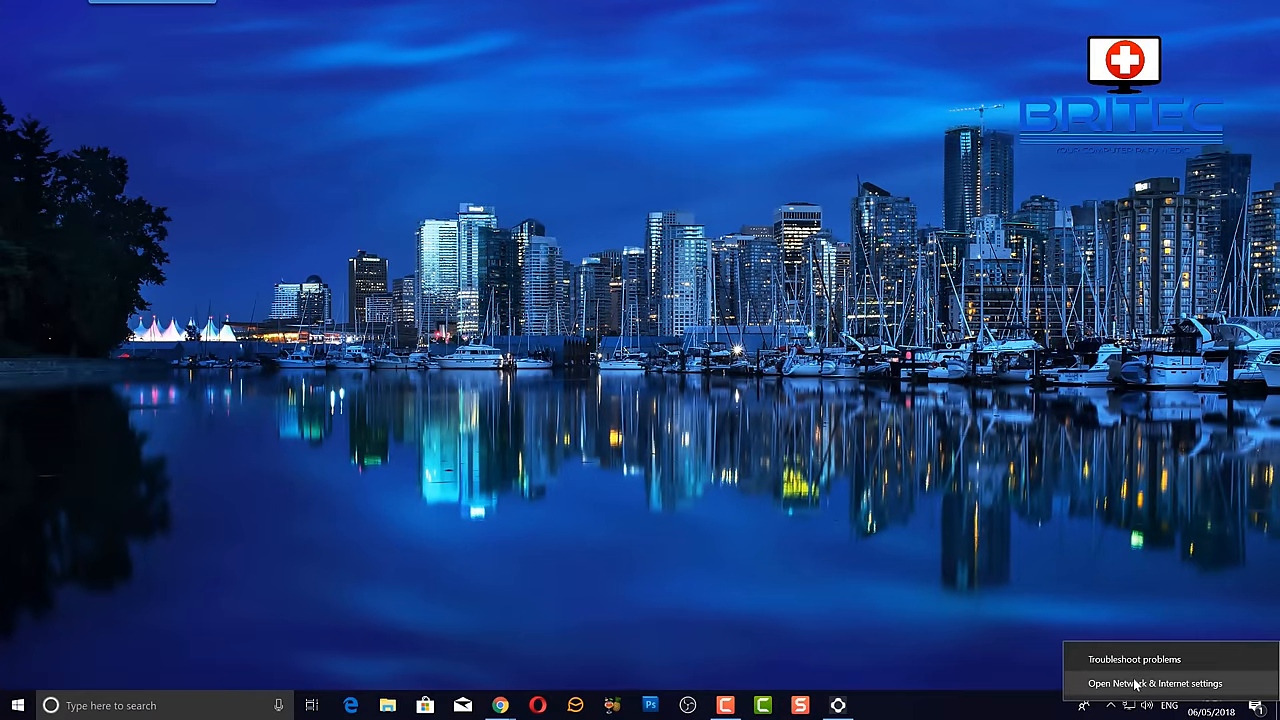
- Go to Network & Internet settings and select the Ethernet page
left_click(1157, 683)
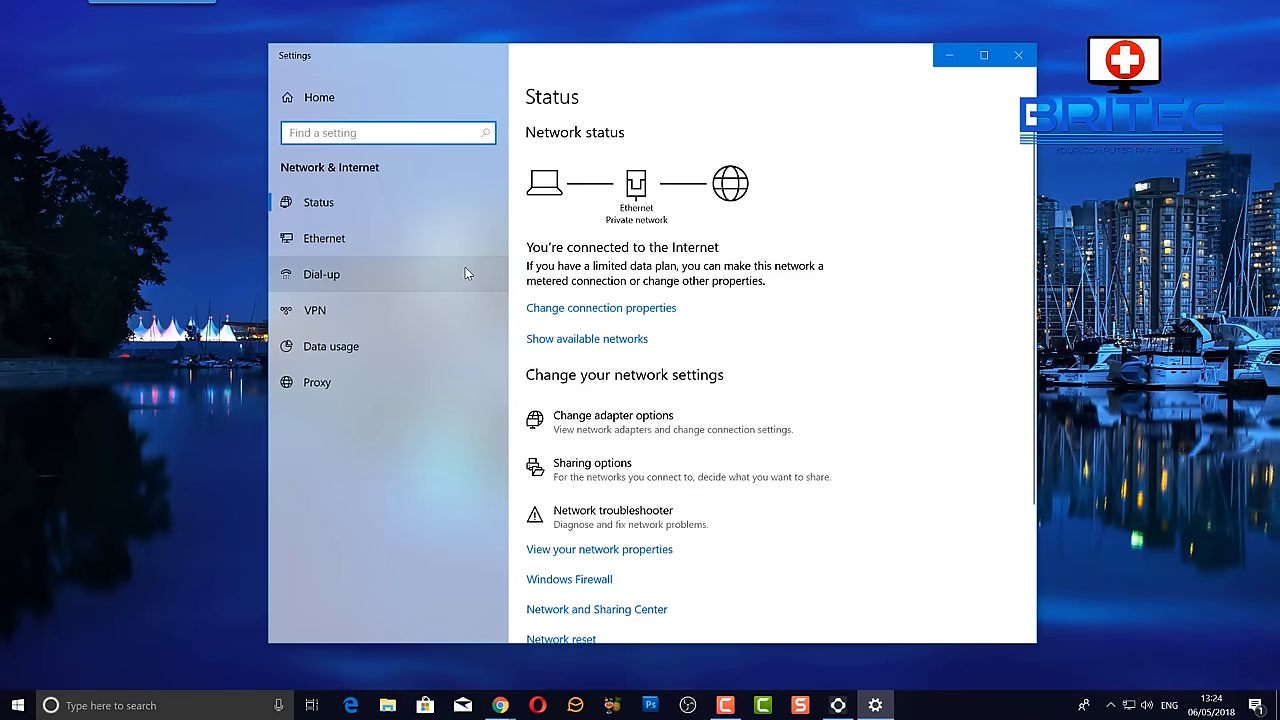
mouse_move(558, 248)
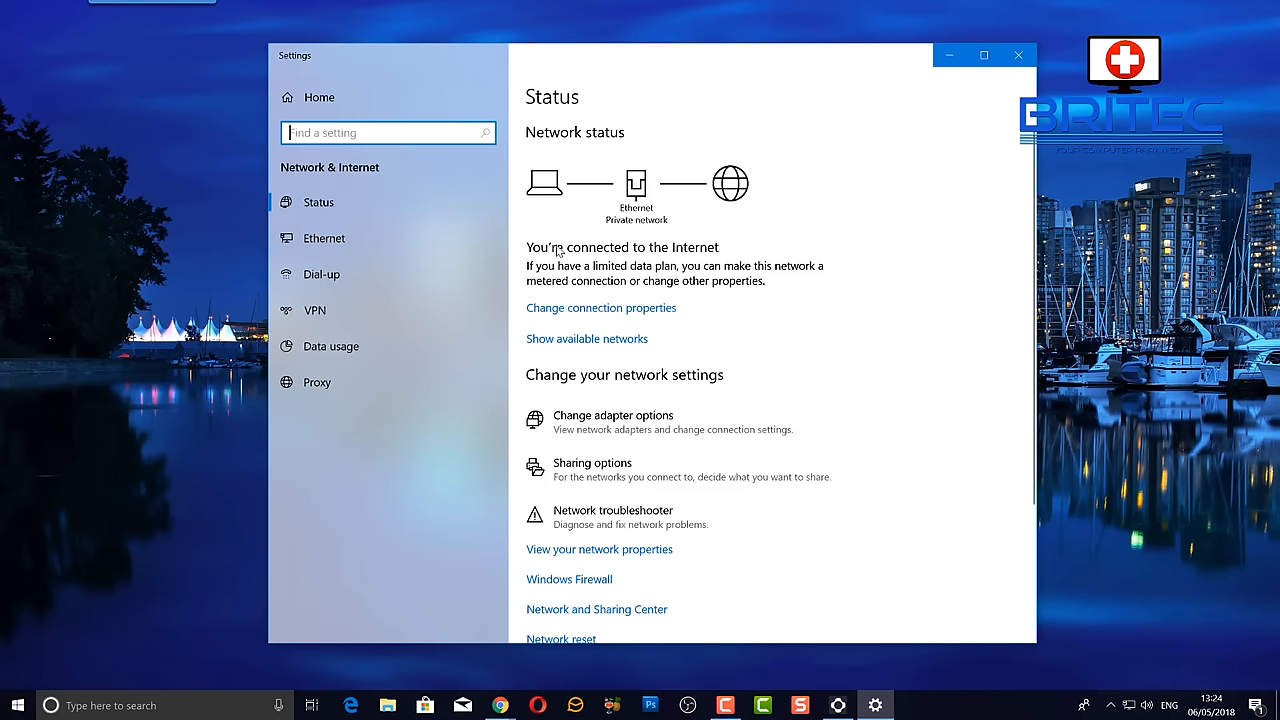
mouse_move(605, 470)
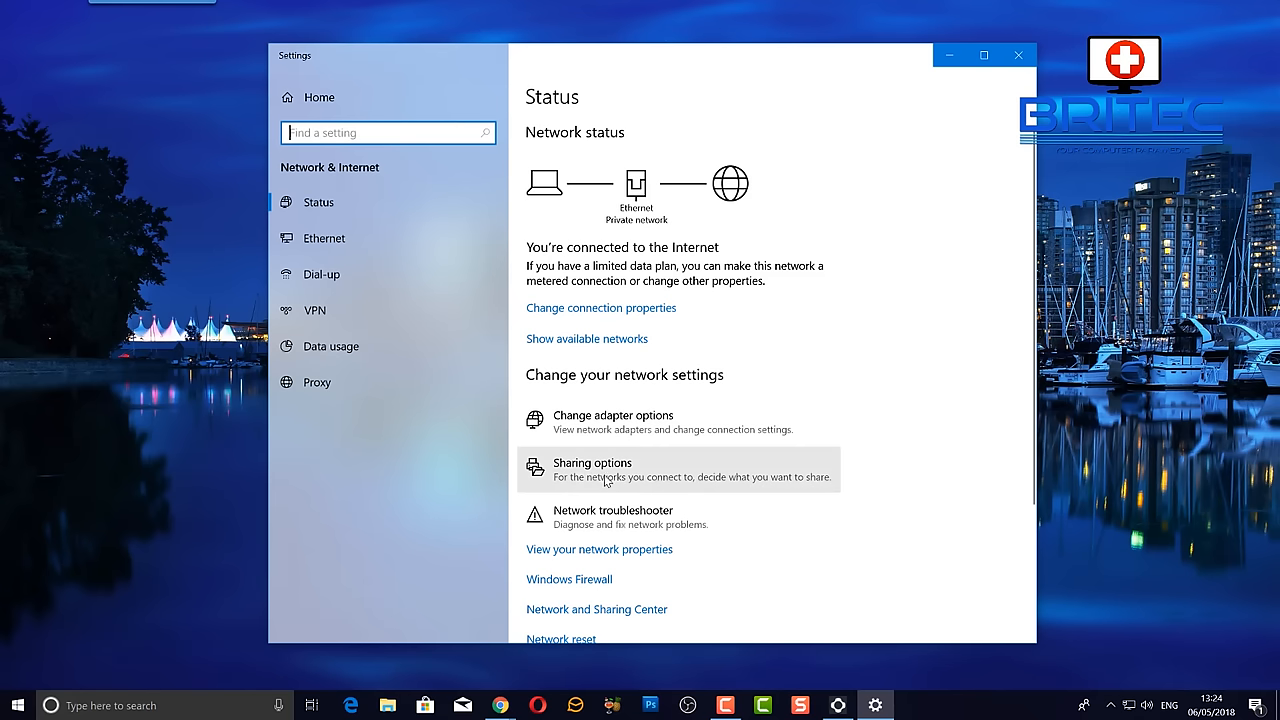
mouse_move(321, 274)
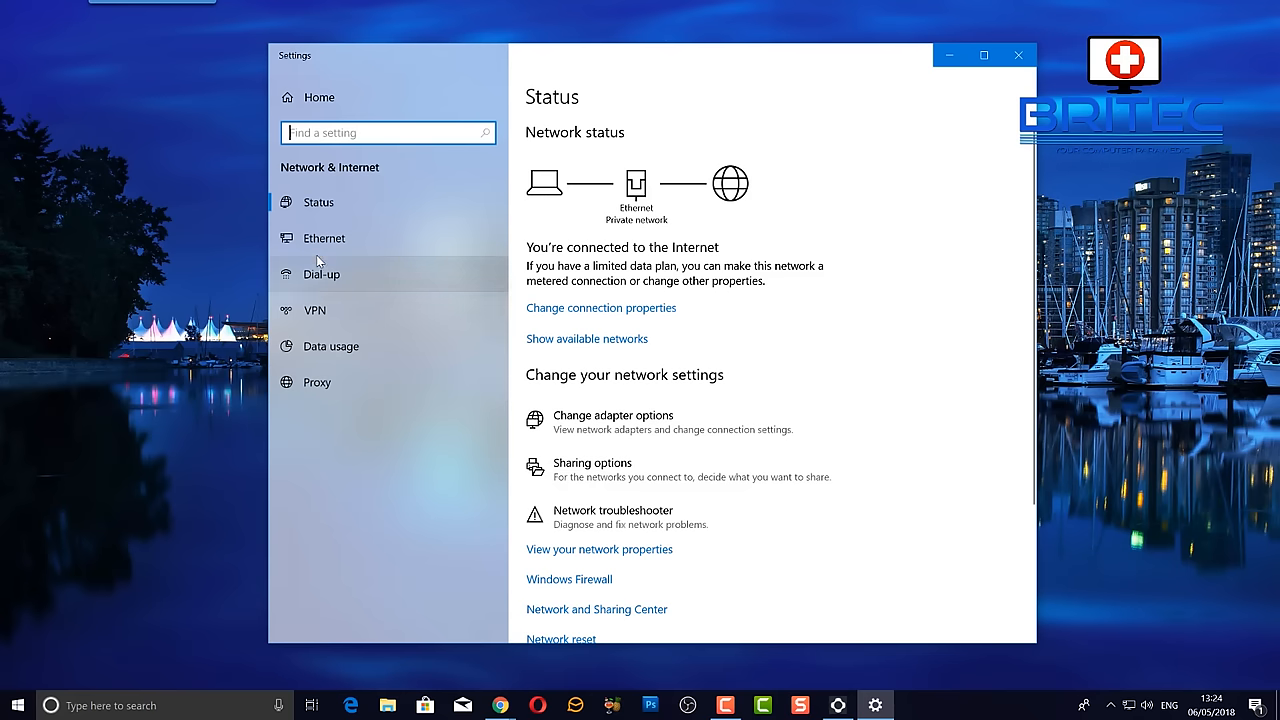
left_click(323, 238)
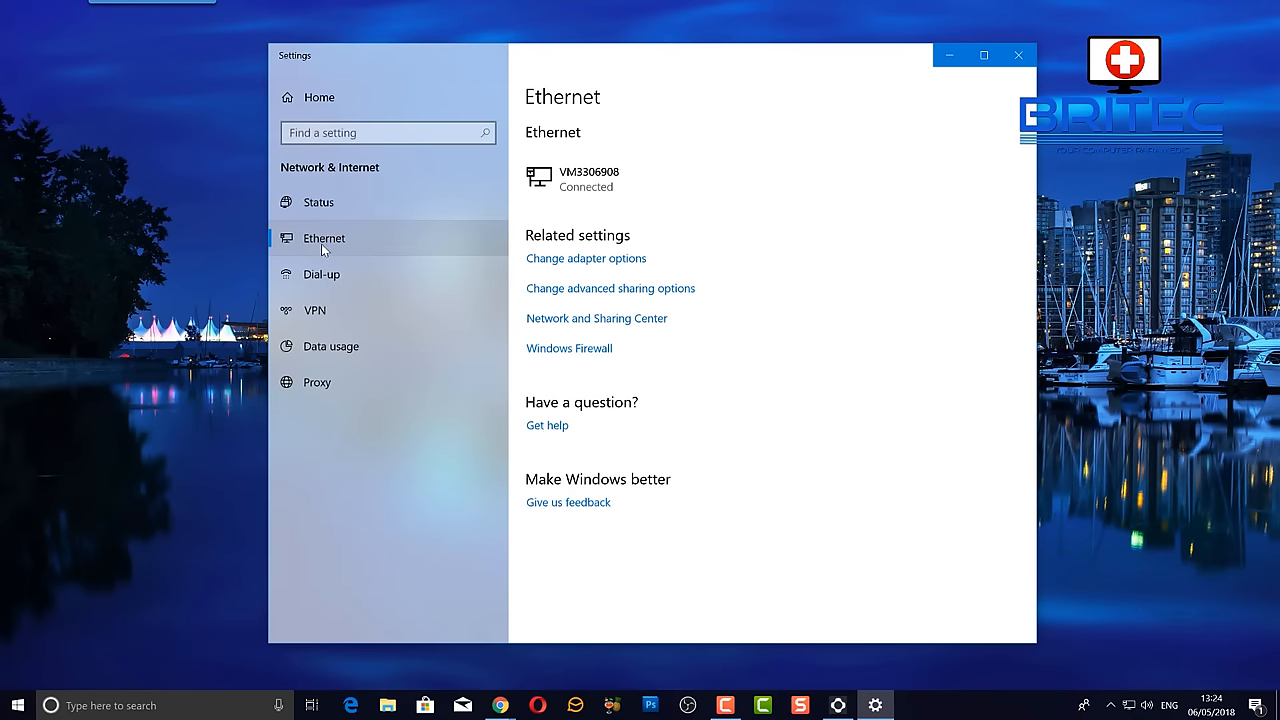
mouse_move(372, 297)
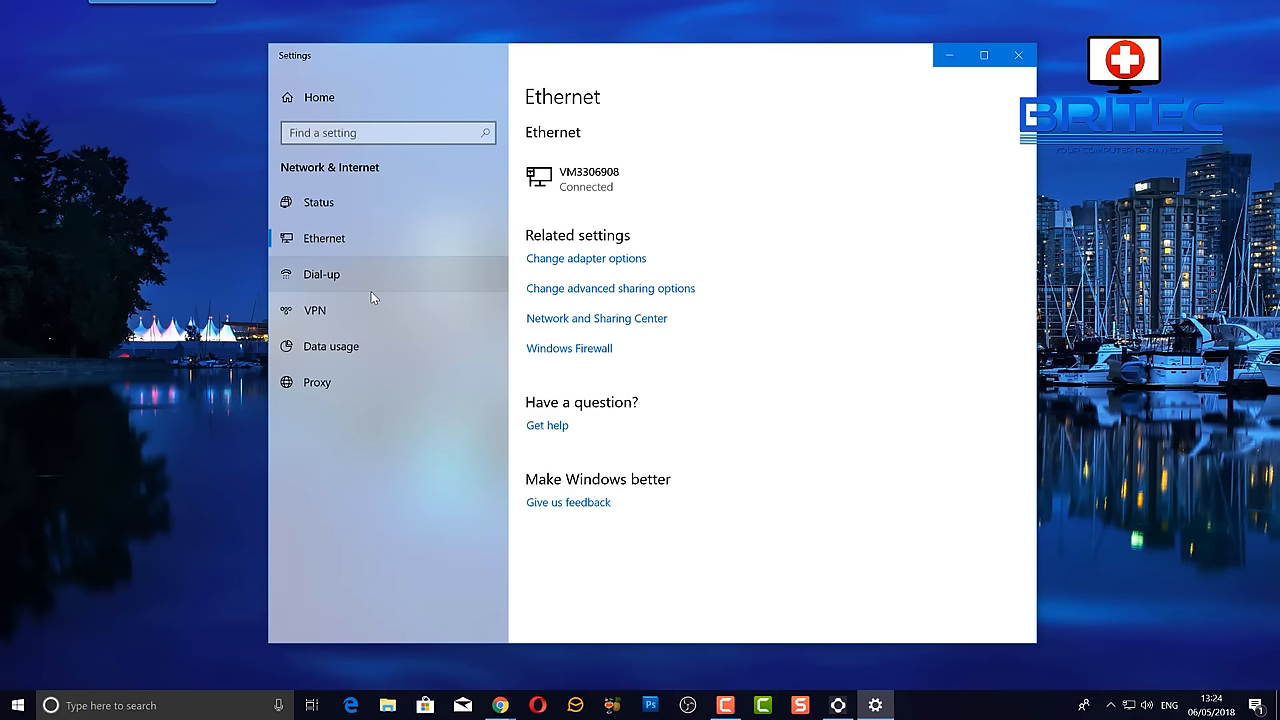
mouse_move(615, 332)
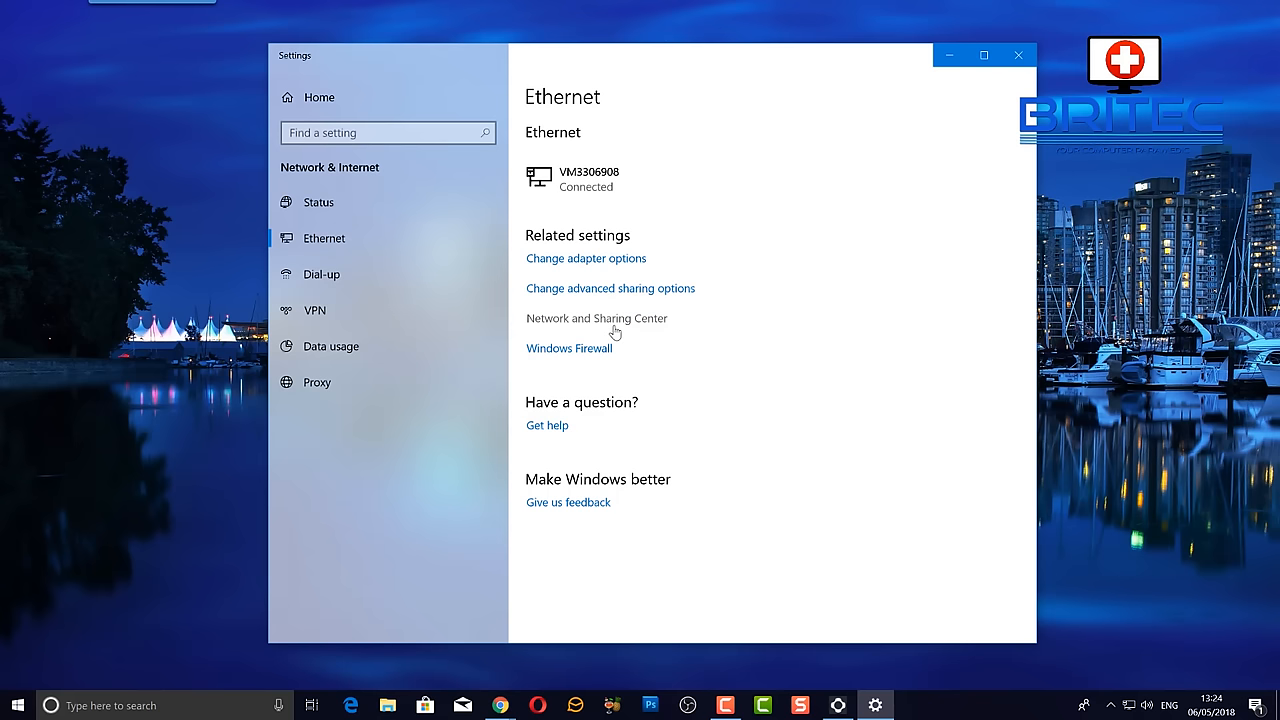
- Open Network and Sharing Center from the Ethernet page's related settings
left_click(596, 318)
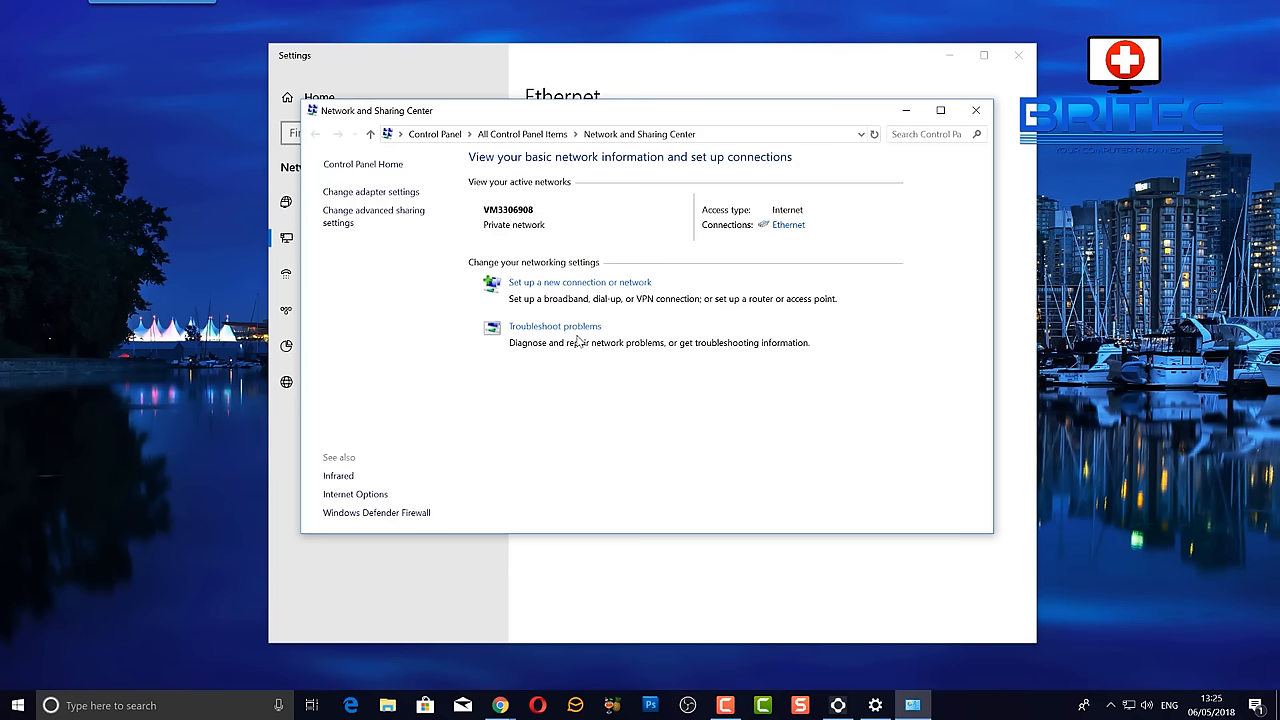
mouse_move(373, 216)
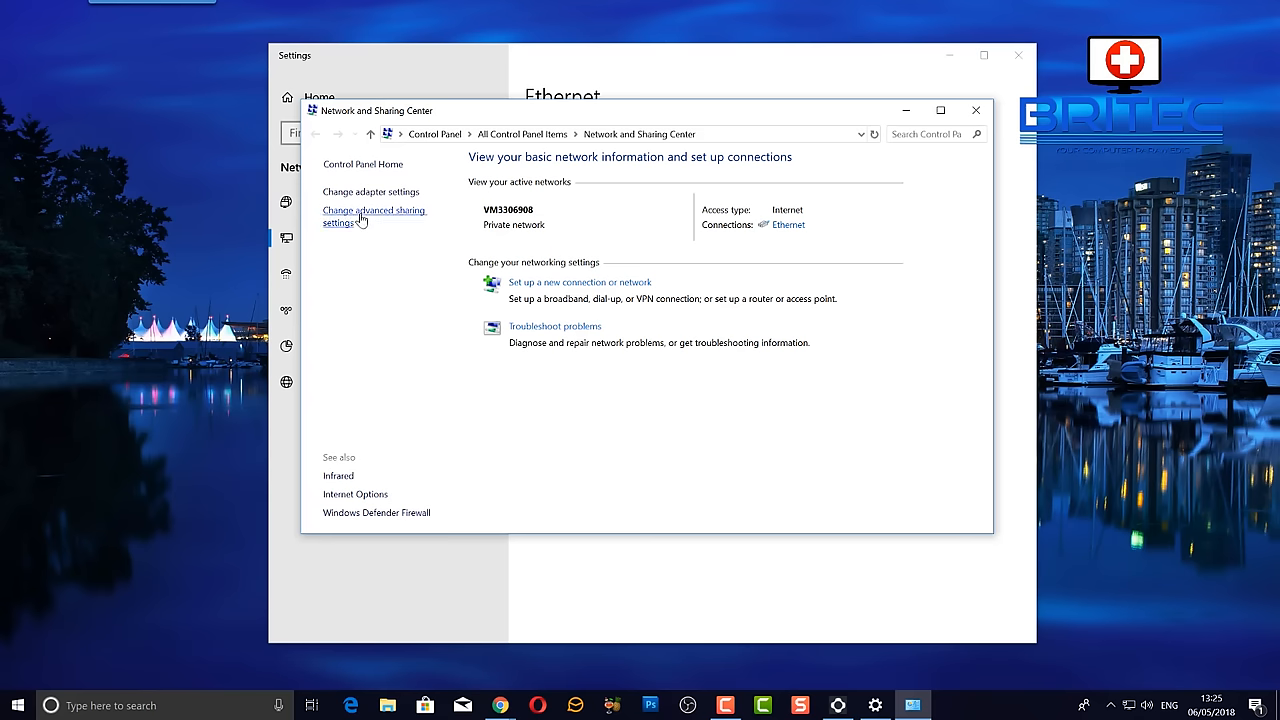
mouse_move(387, 222)
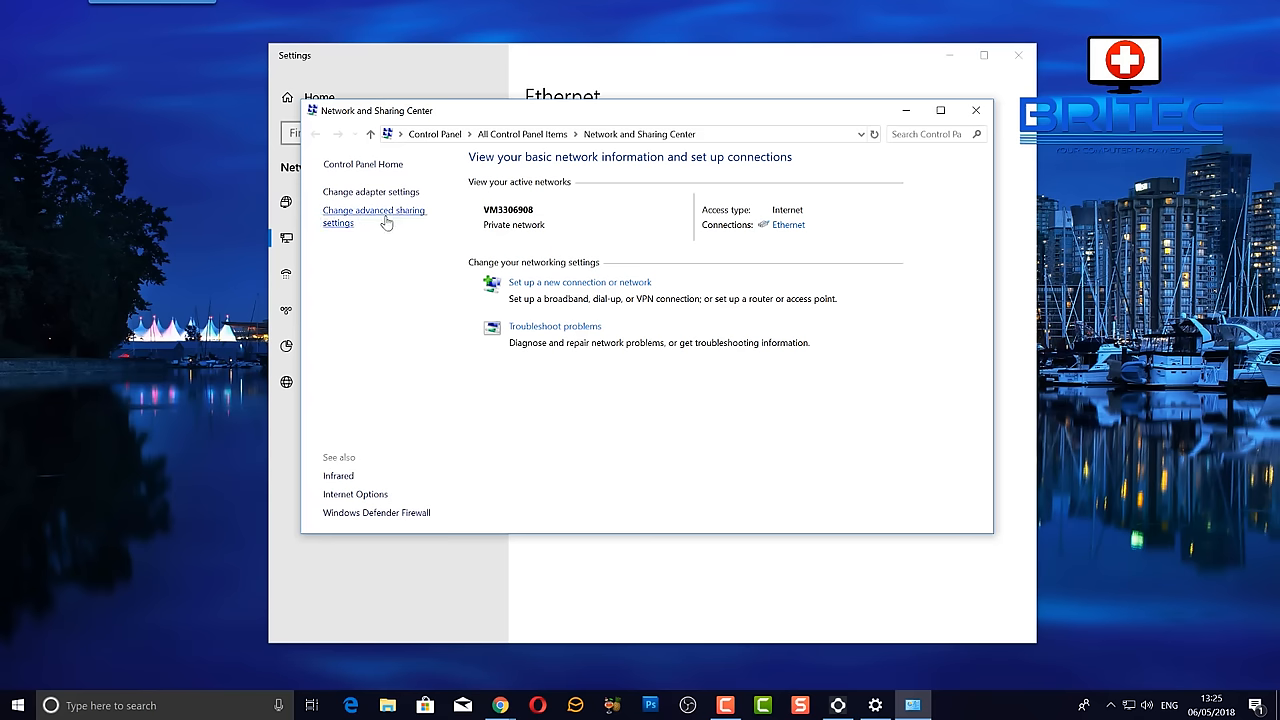
- Open advanced sharing settings and scroll to verify network discovery and printer sharing are on
left_click(374, 216)
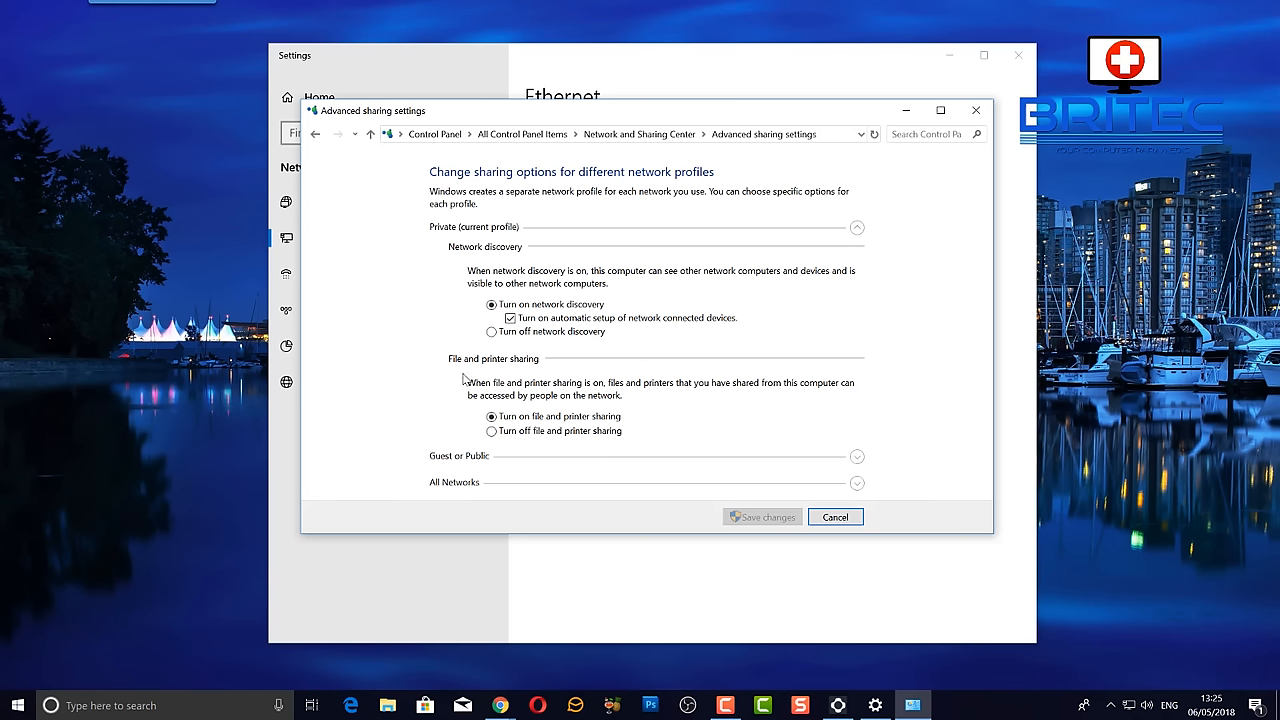
mouse_move(505, 330)
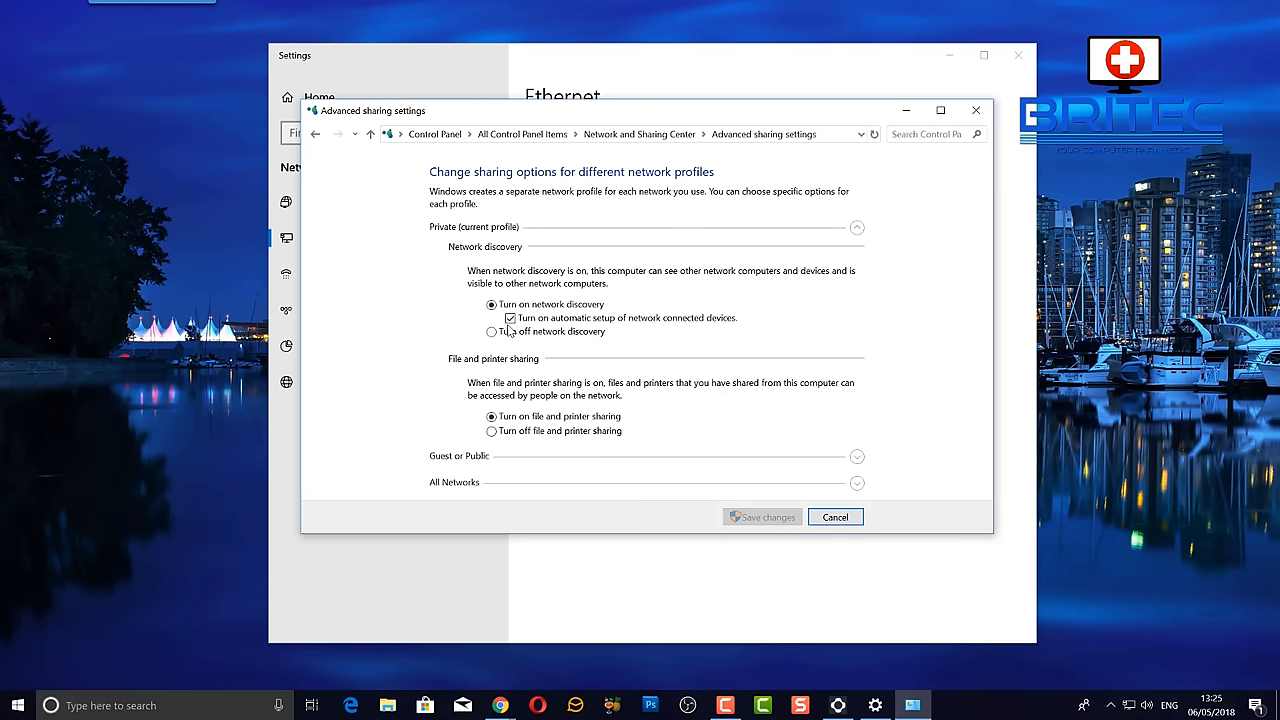
mouse_move(600, 335)
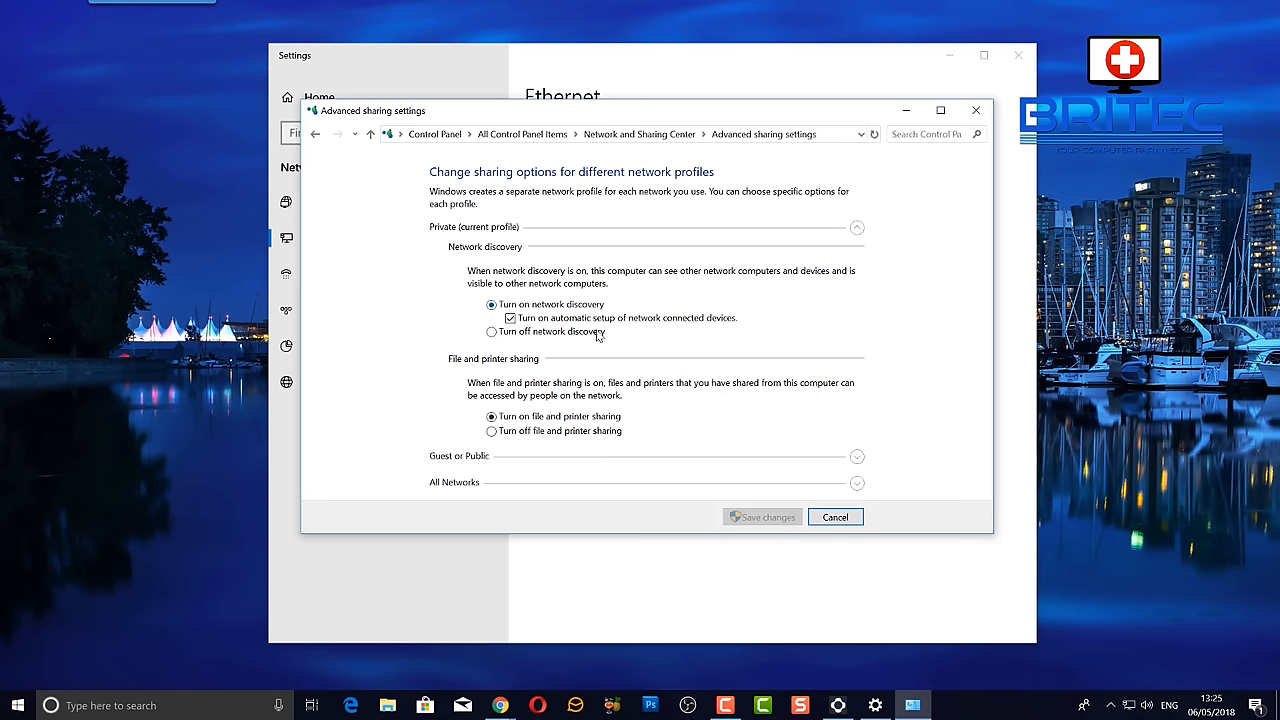
mouse_move(535, 375)
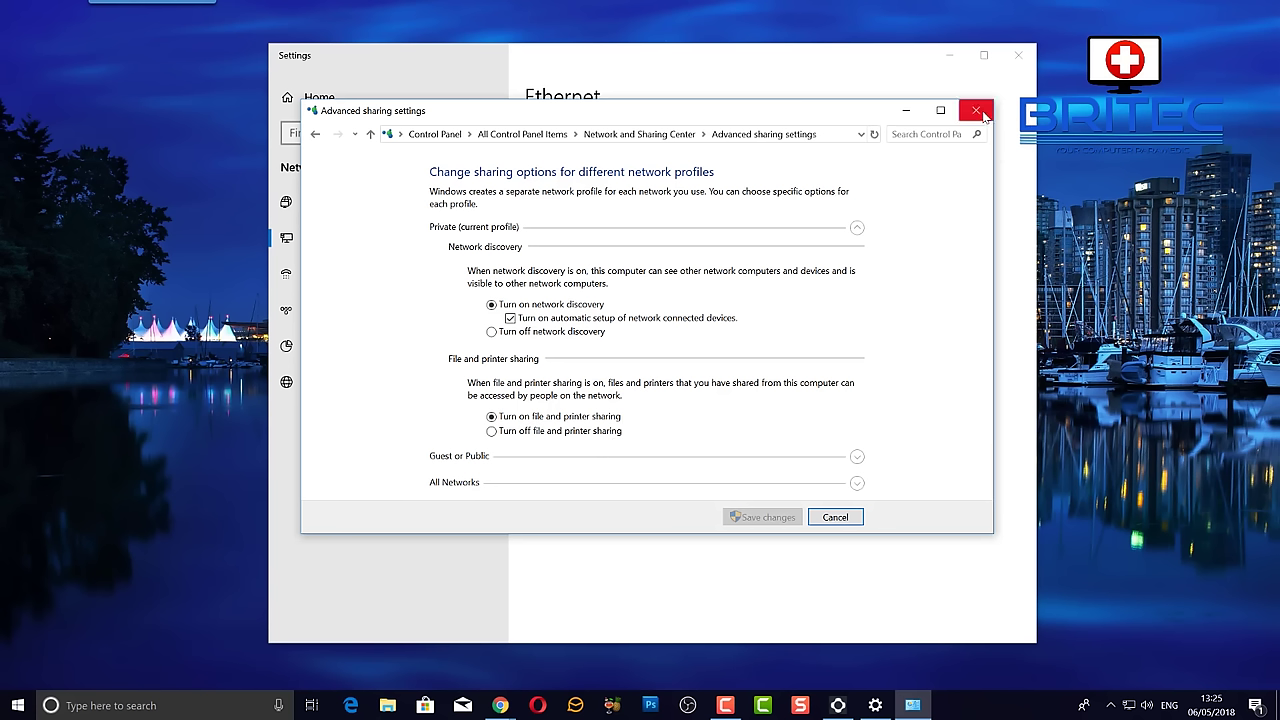
mouse_move(948, 185)
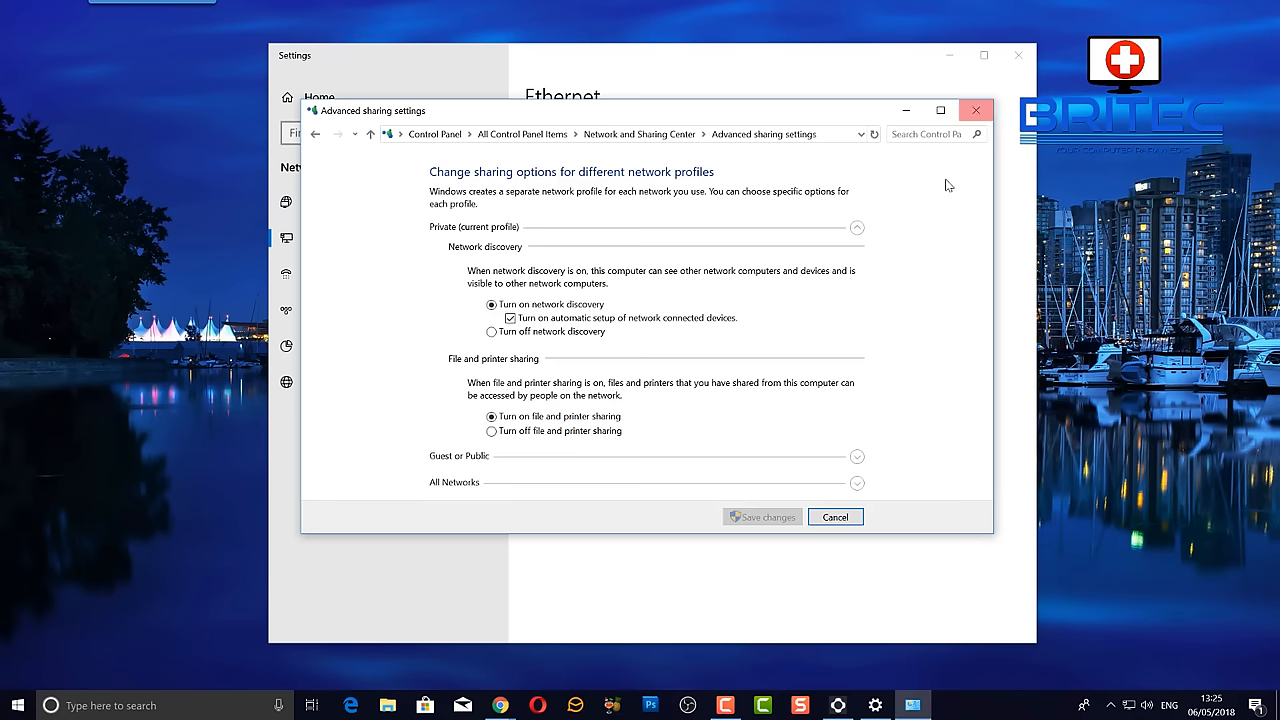
scroll("down", 3)
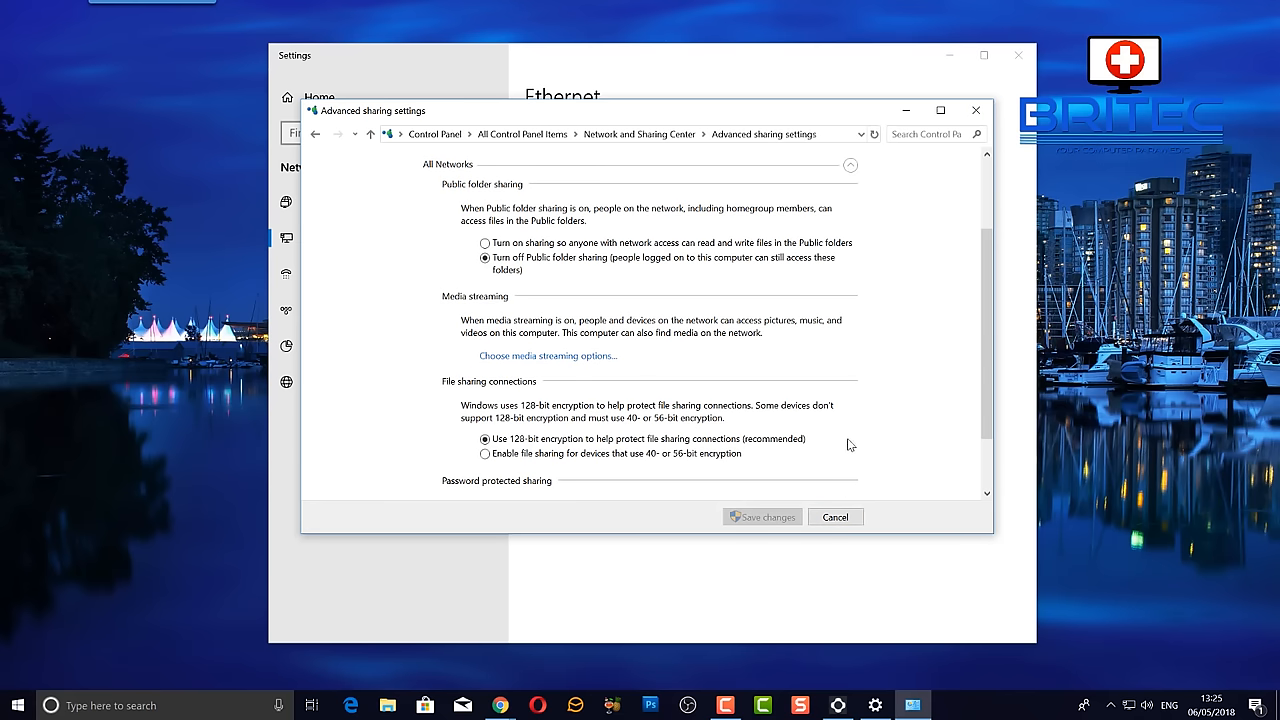
mouse_move(655, 322)
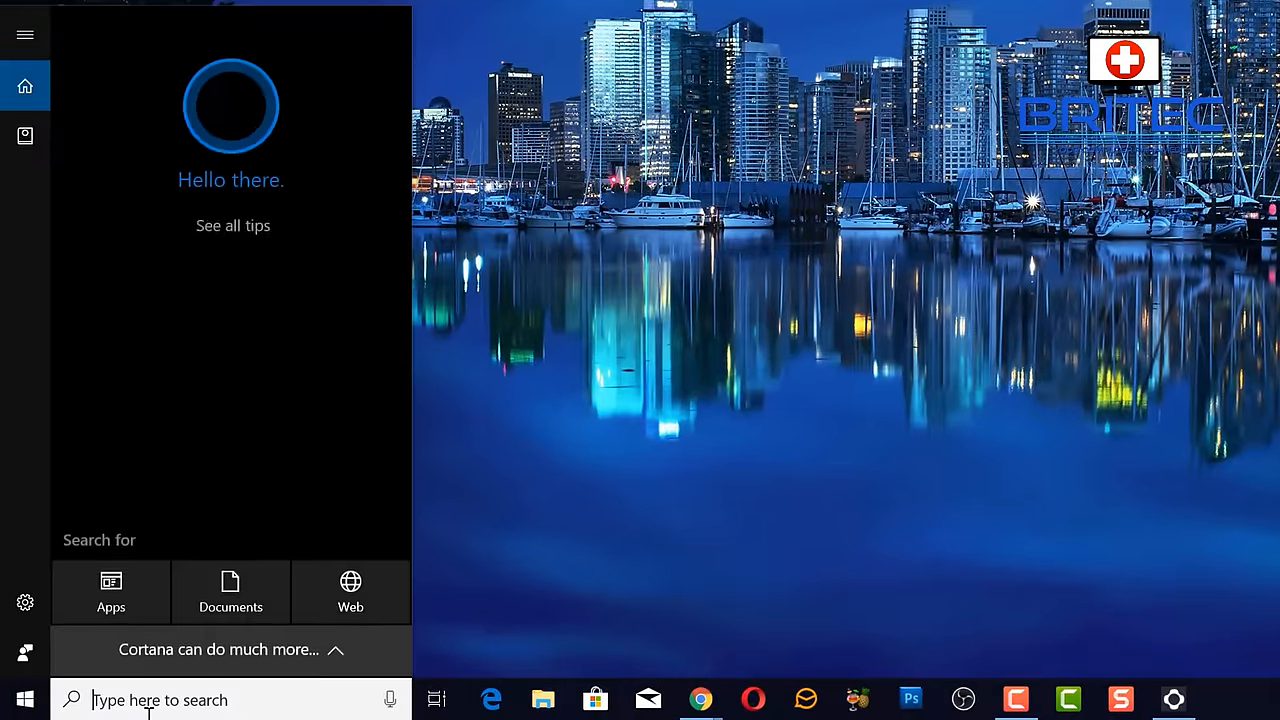
- Launch Services from Start search and select the Print Spooler service
type("services")
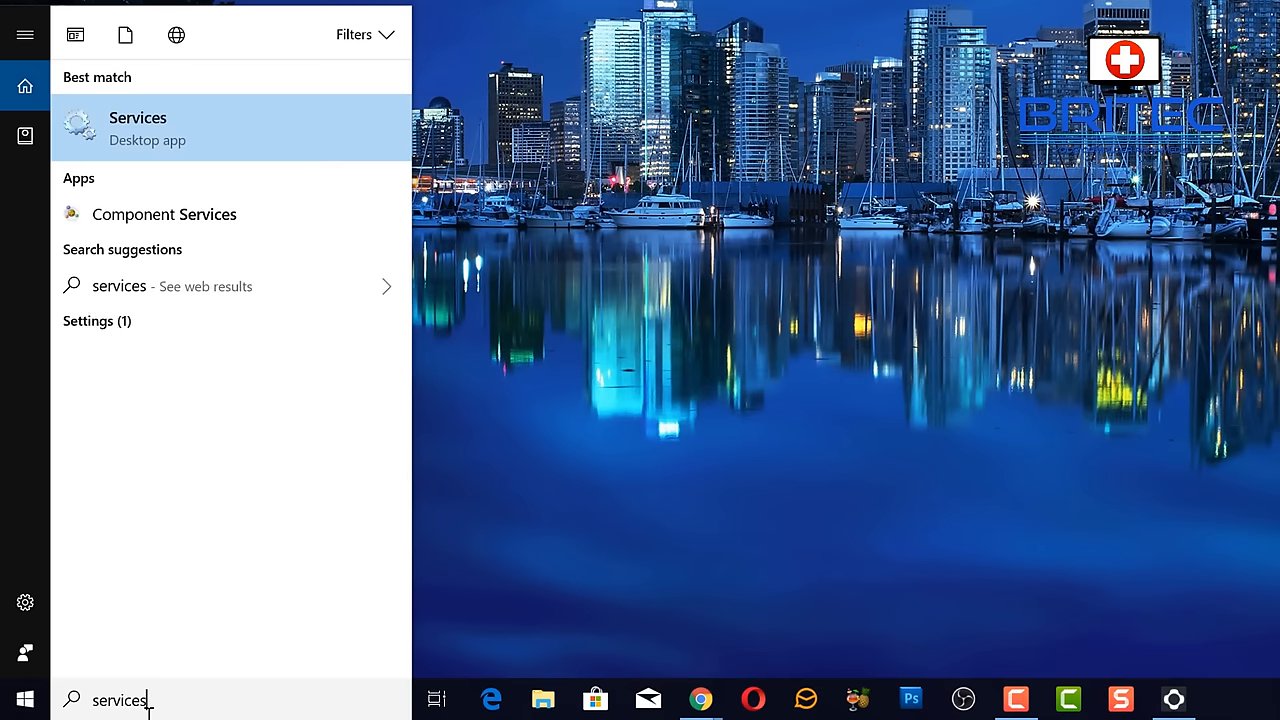
mouse_move(138, 128)
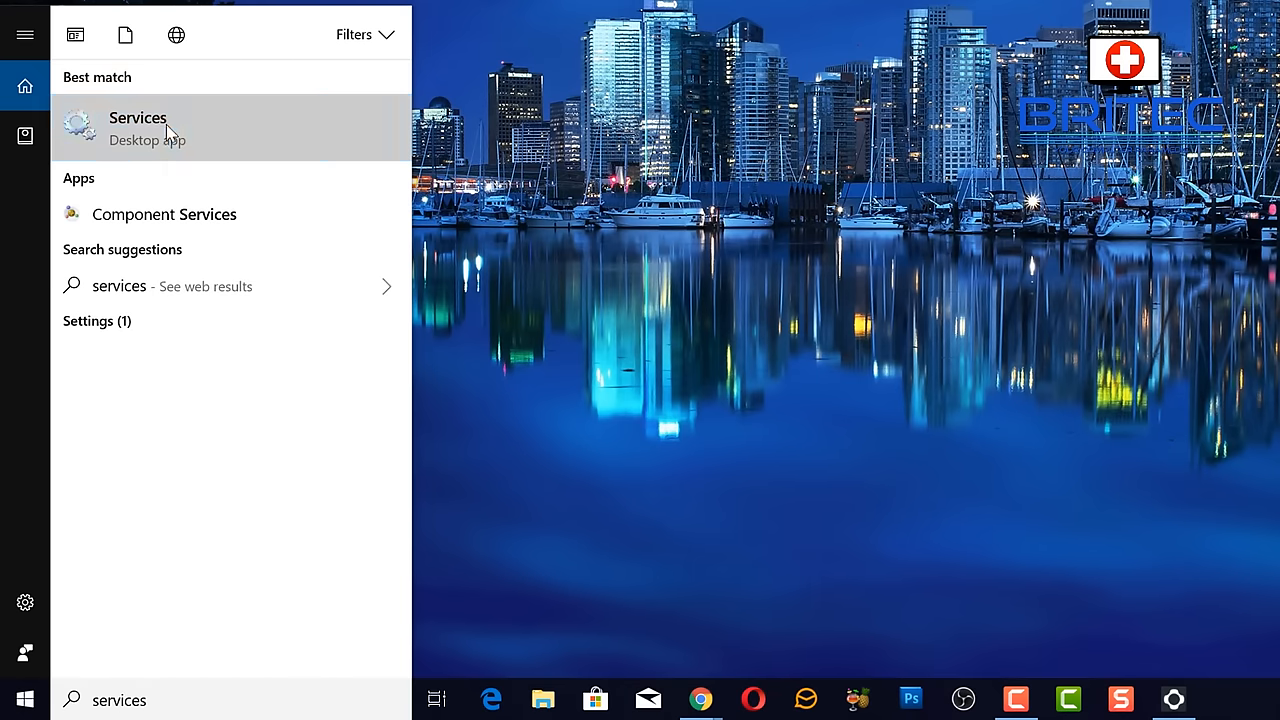
left_click(137, 128)
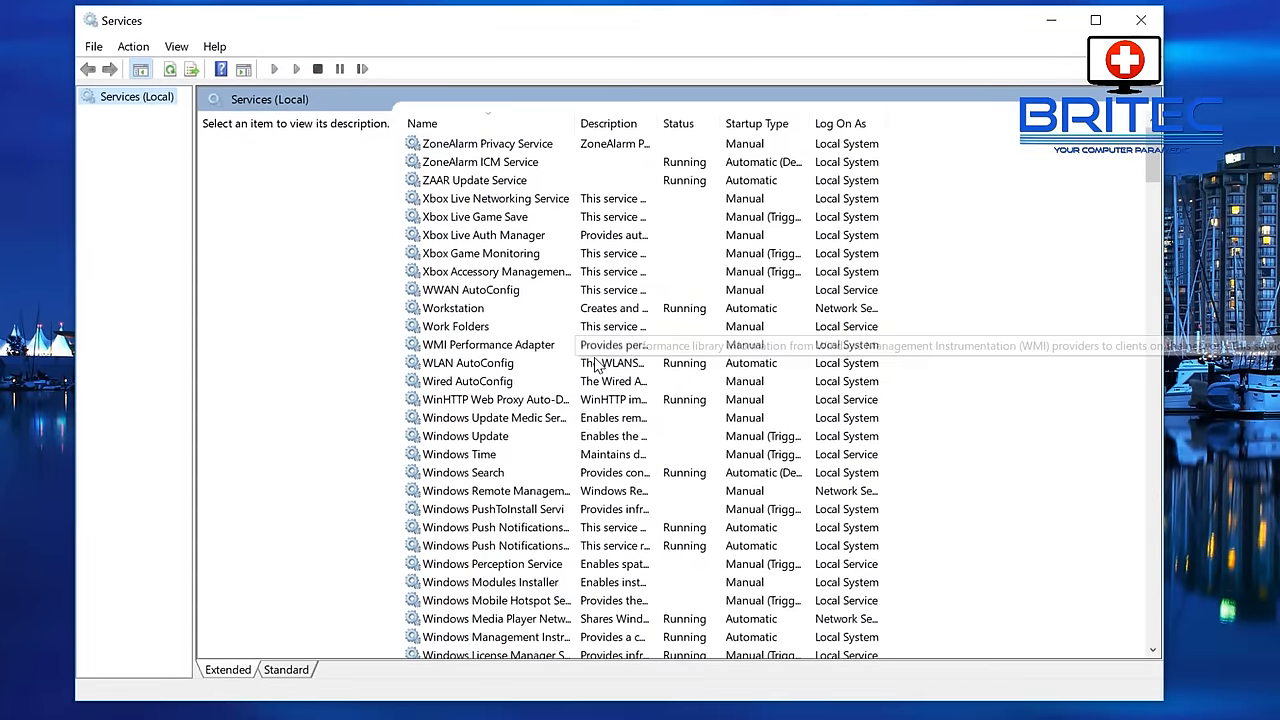
scroll("down", 3)
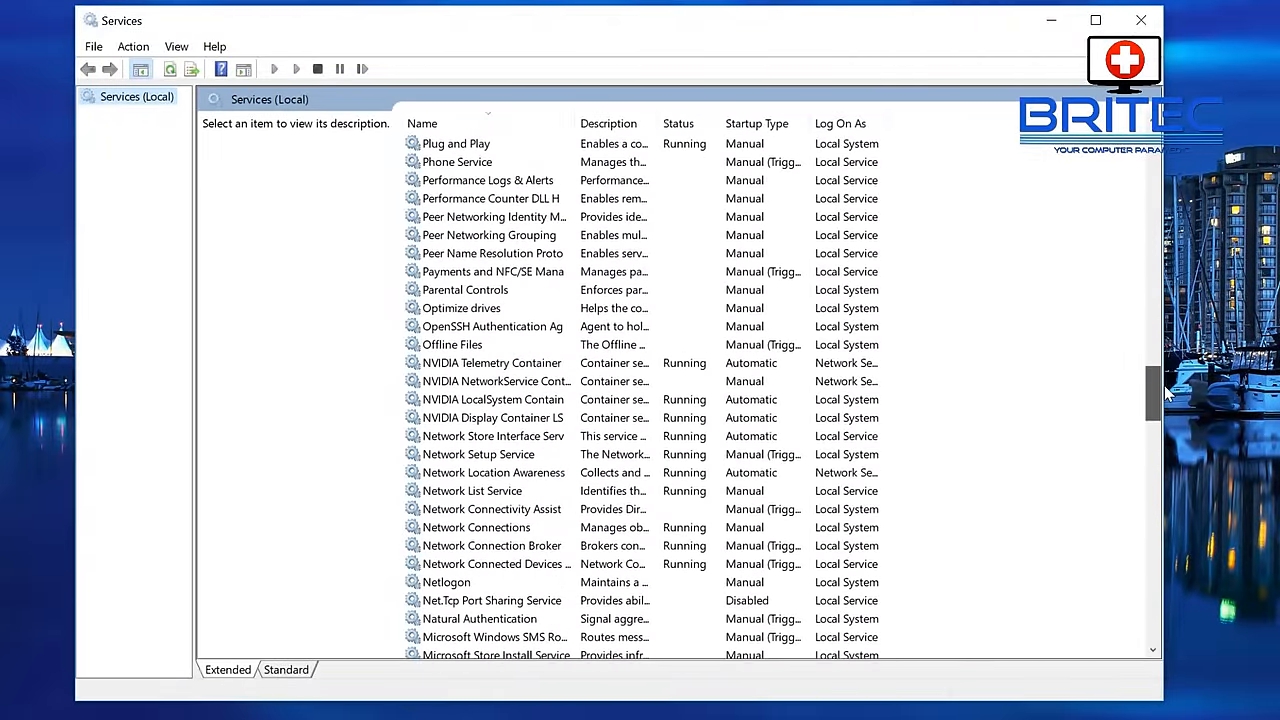
scroll("up", 3)
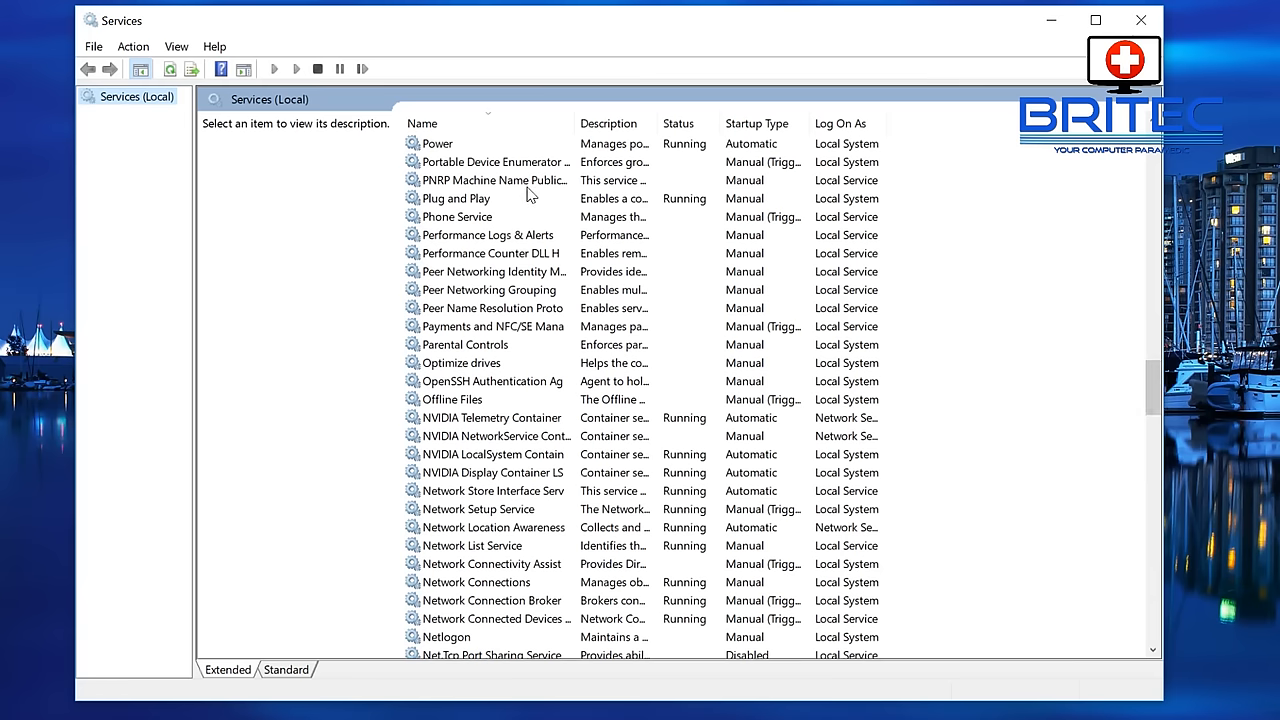
mouse_move(463, 546)
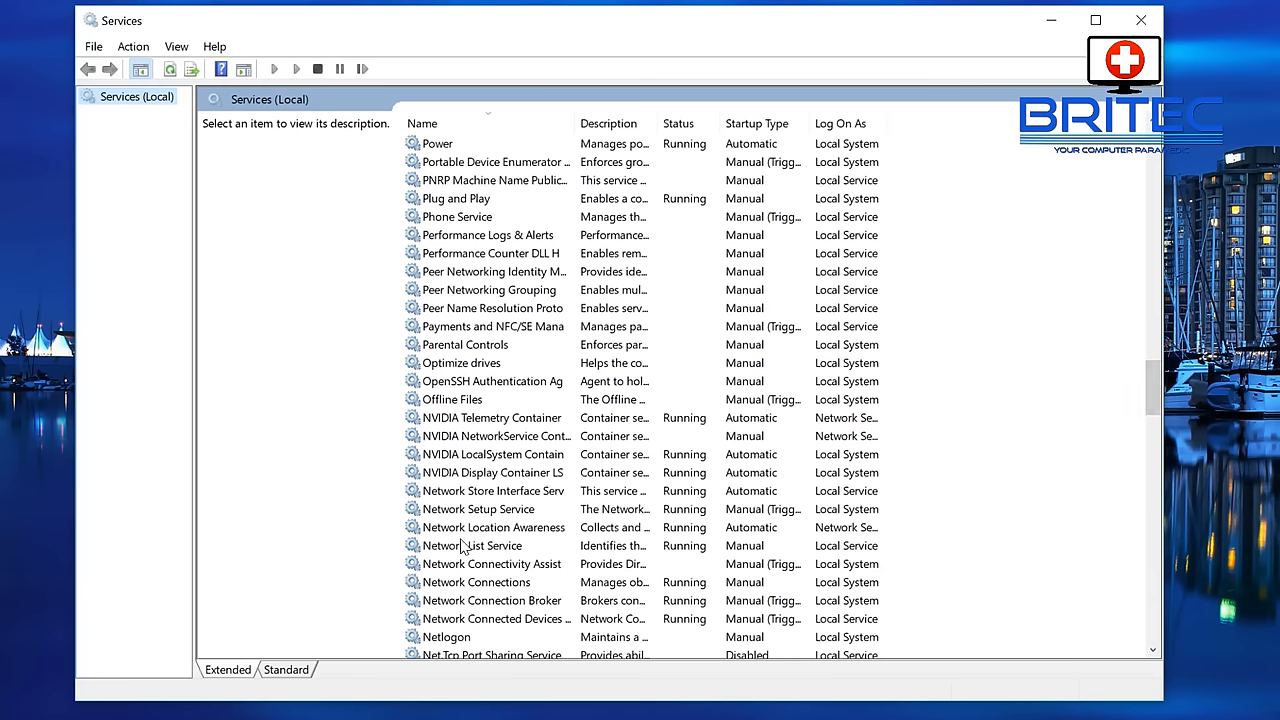
scroll("up", 3)
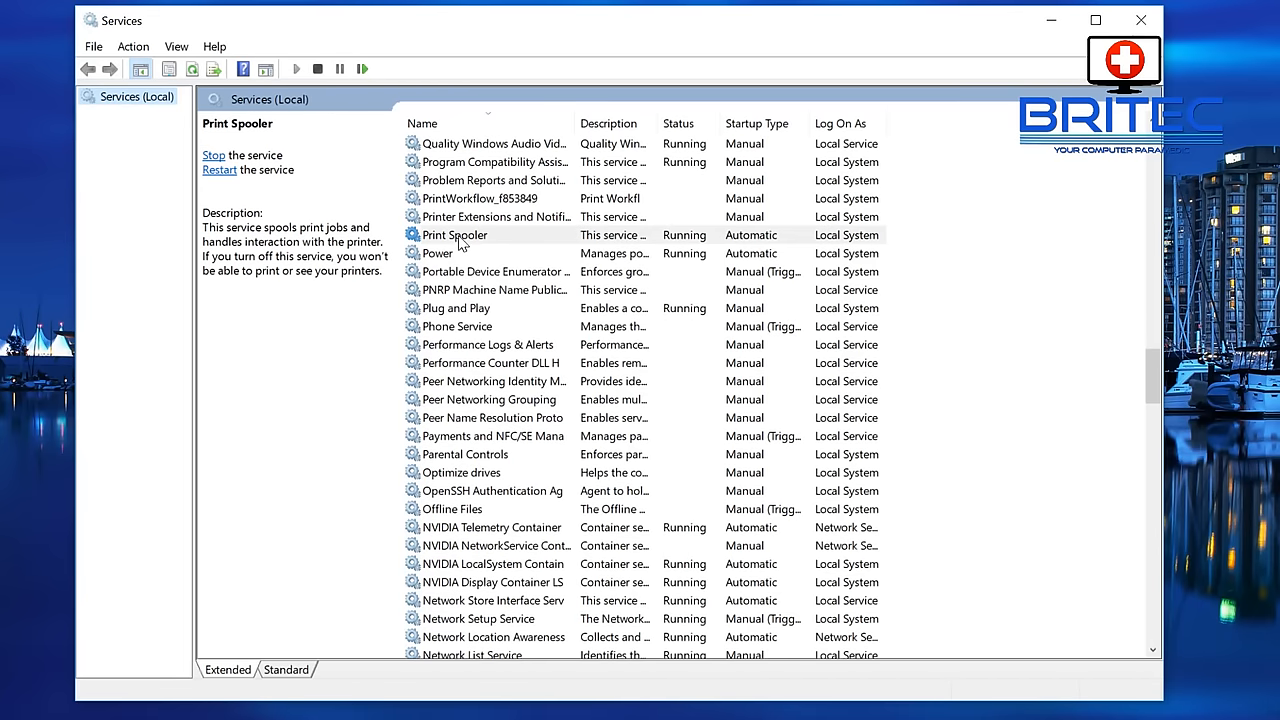
left_click(455, 234)
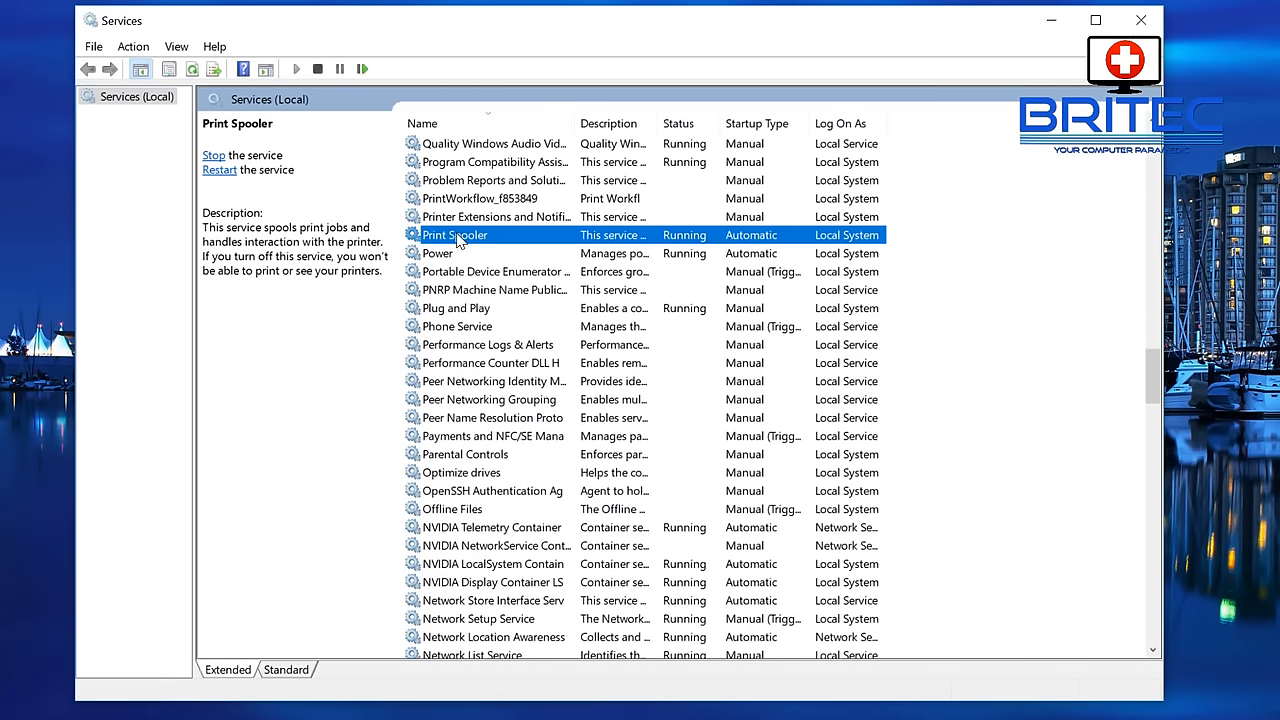
- Stop and restart Print Spooler, confirm Automatic startup, and close its properties
double_click(455, 234)
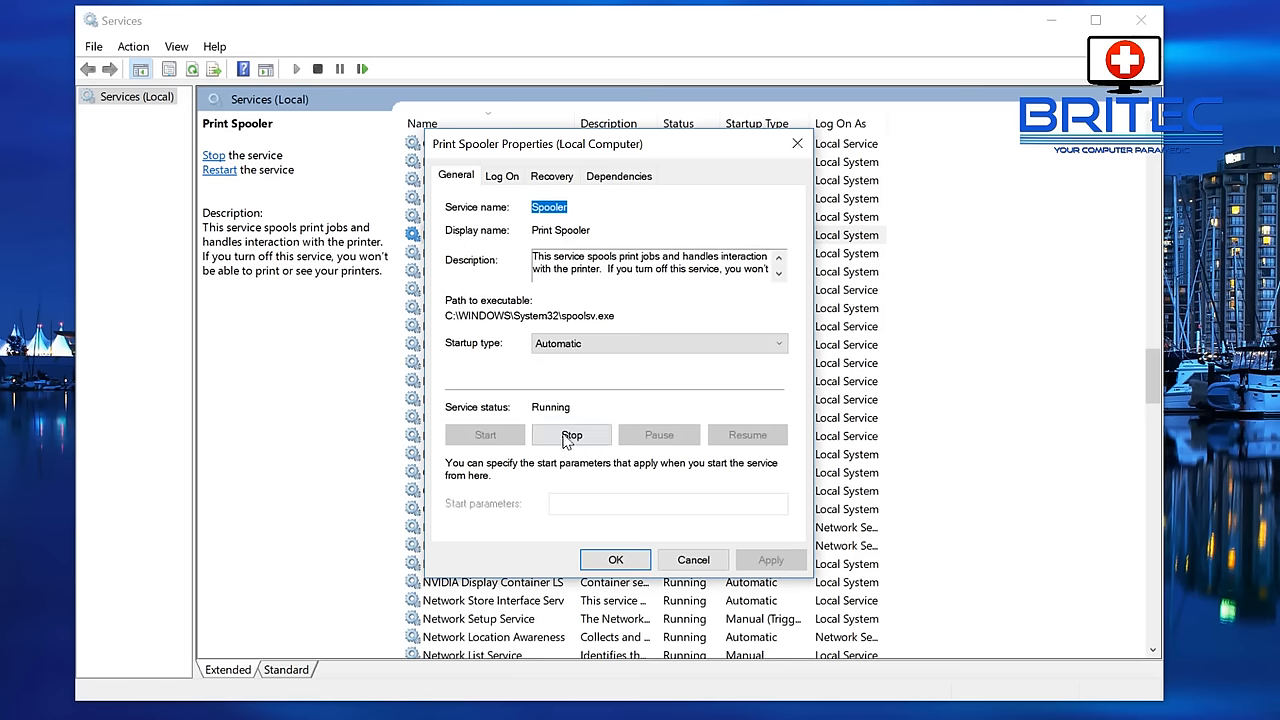
left_click(571, 434)
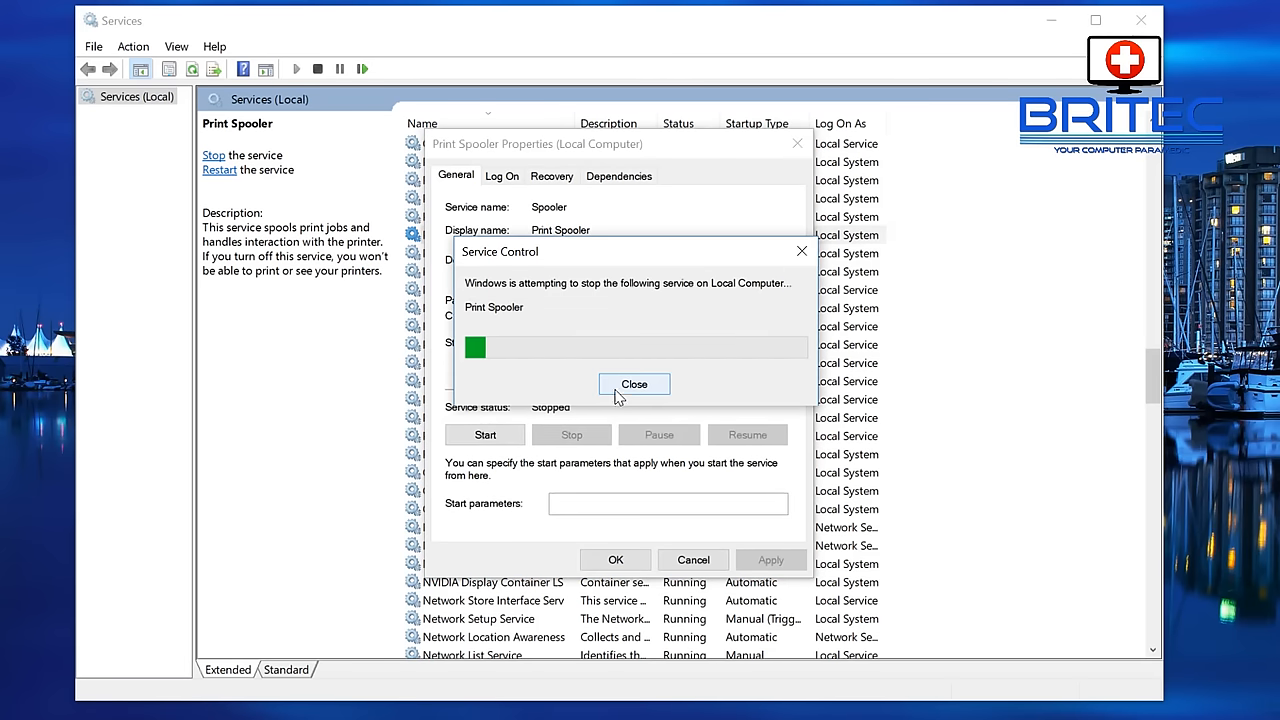
left_click(634, 384)
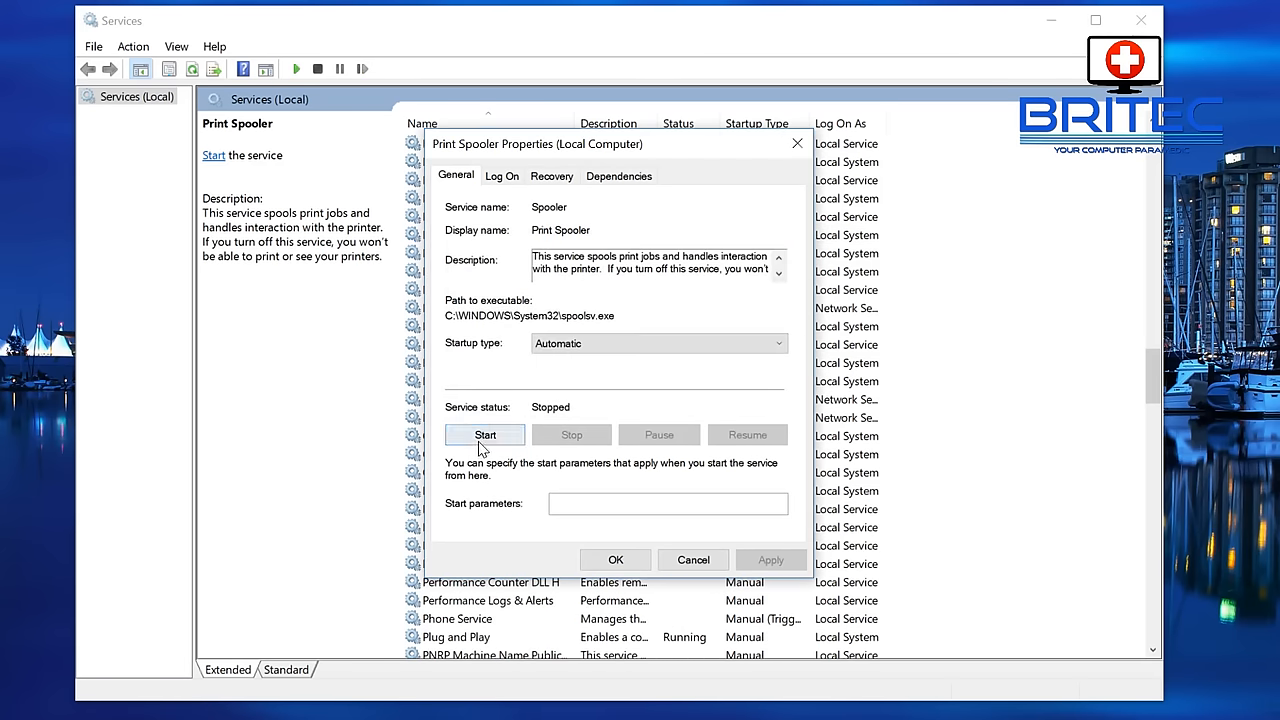
left_click(484, 434)
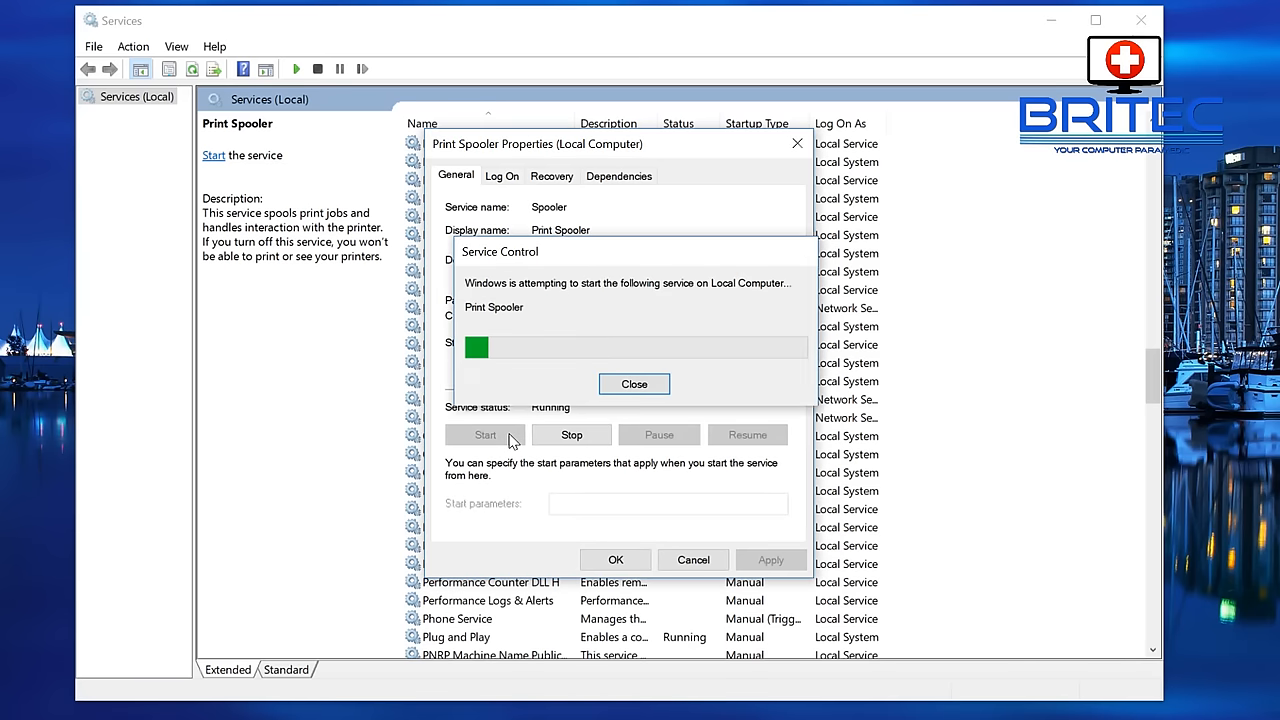
left_click(633, 384)
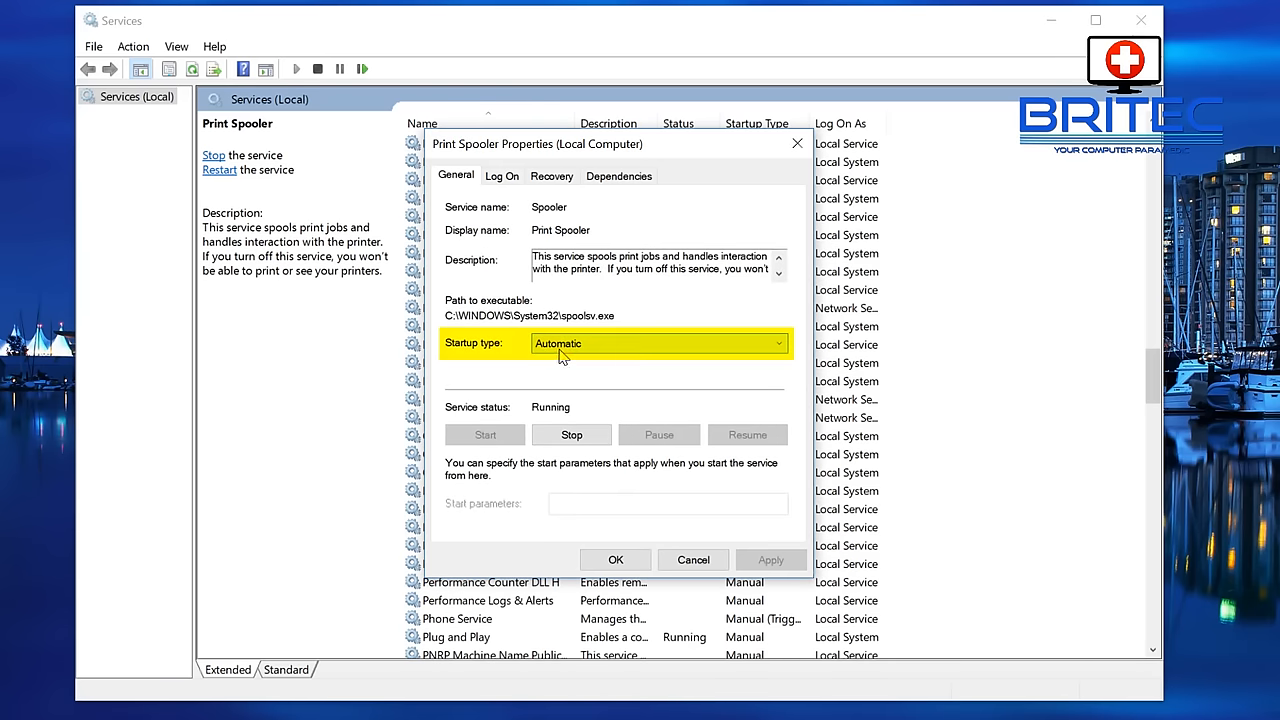
mouse_move(567, 353)
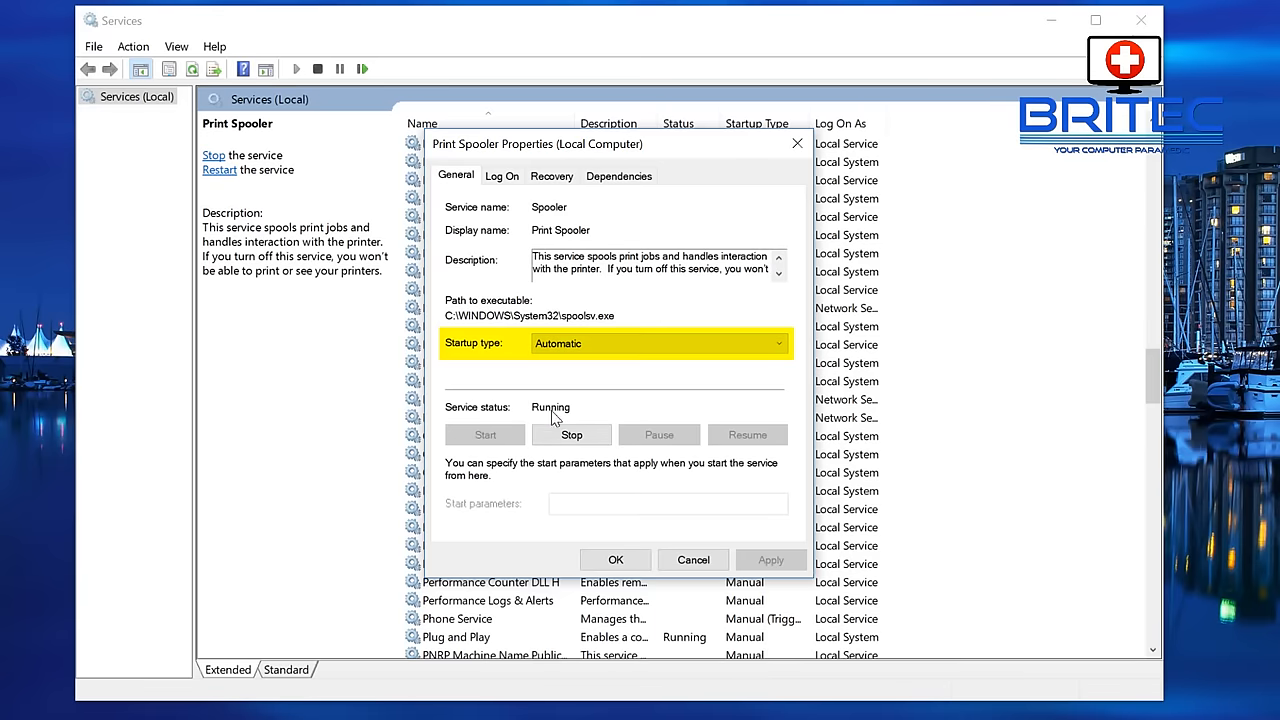
left_click(693, 559)
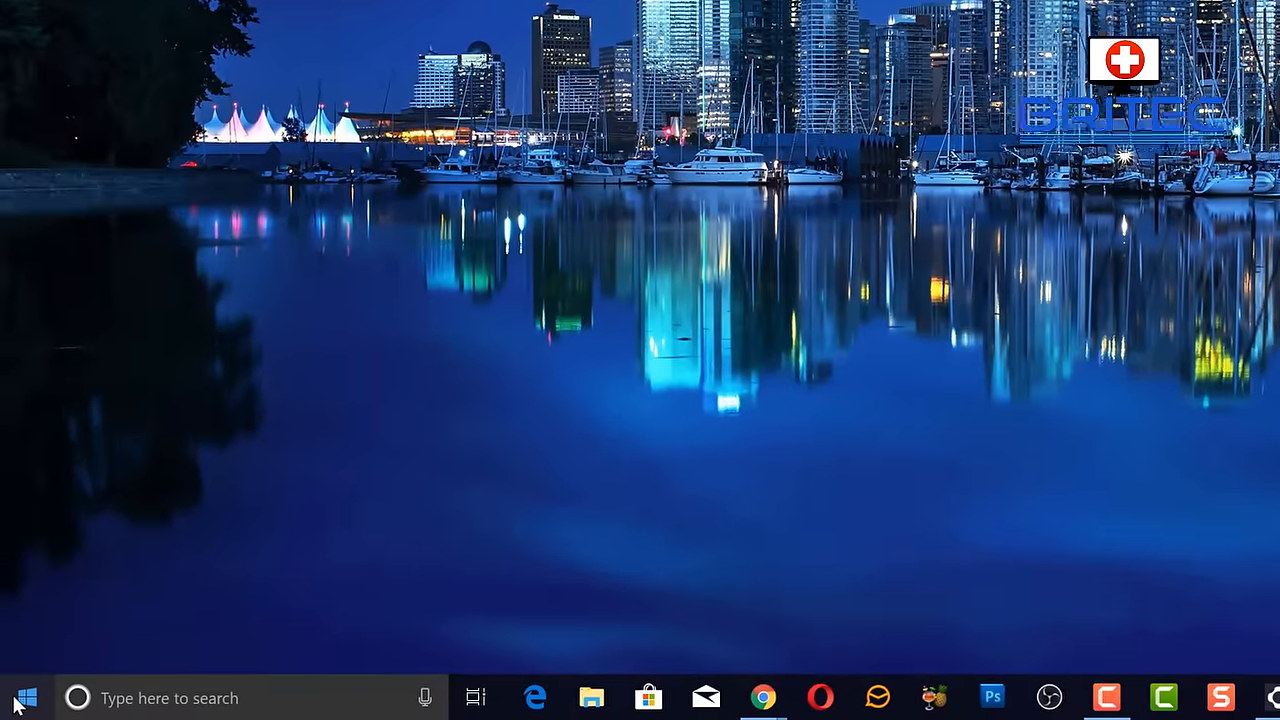
- Open Device Manager from the Start button's quick menu
right_click(15, 698)
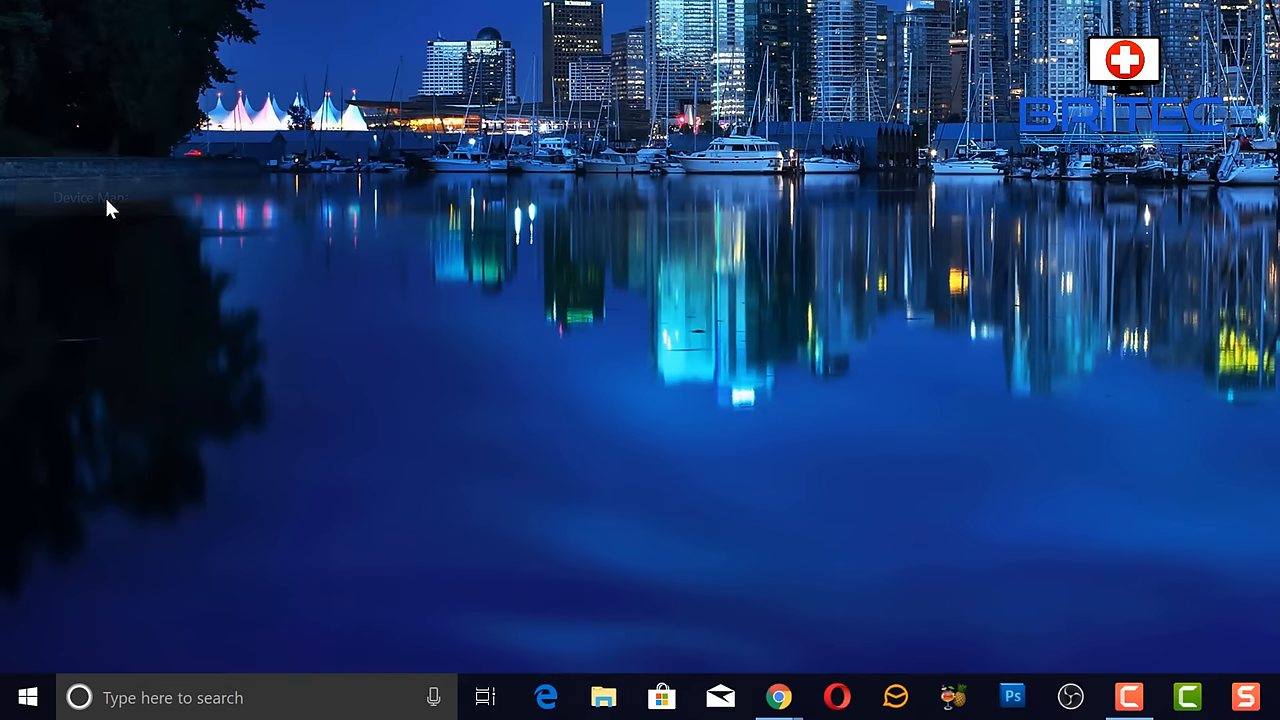
left_click(90, 196)
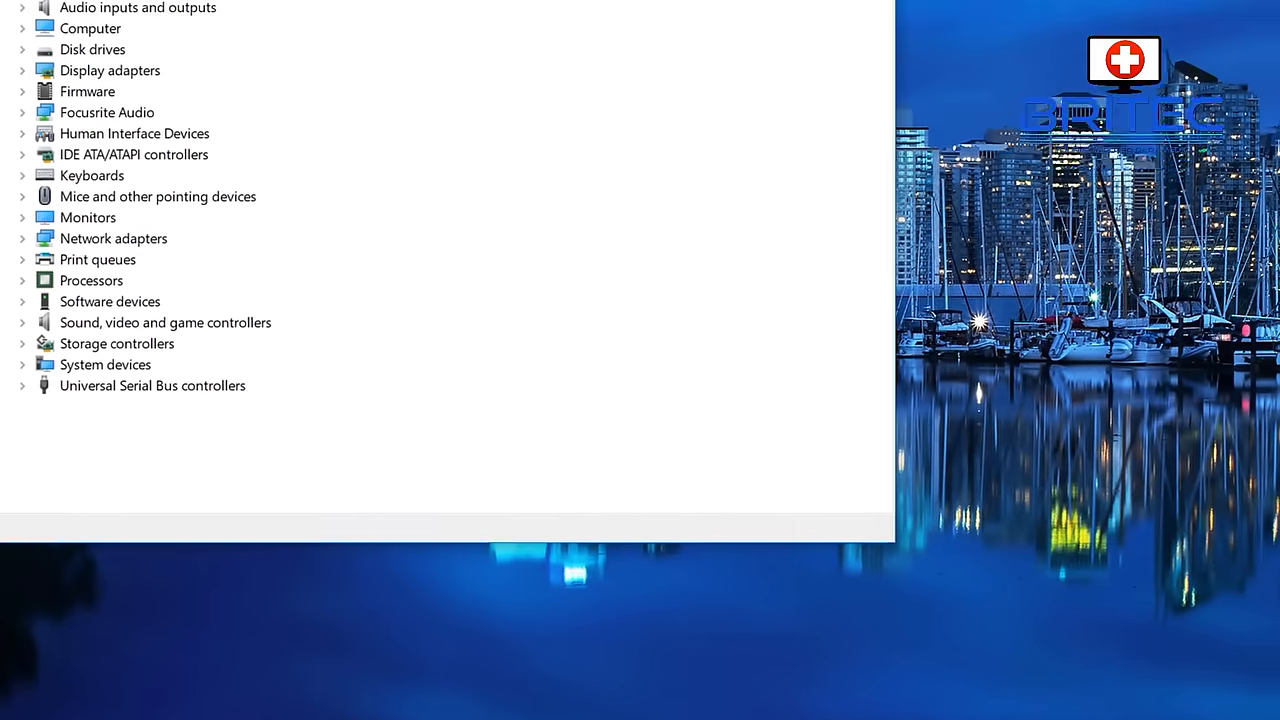
left_click(1008, 46)
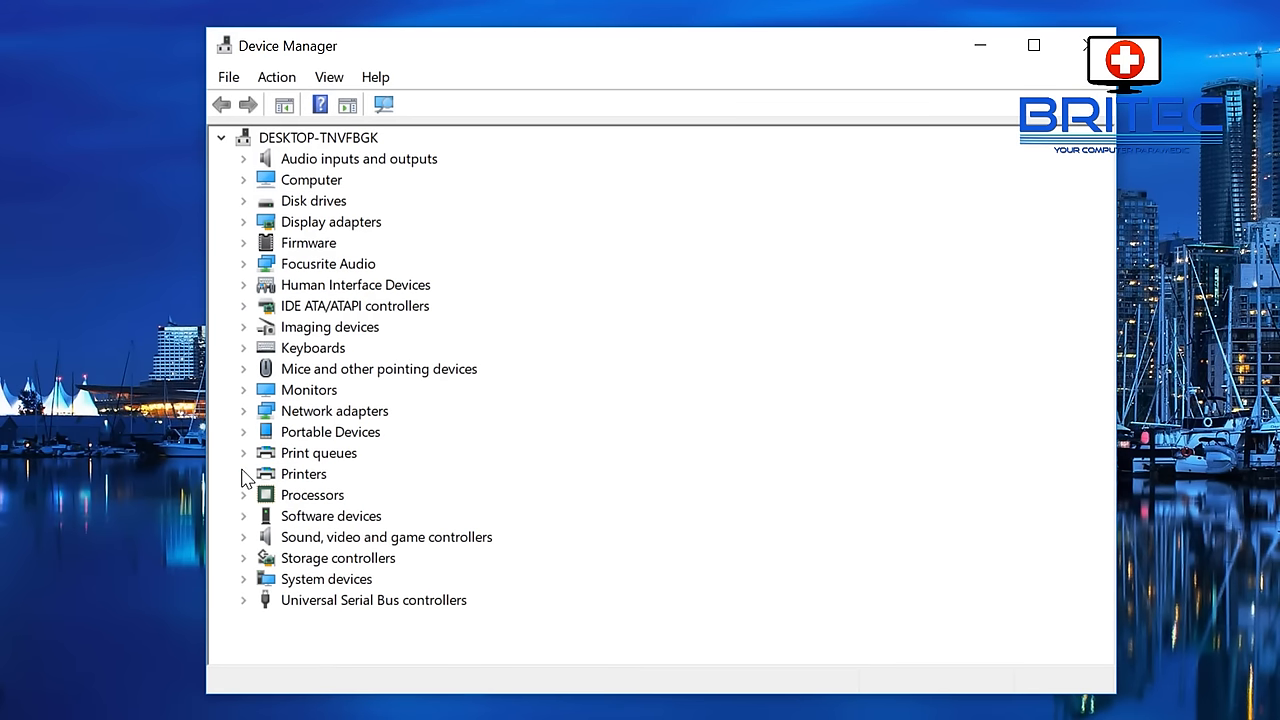
- Expand Printers, review the Canon MG6800 Printer's status and Details tab, then close the dialog
left_click(244, 473)
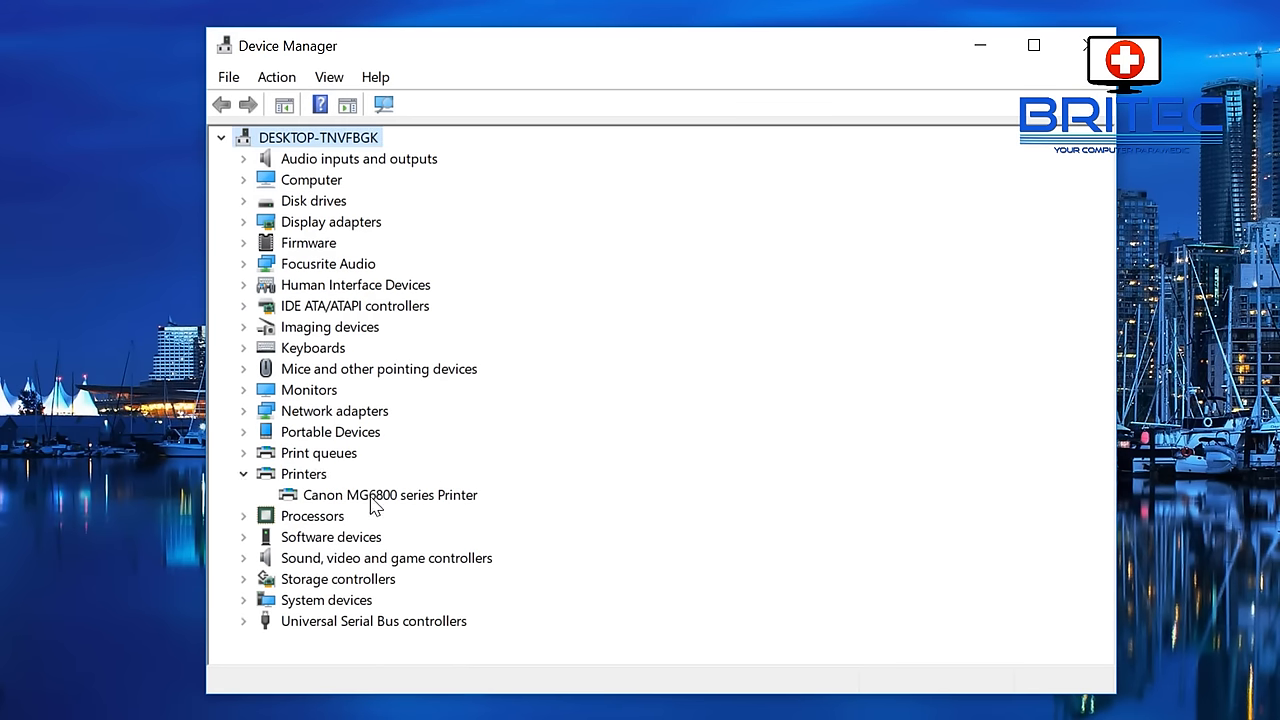
left_click(390, 494)
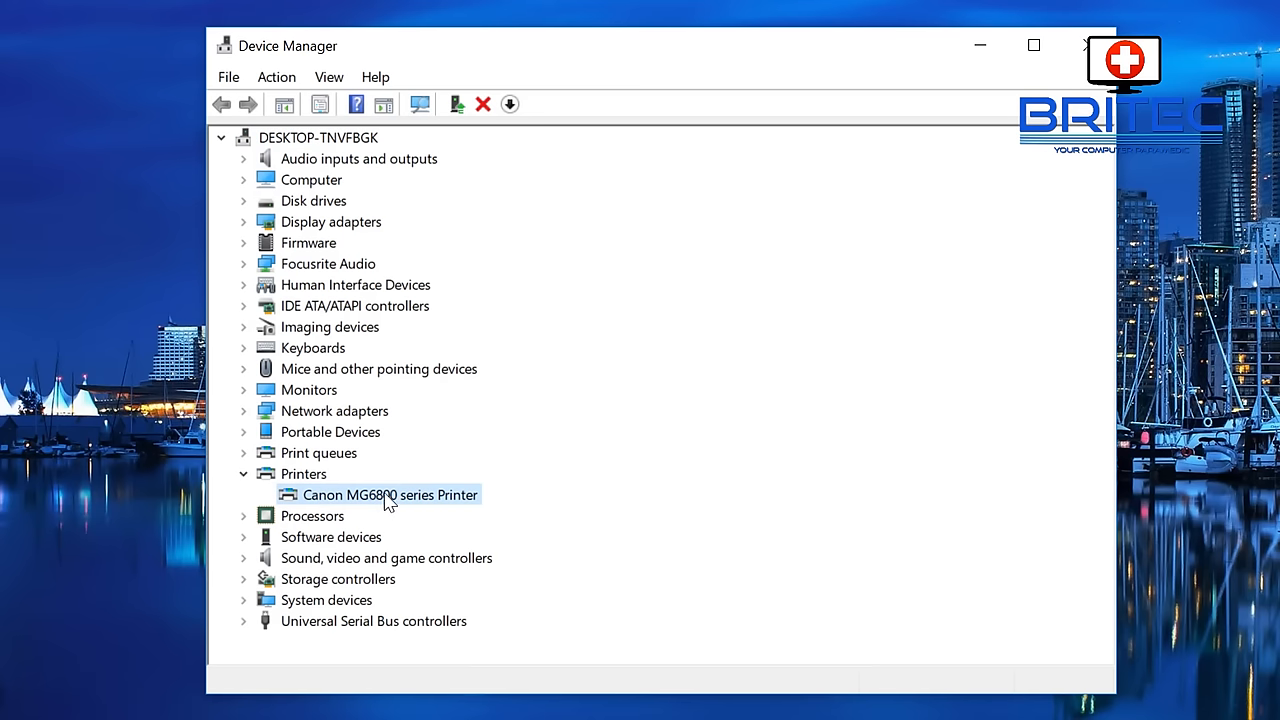
right_click(389, 495)
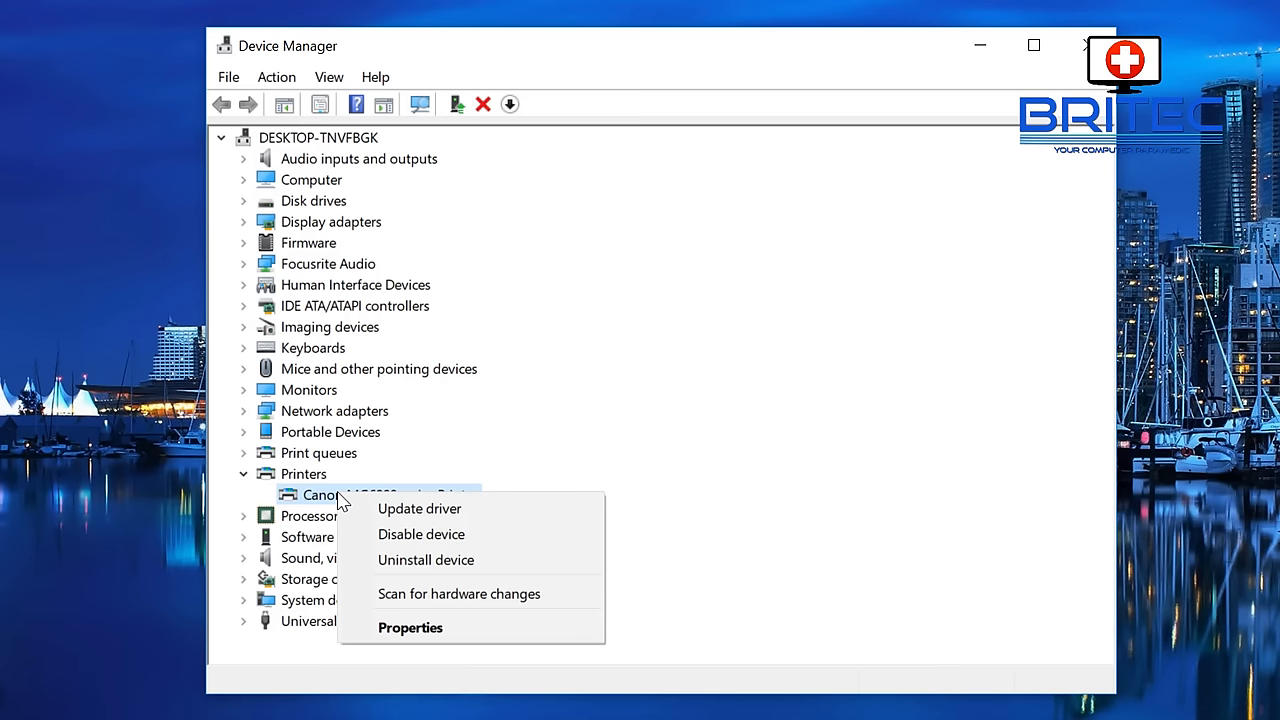
left_click(410, 627)
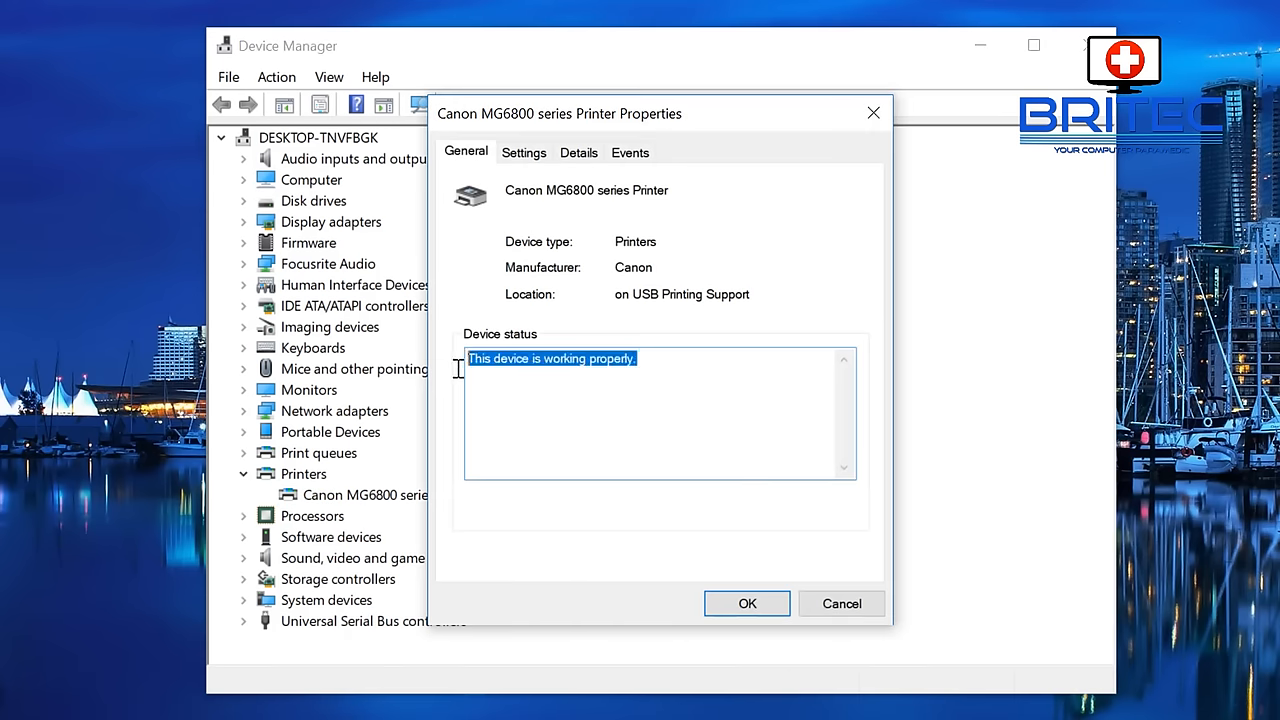
mouse_move(530, 200)
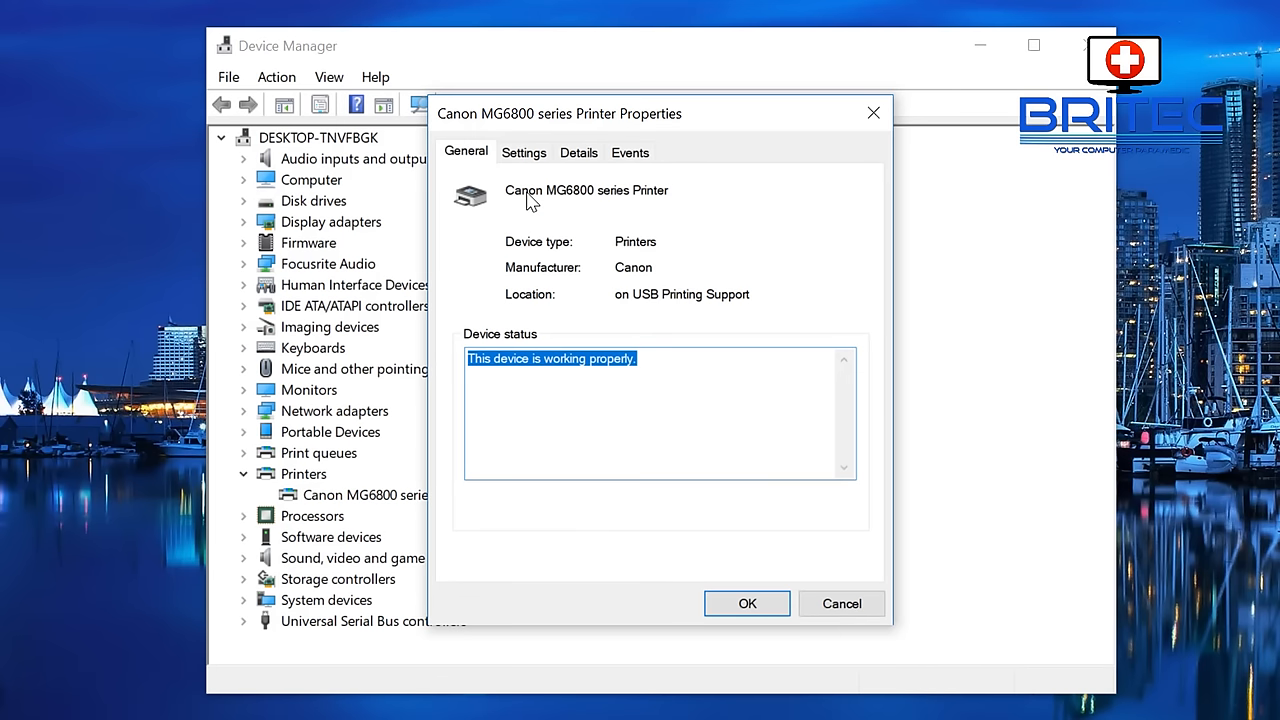
left_click(578, 152)
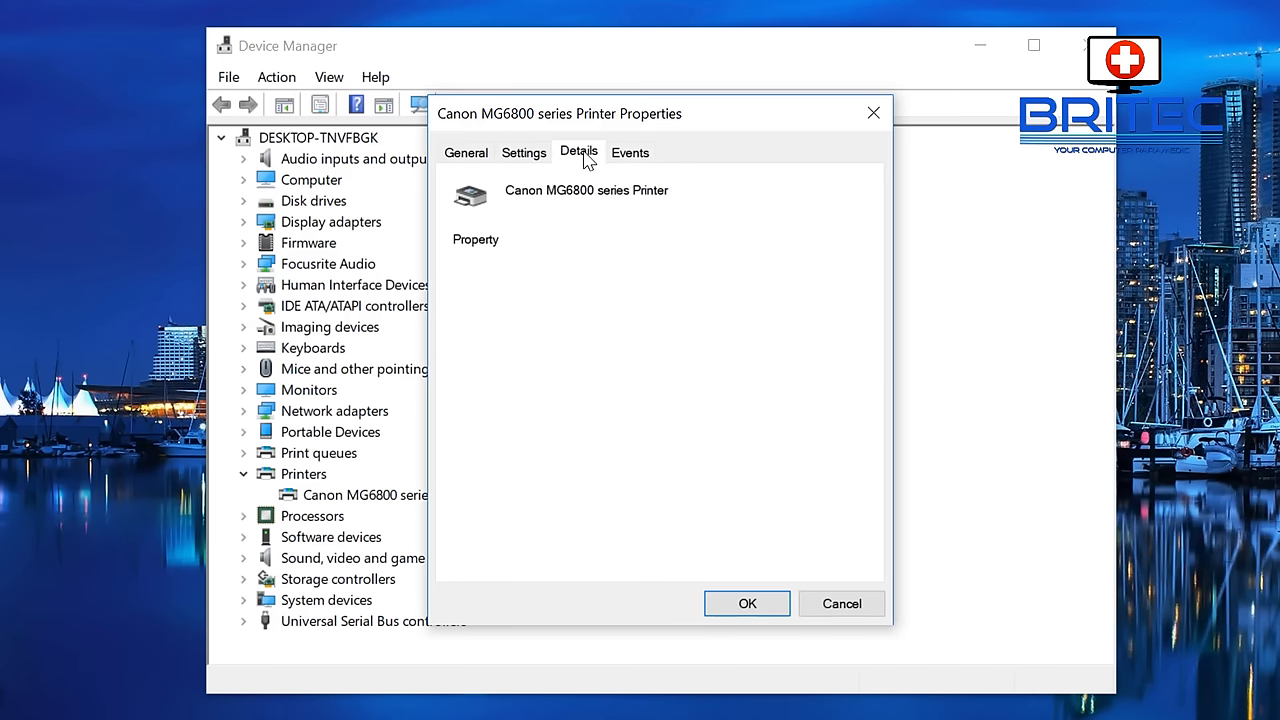
left_click(578, 152)
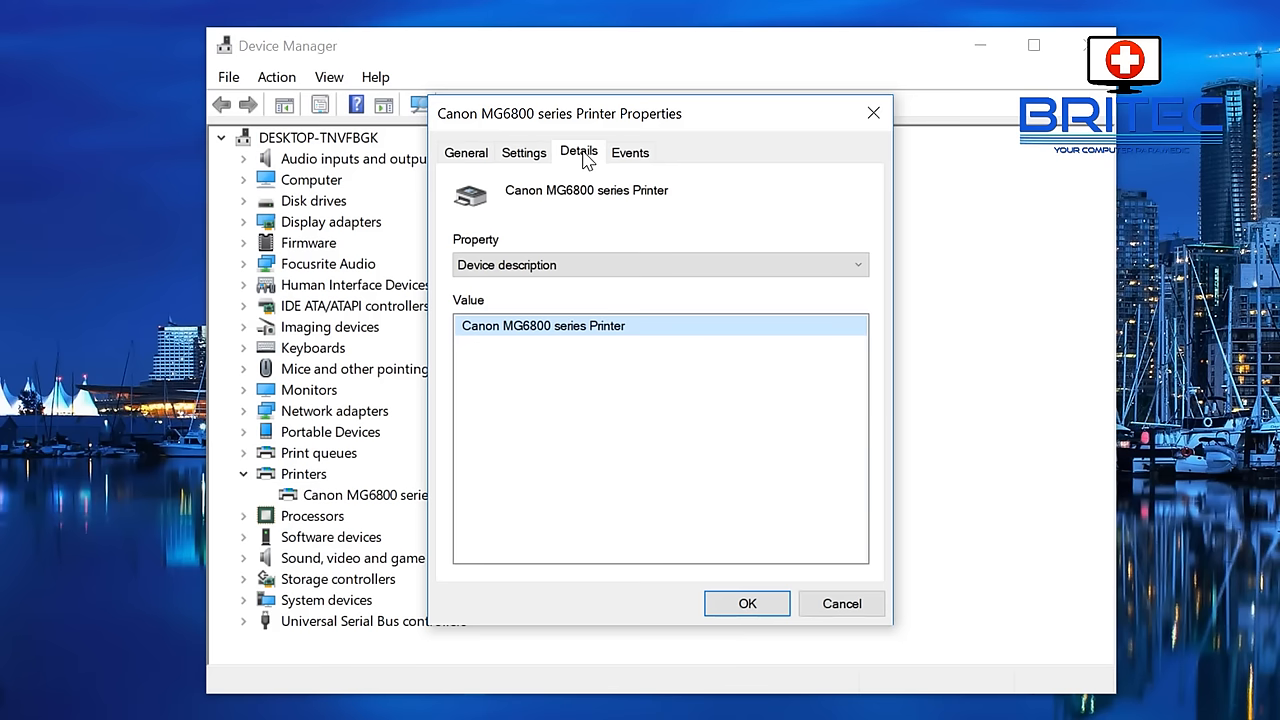
left_click(465, 152)
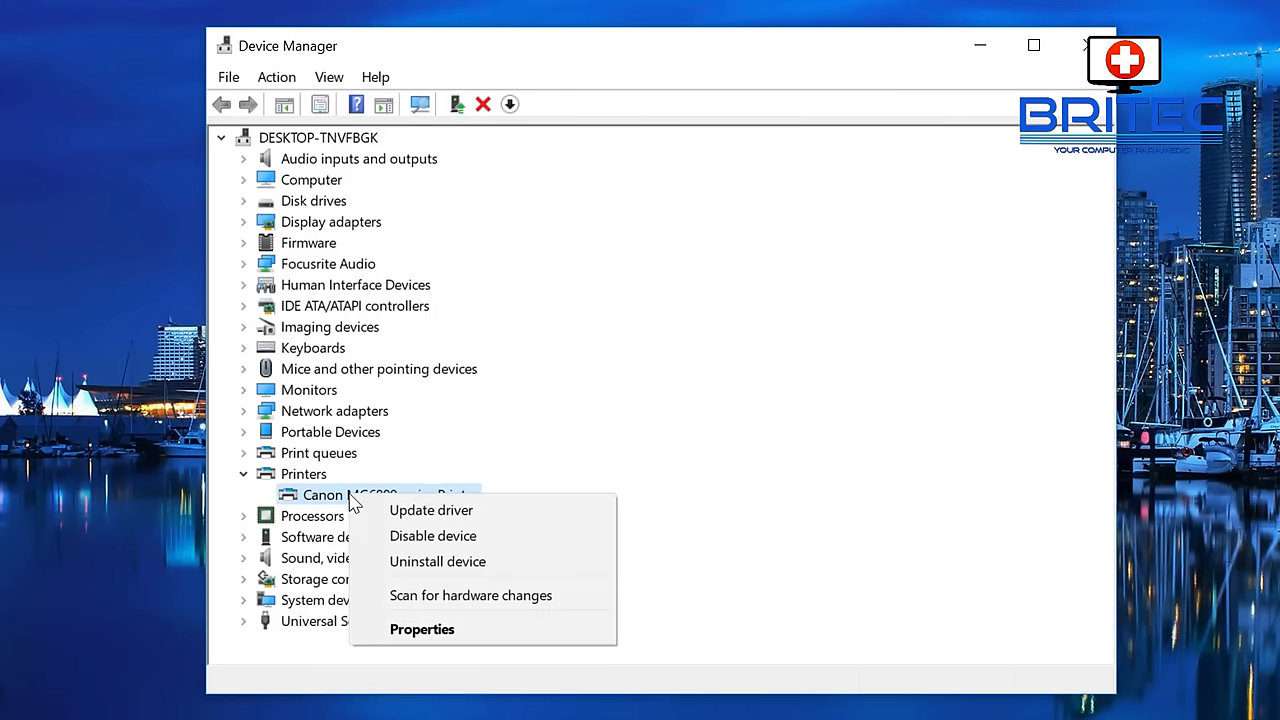
mouse_move(437, 561)
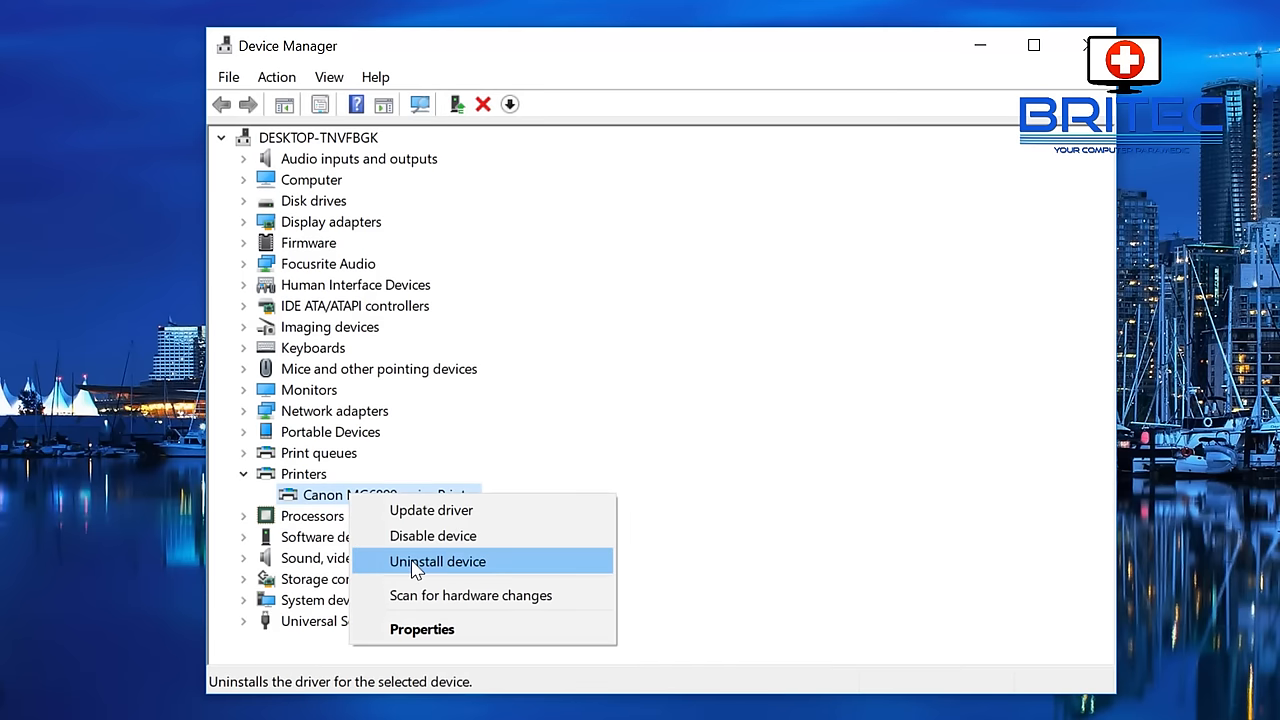
- Uninstall the Canon MG6800 series Printer in Device Manager, keeping its driver software
left_click(437, 560)
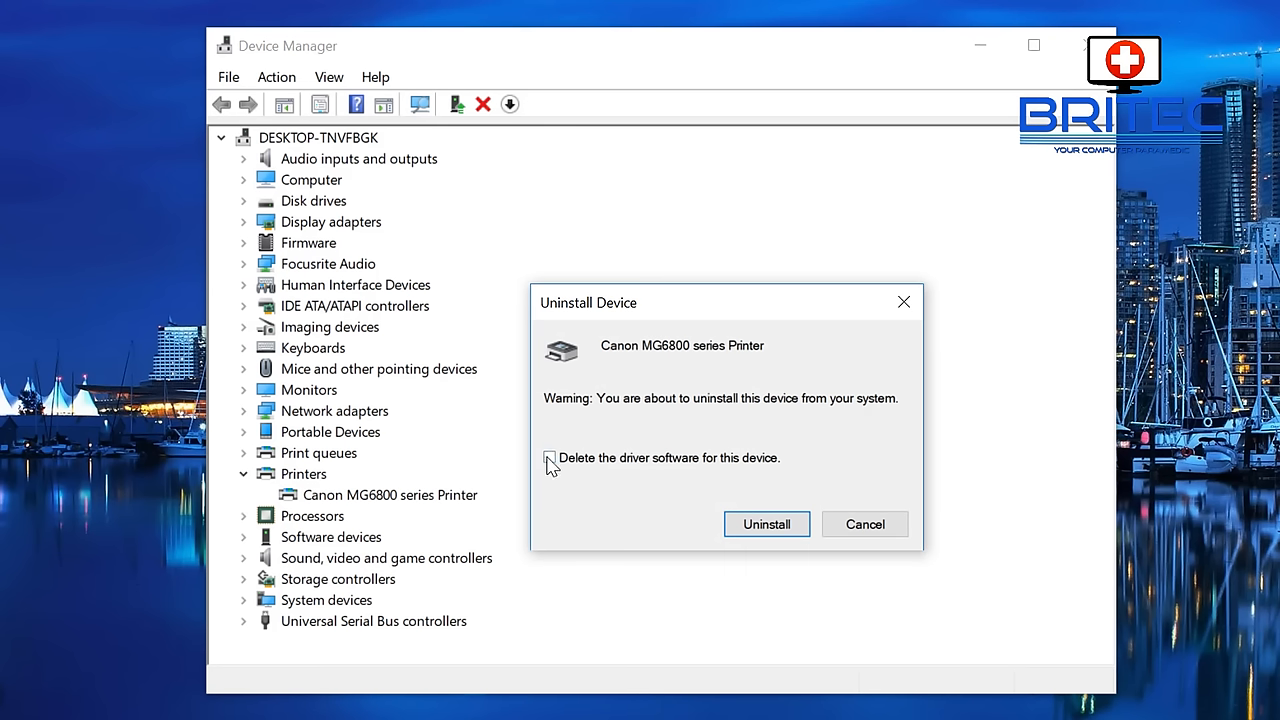
mouse_move(762, 468)
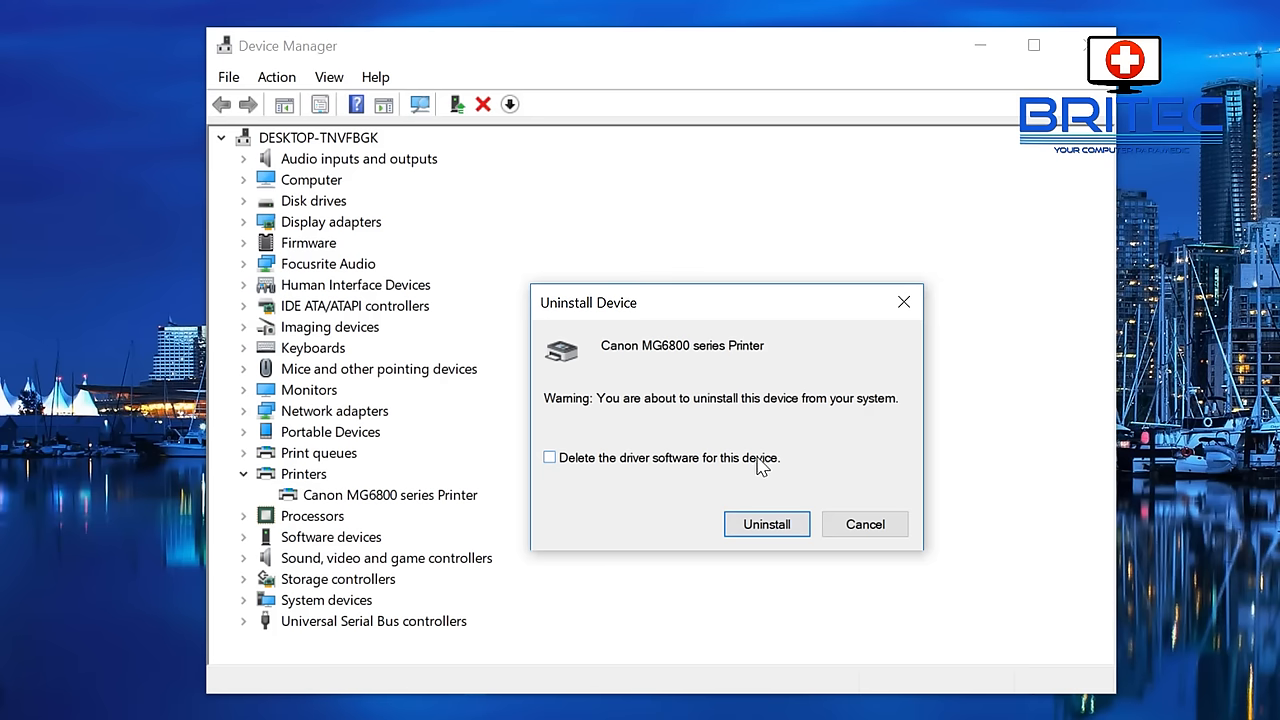
left_click(766, 524)
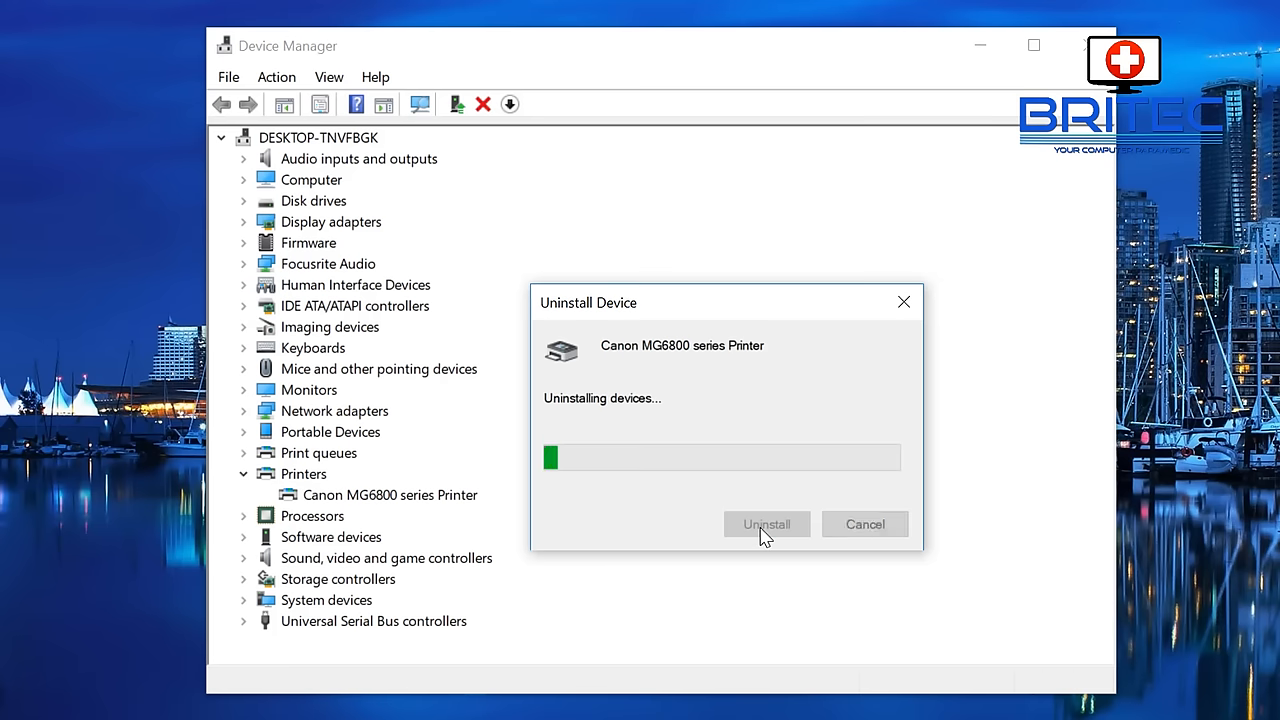
left_click(766, 524)
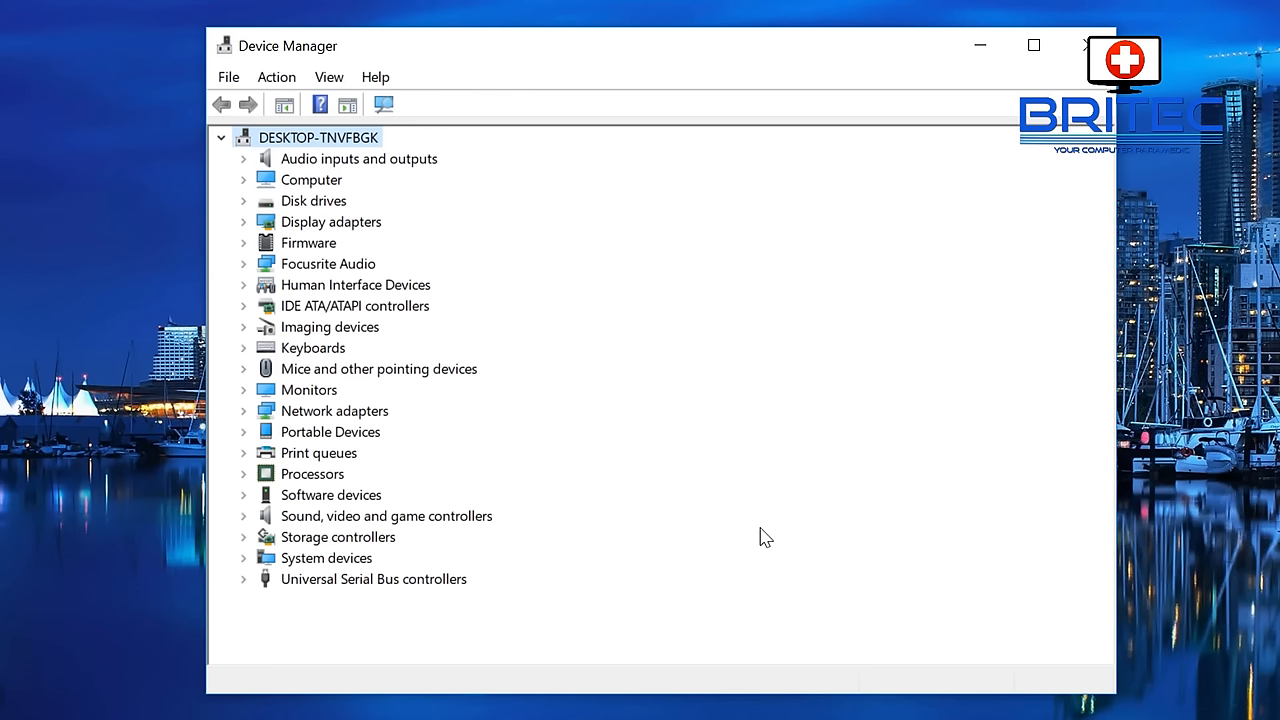
mouse_move(740, 528)
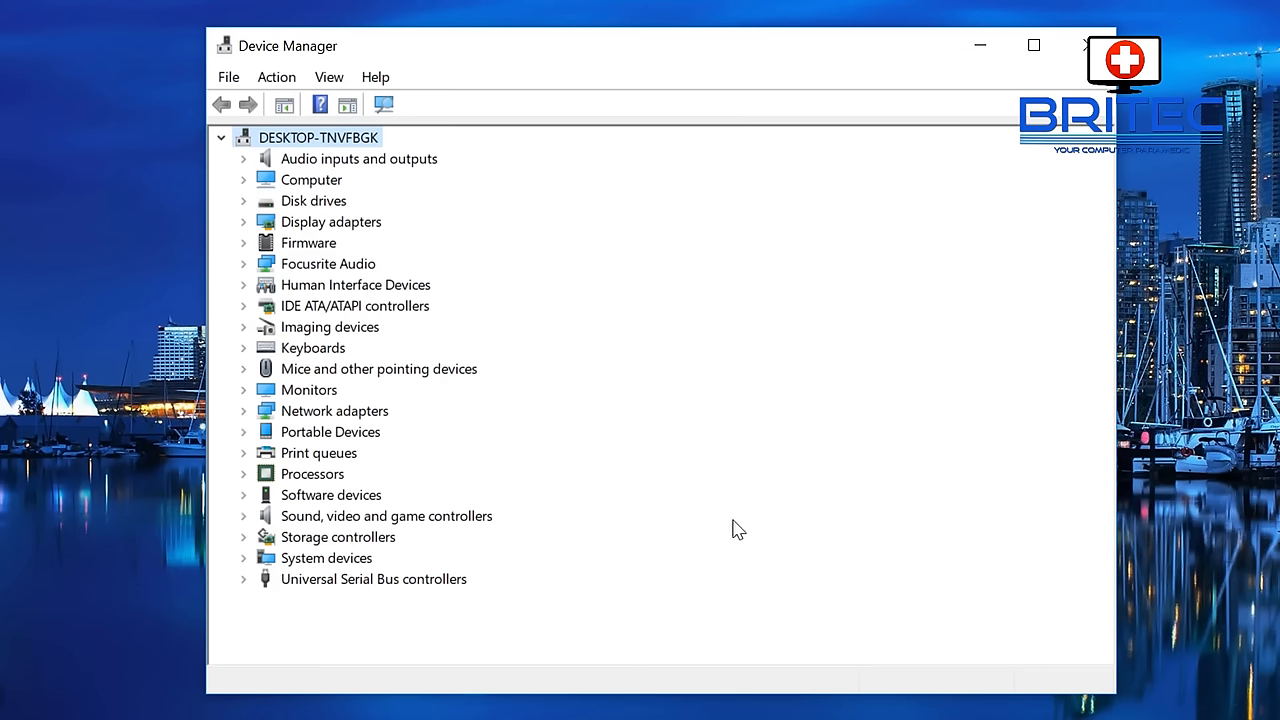
- Scan for hardware changes and expand Printers to show the Canon MG6800 series Printer
left_click(329, 77)
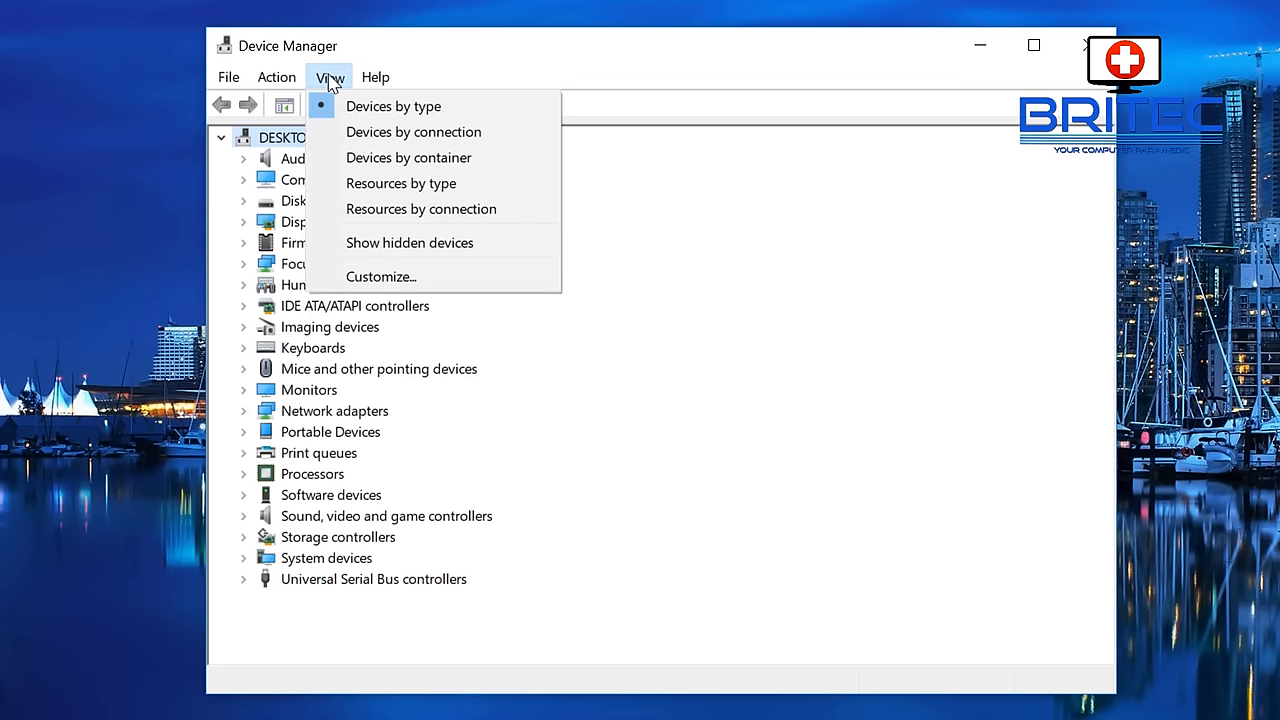
left_click(277, 77)
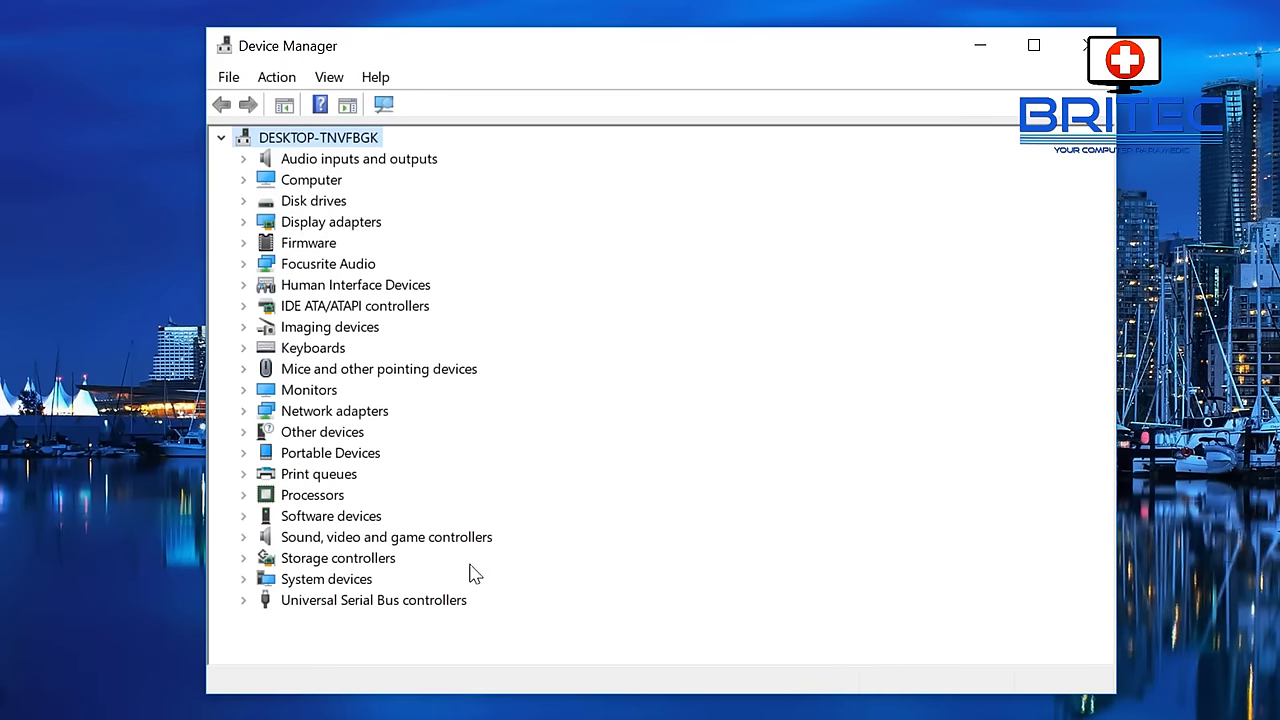
mouse_move(280, 523)
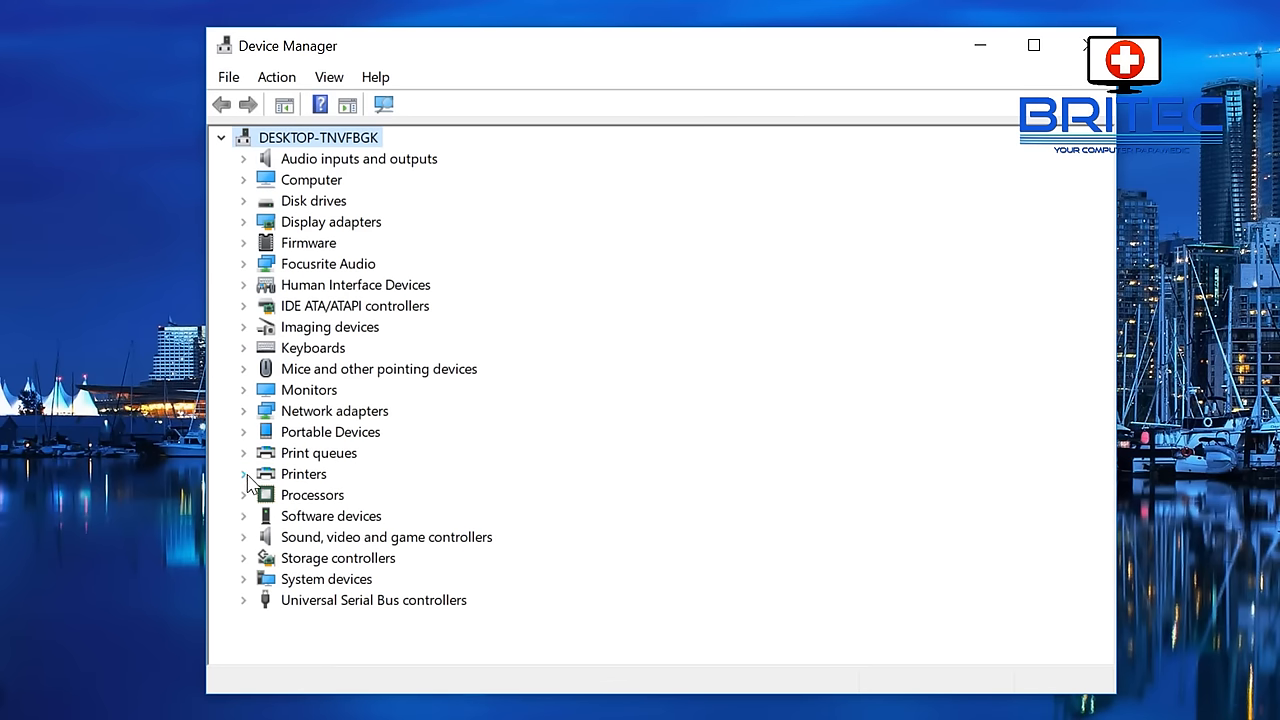
left_click(244, 473)
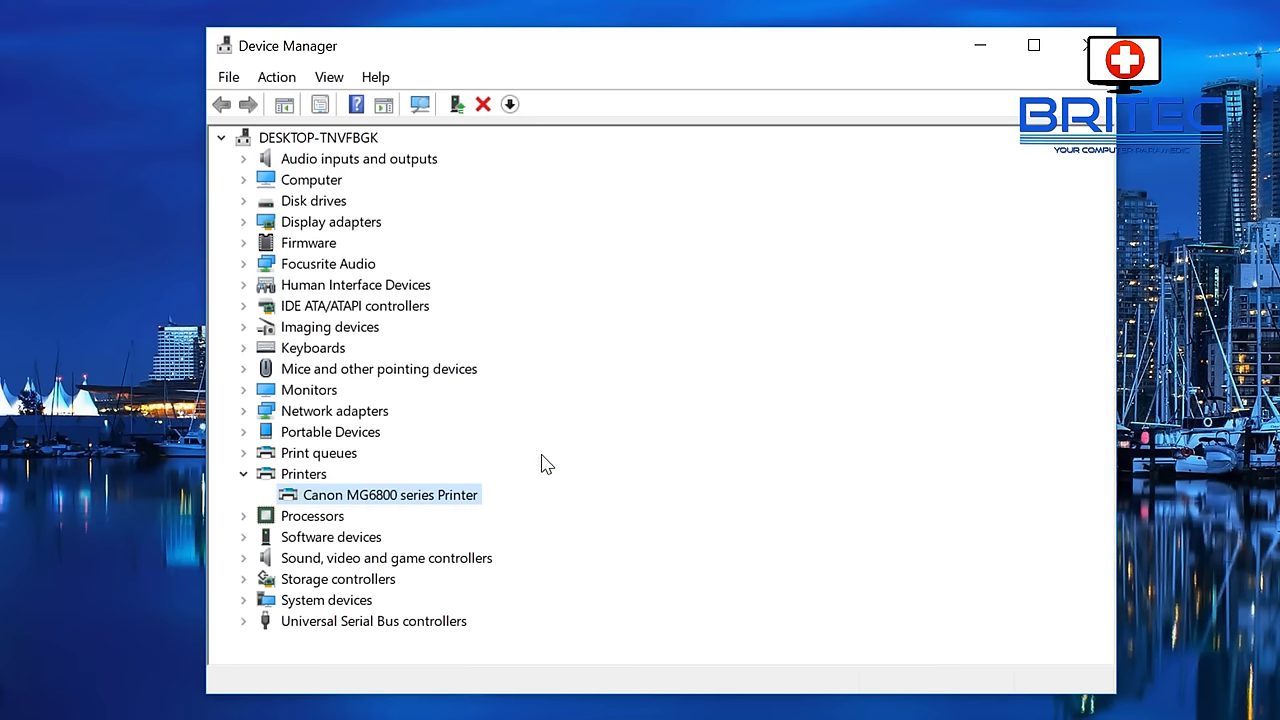
mouse_move(397, 505)
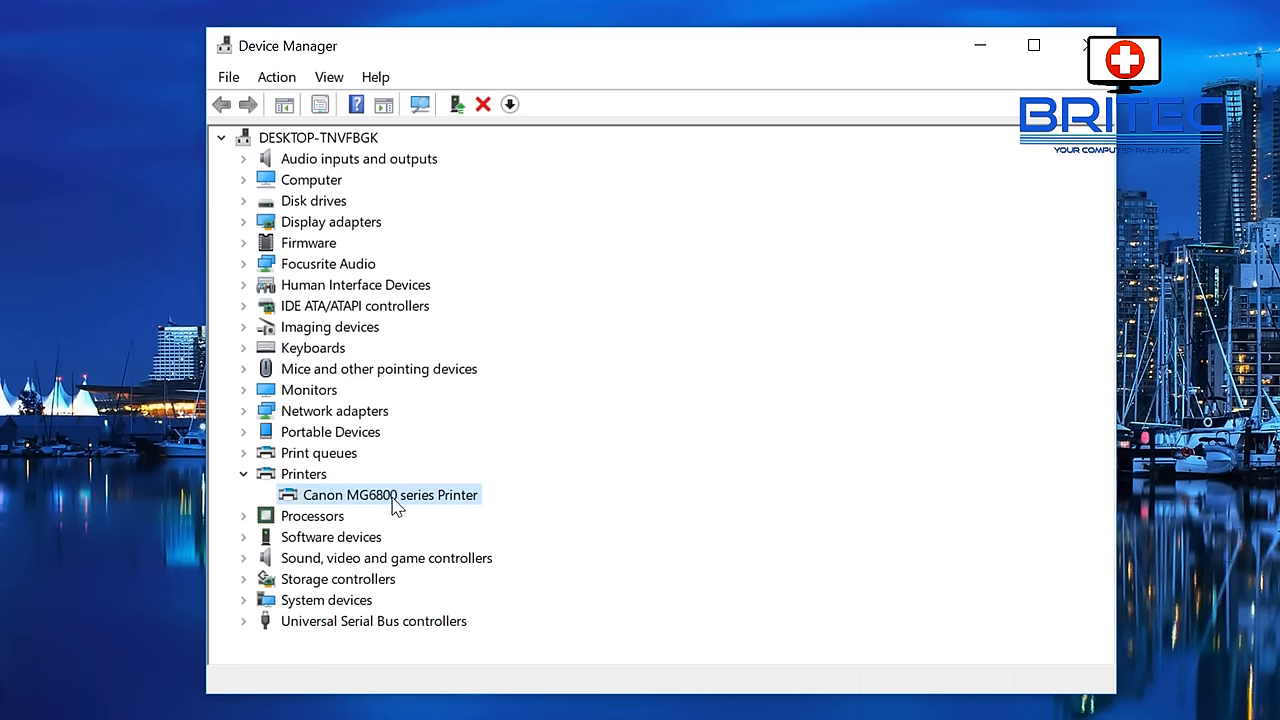
- Uninstall the Canon MG6800 series Printer again with 'Delete the driver software' ticked
right_click(389, 494)
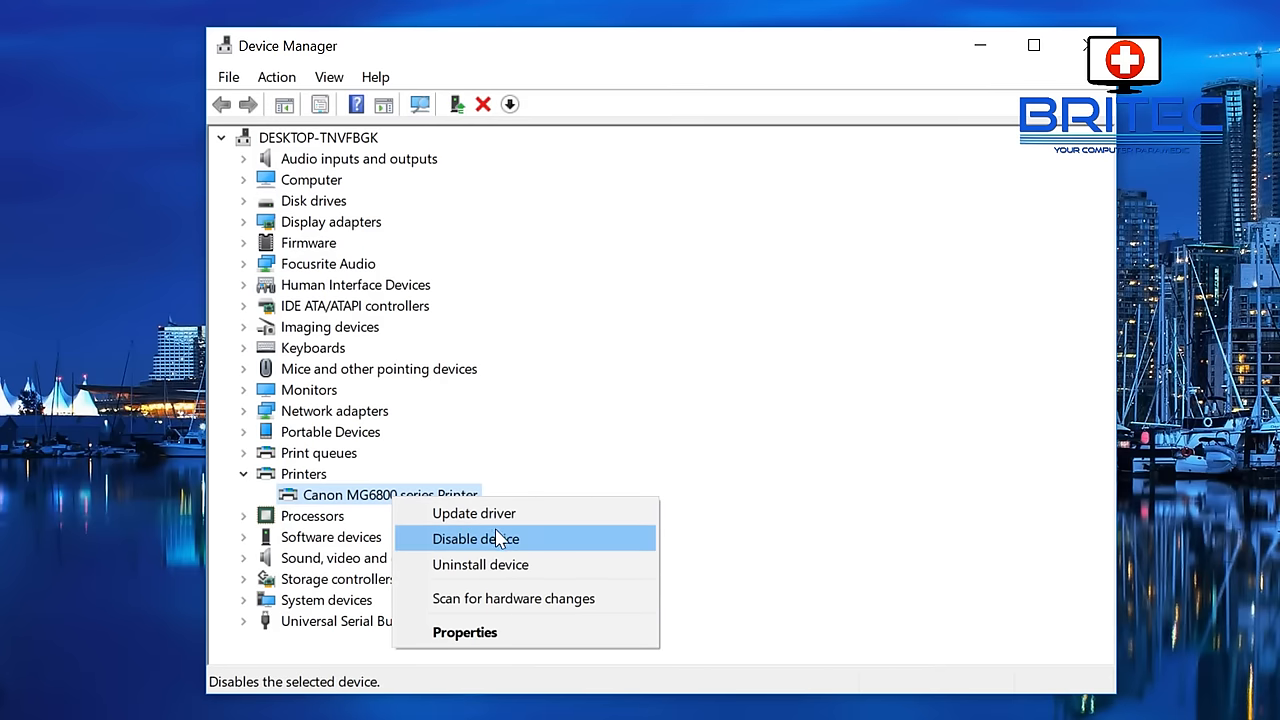
left_click(480, 564)
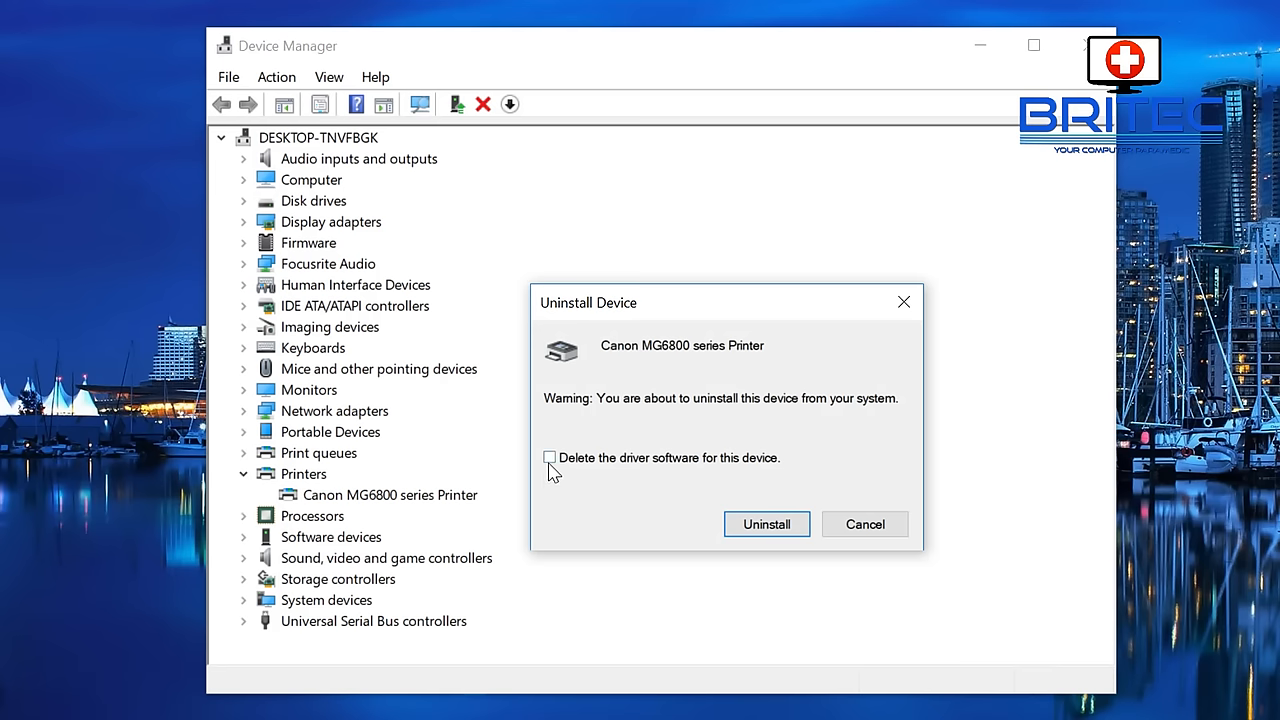
left_click(549, 457)
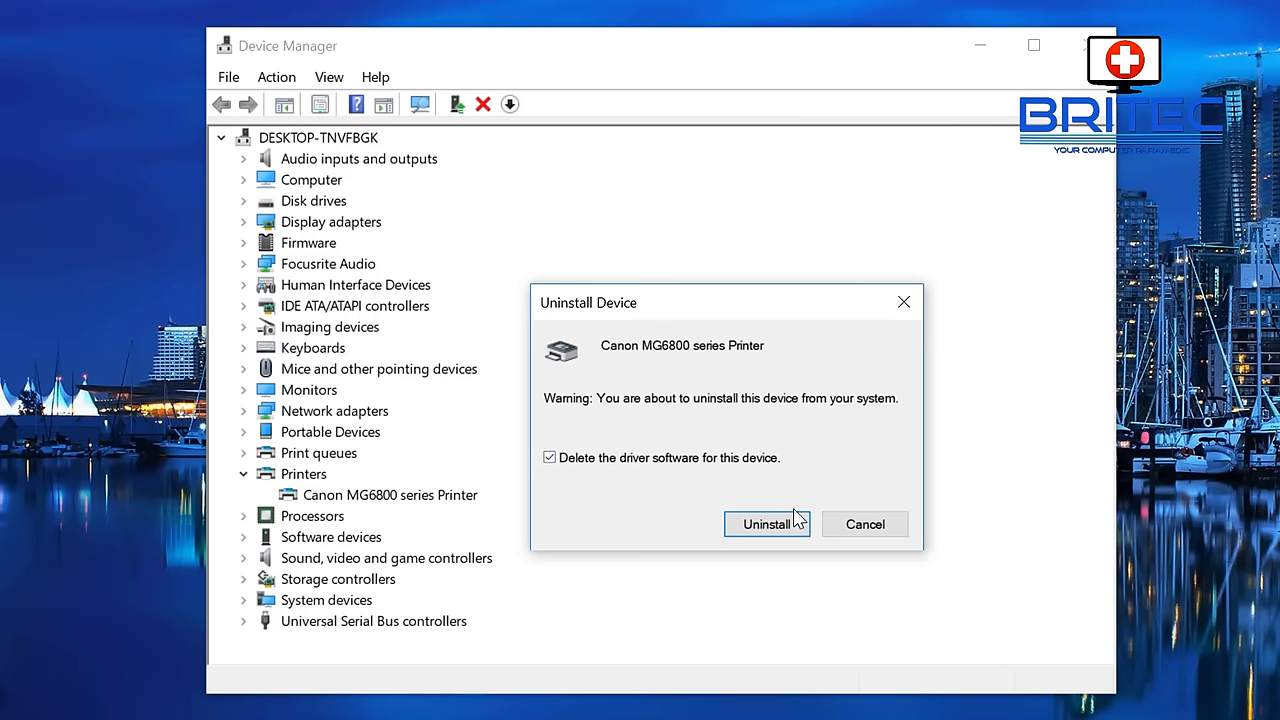
left_click(767, 524)
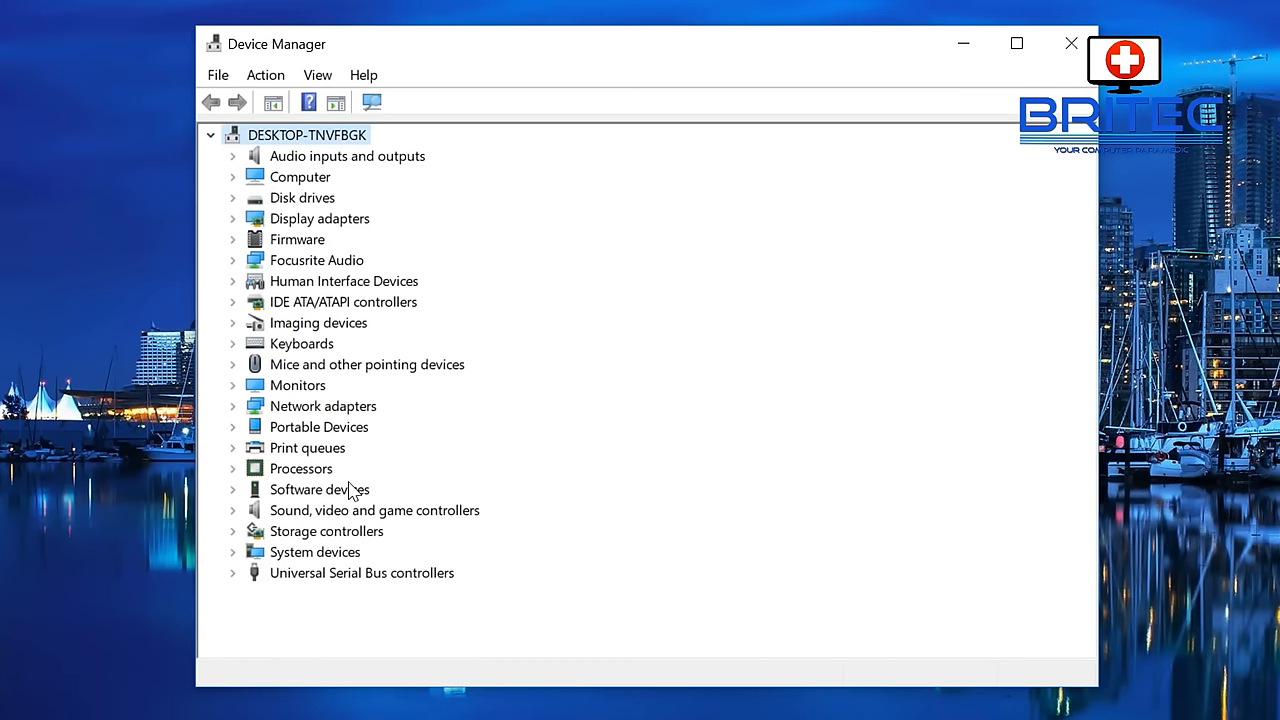
mouse_move(975, 150)
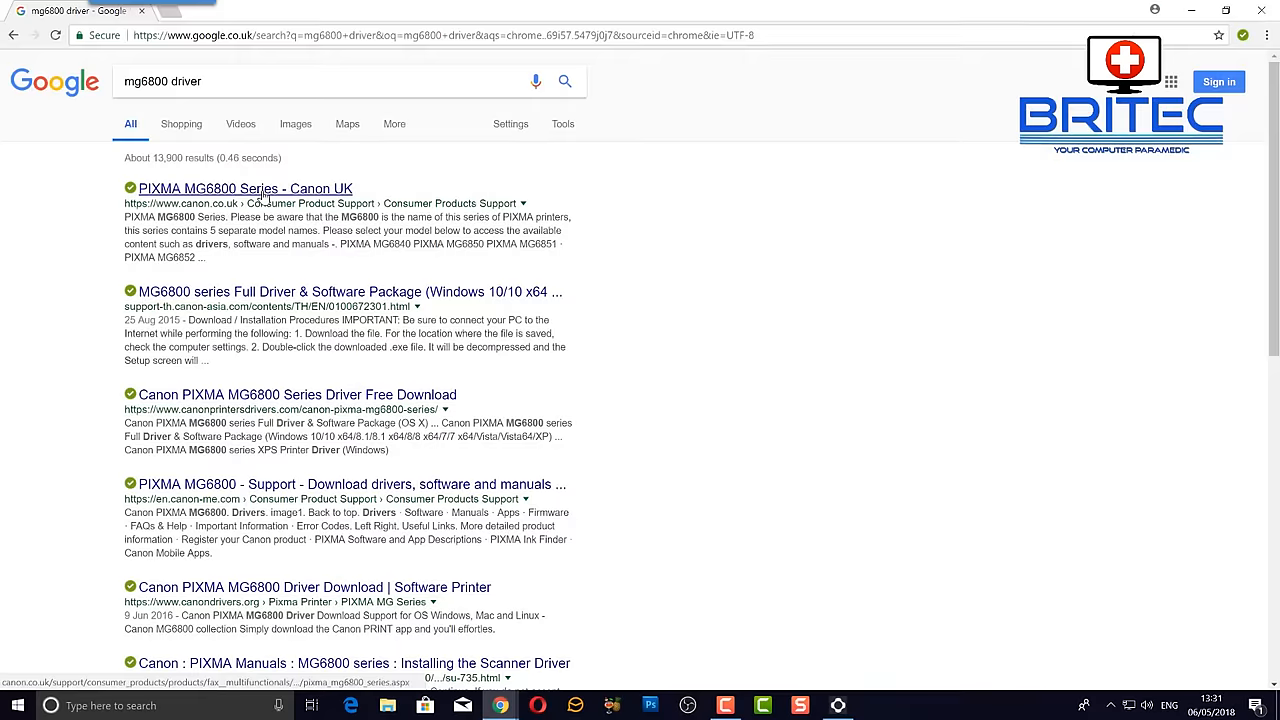
- Open Canon UK's PIXMA MG6850 drivers page and start the Windows 10 driver download
left_click(245, 188)
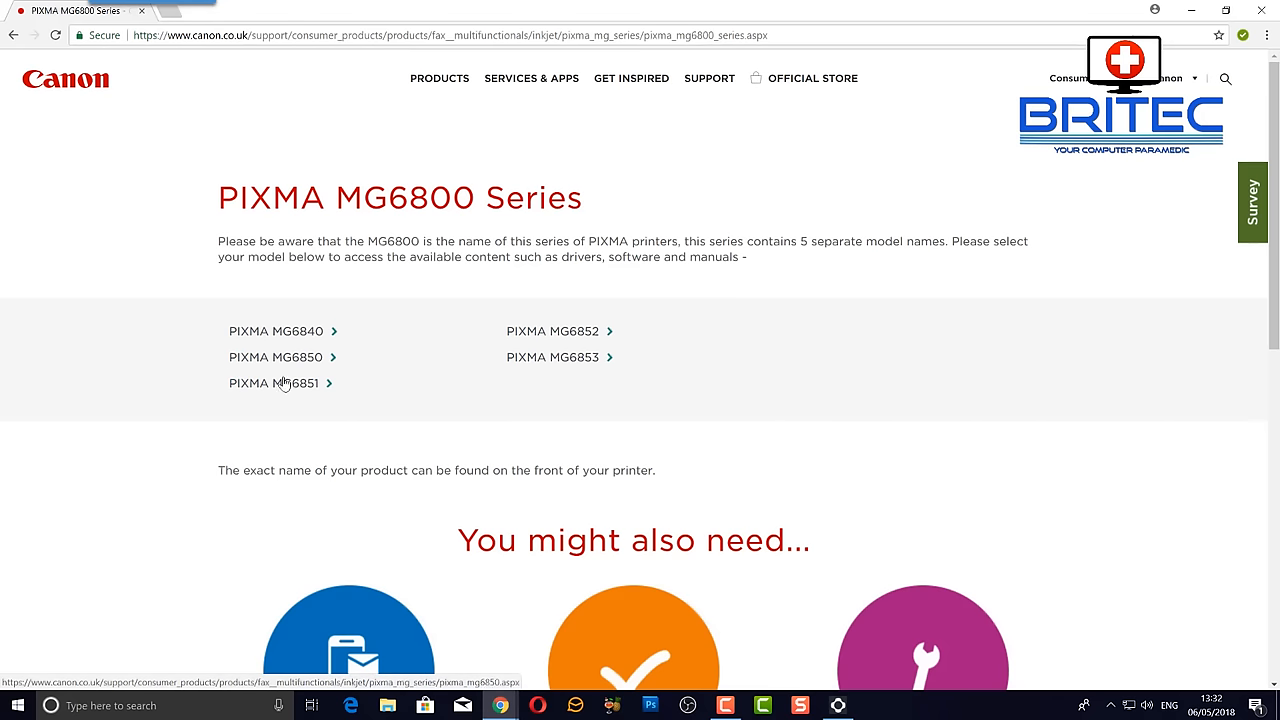
mouse_move(645, 409)
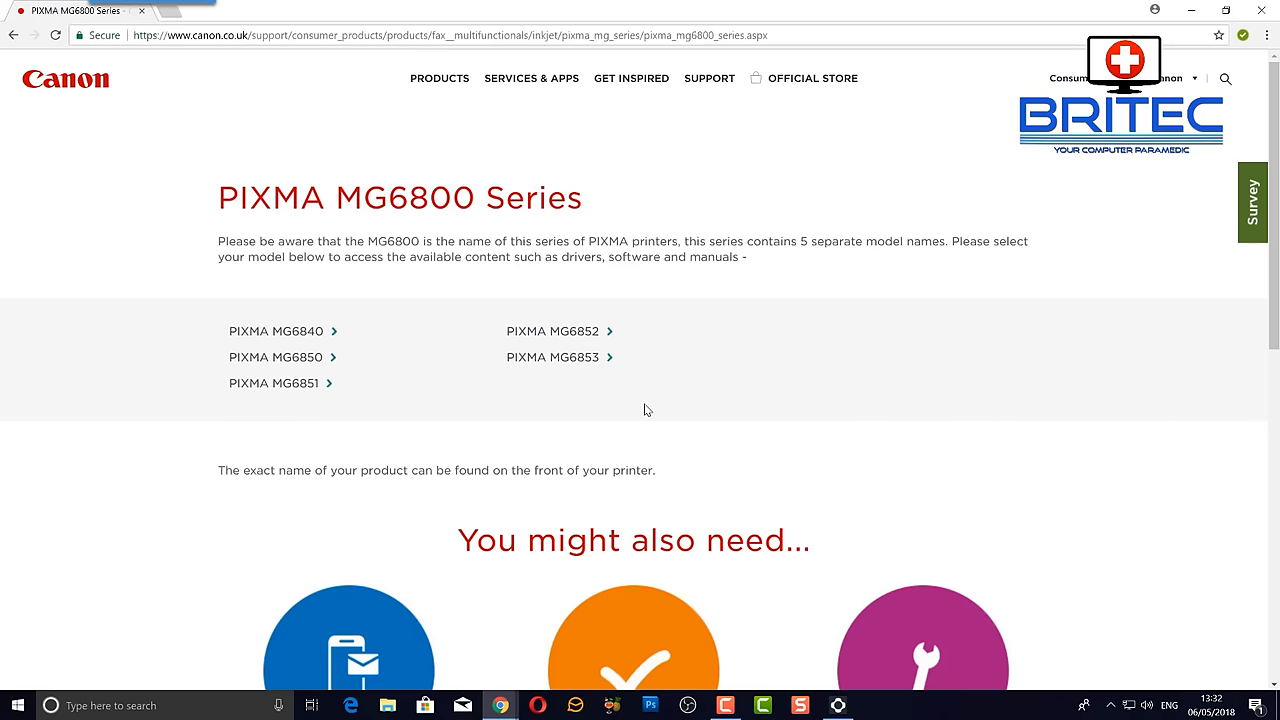
mouse_move(275, 357)
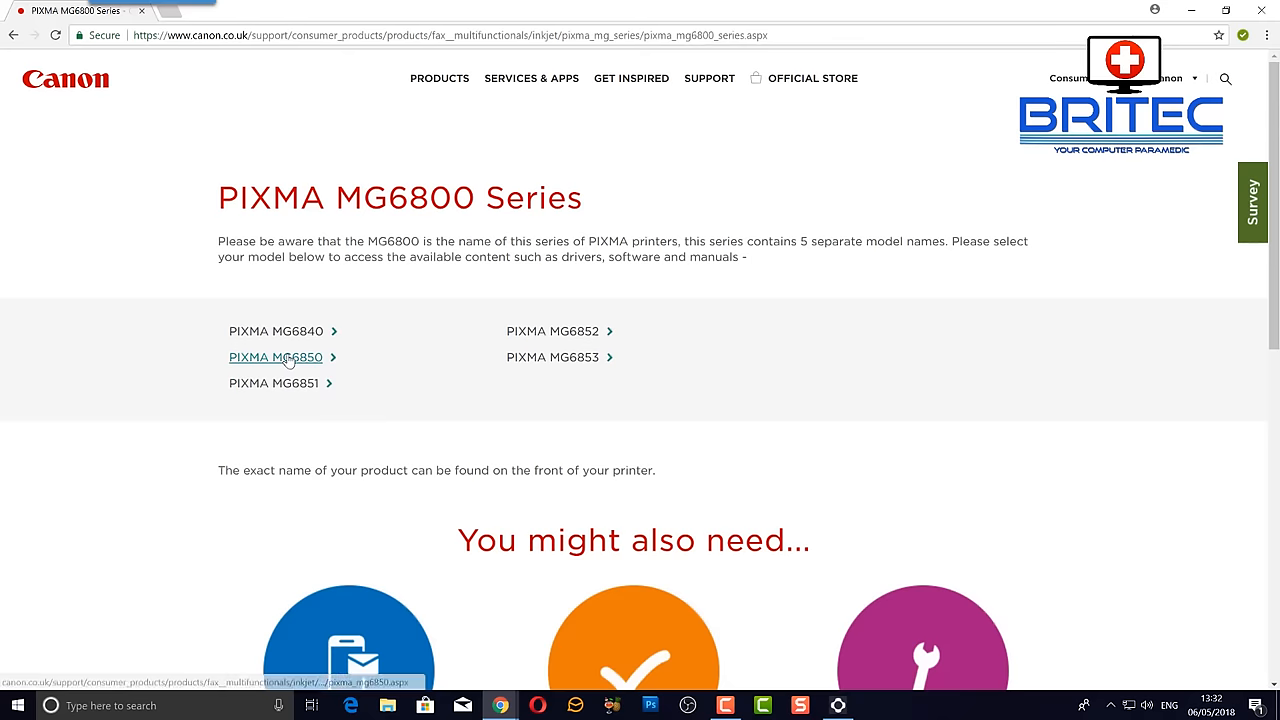
left_click(275, 357)
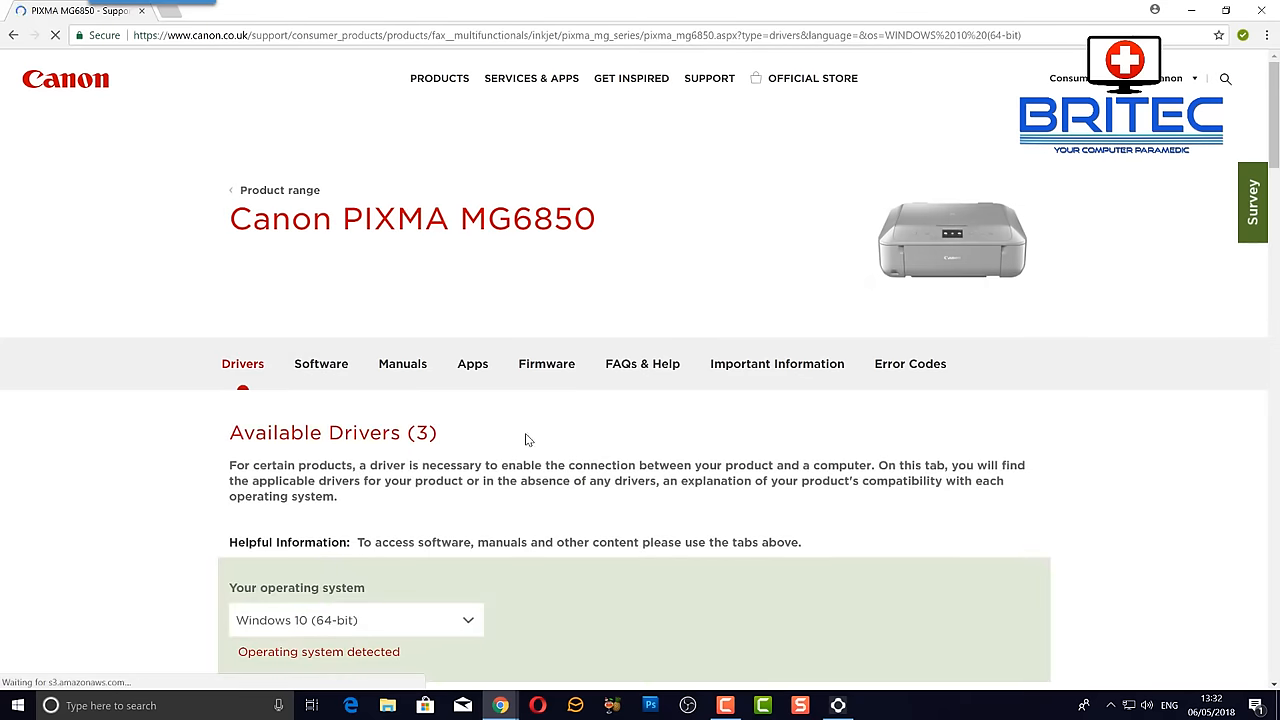
scroll("down", 3)
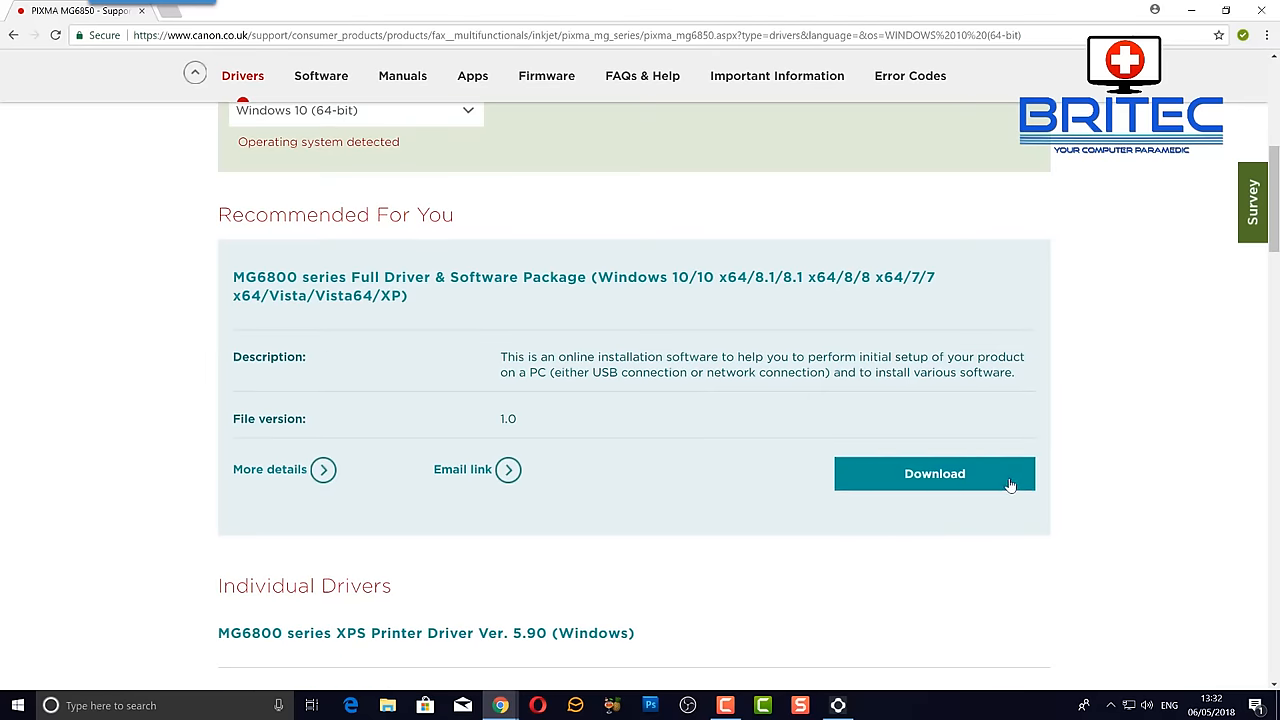
mouse_move(934, 473)
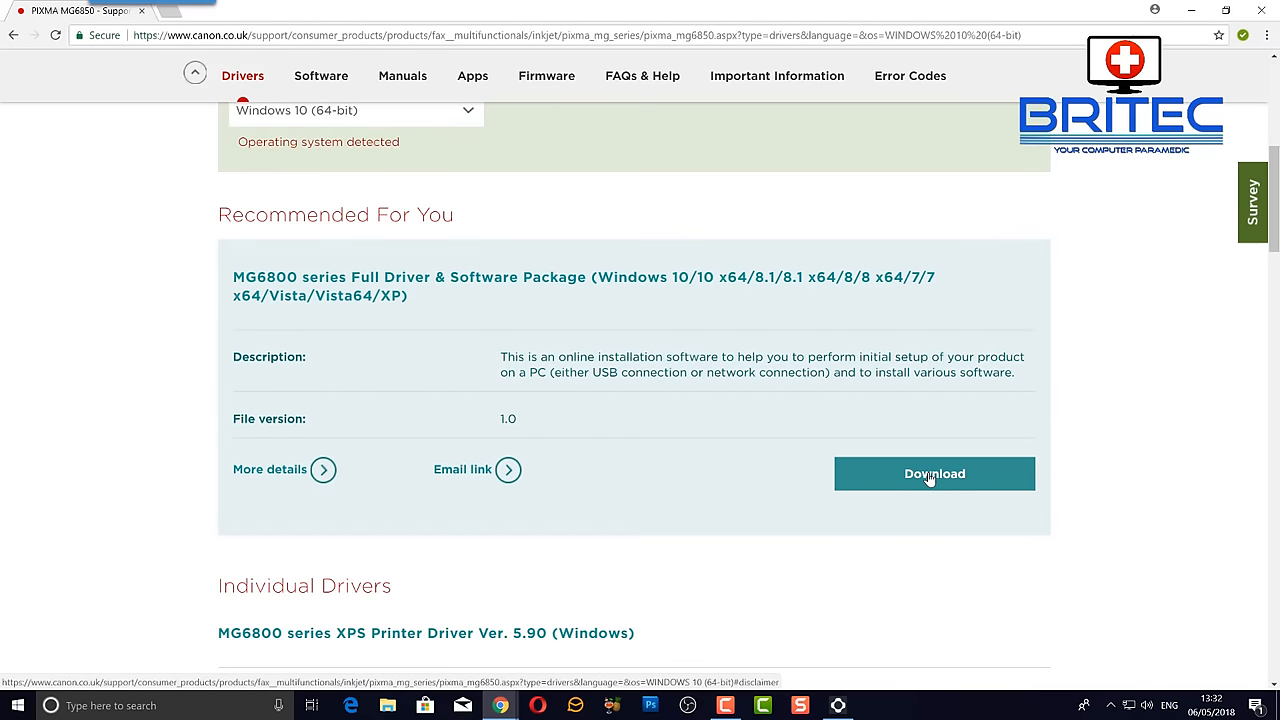
left_click(933, 473)
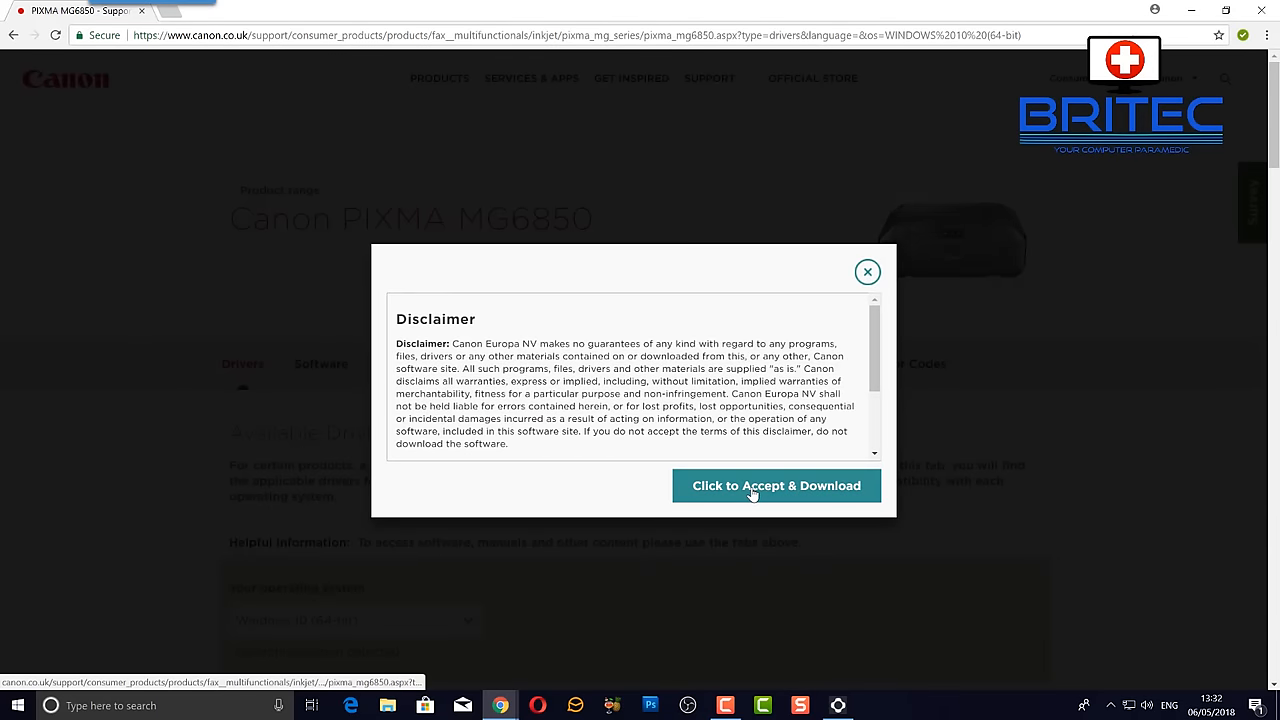
- Accept the disclaimer, download the MG6800 series driver, and run its setup past SmartScreen
left_click(776, 485)
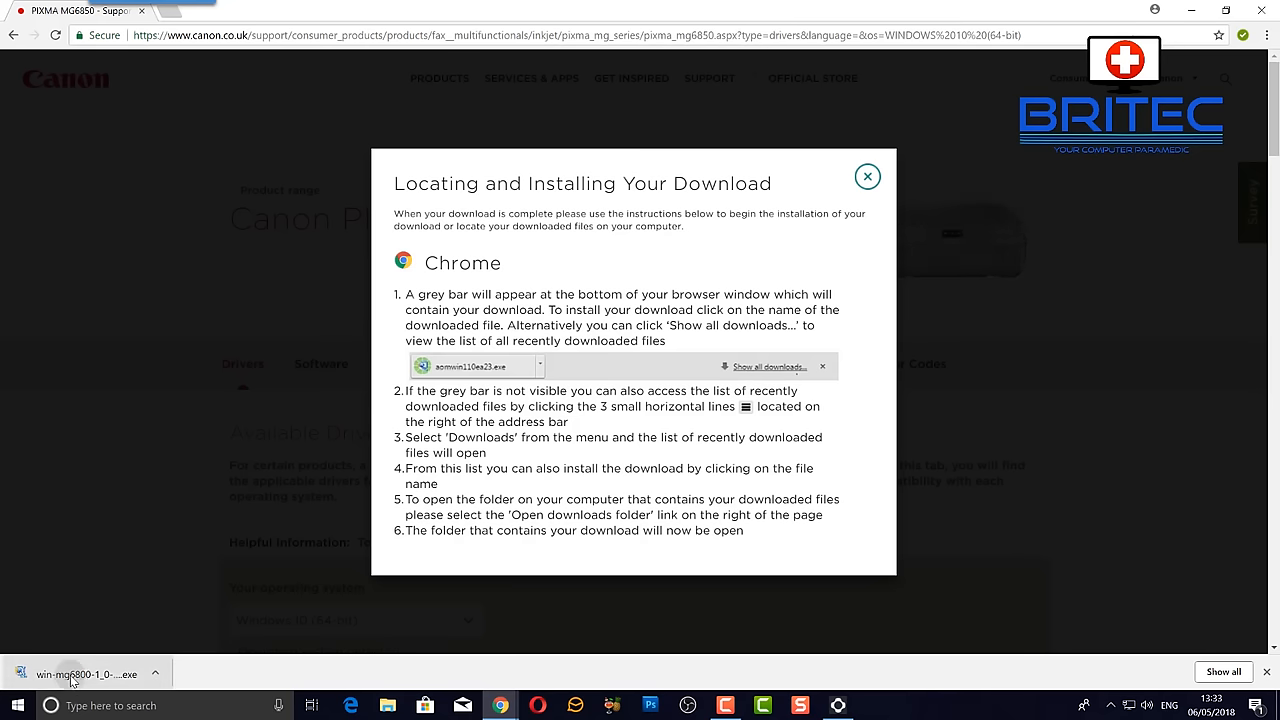
left_click(85, 674)
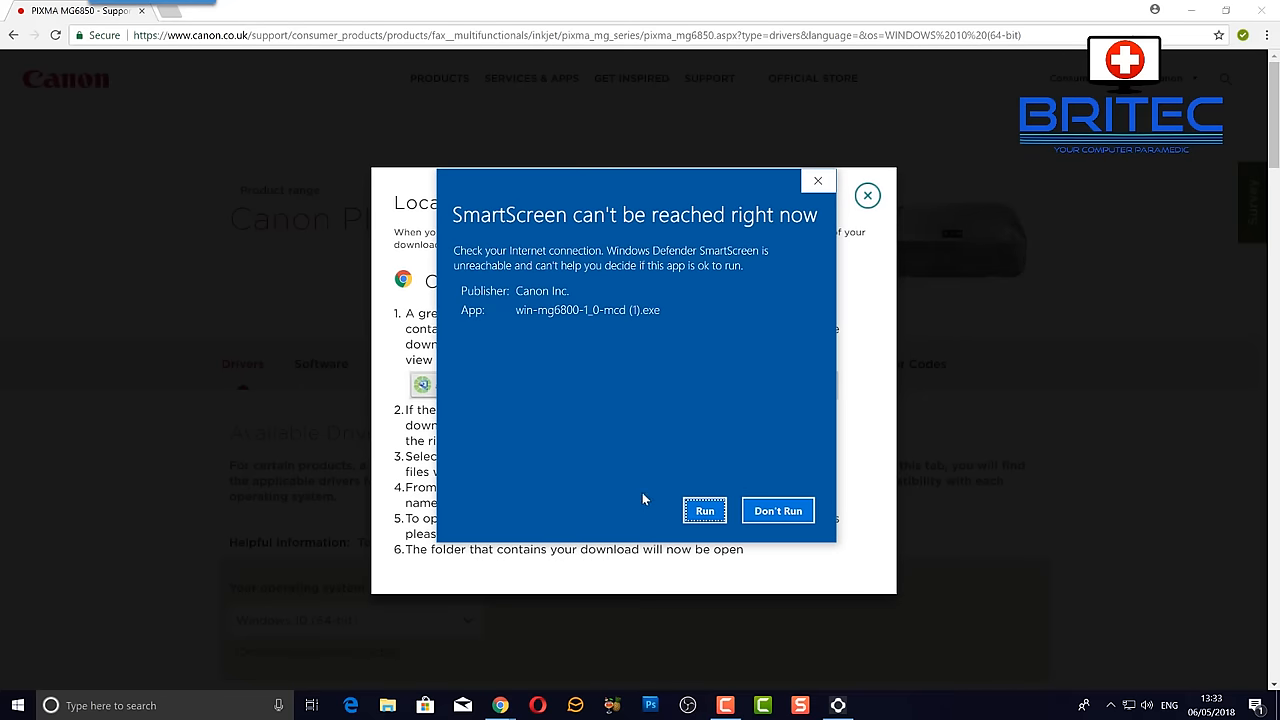
left_click(704, 510)
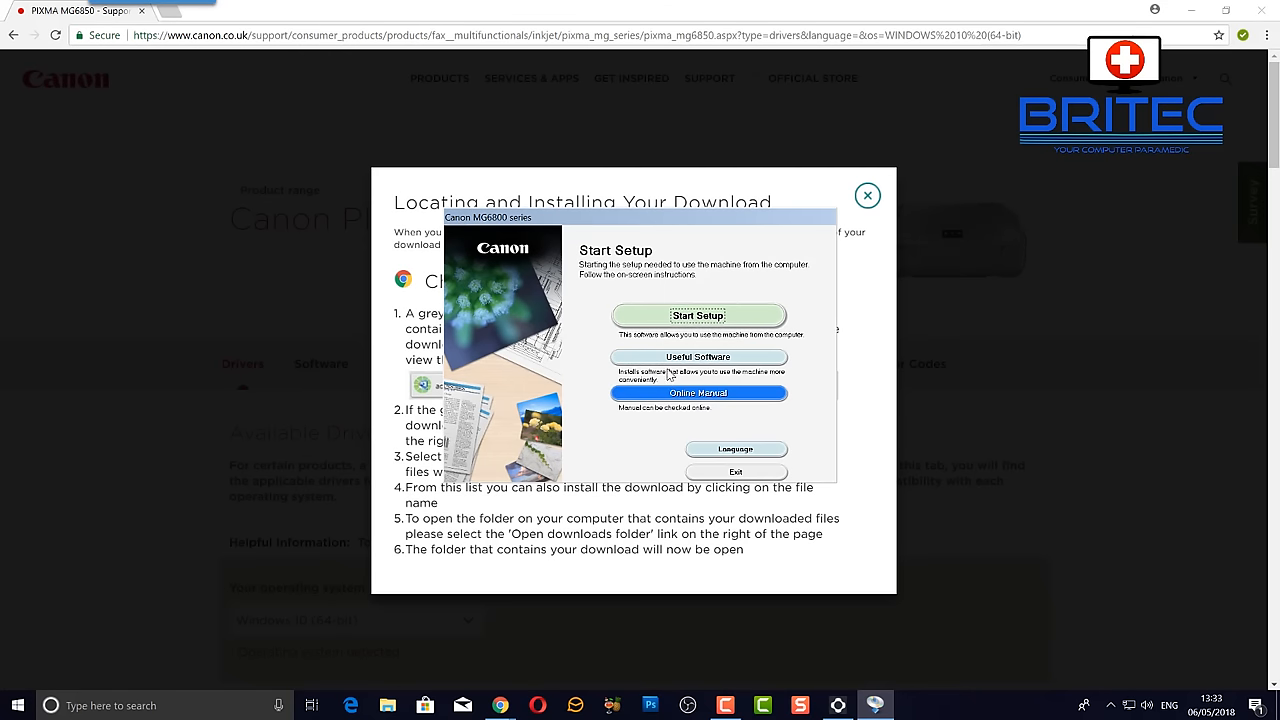
left_click(698, 315)
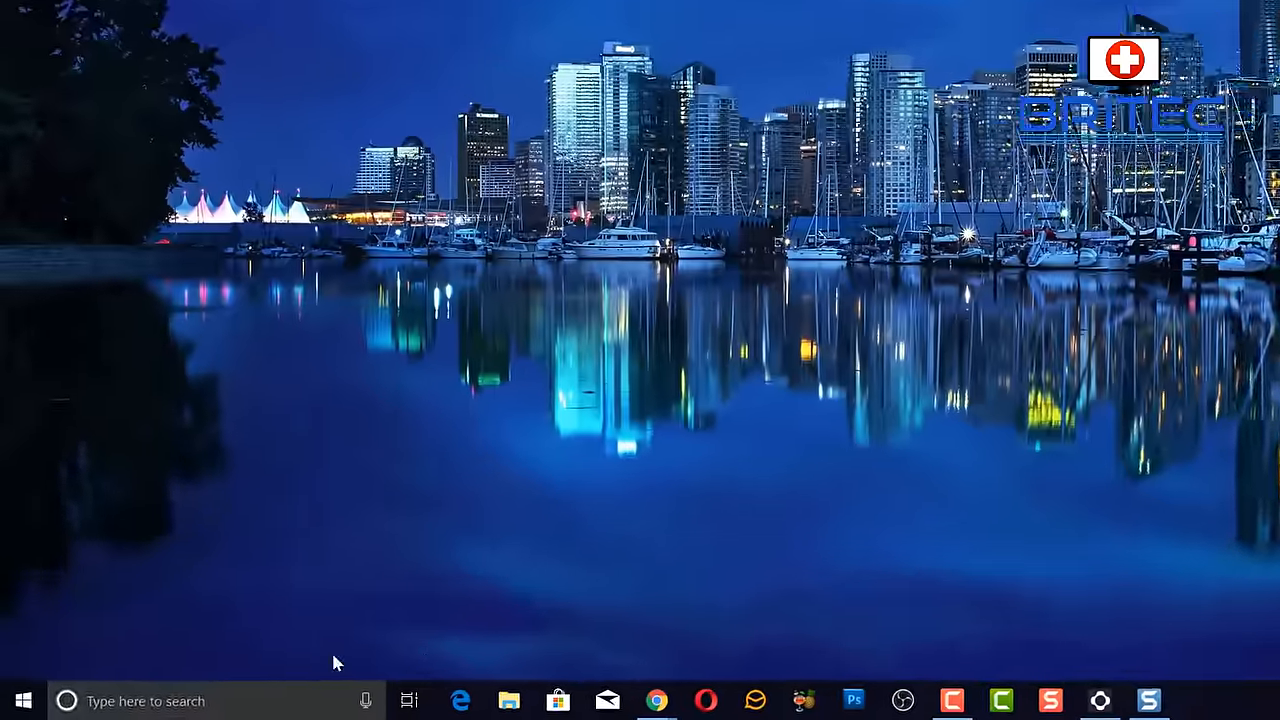
- Open Control Panel's Devices and Printers and bring up the Offline Canon MG6800 printer's options
type("co")
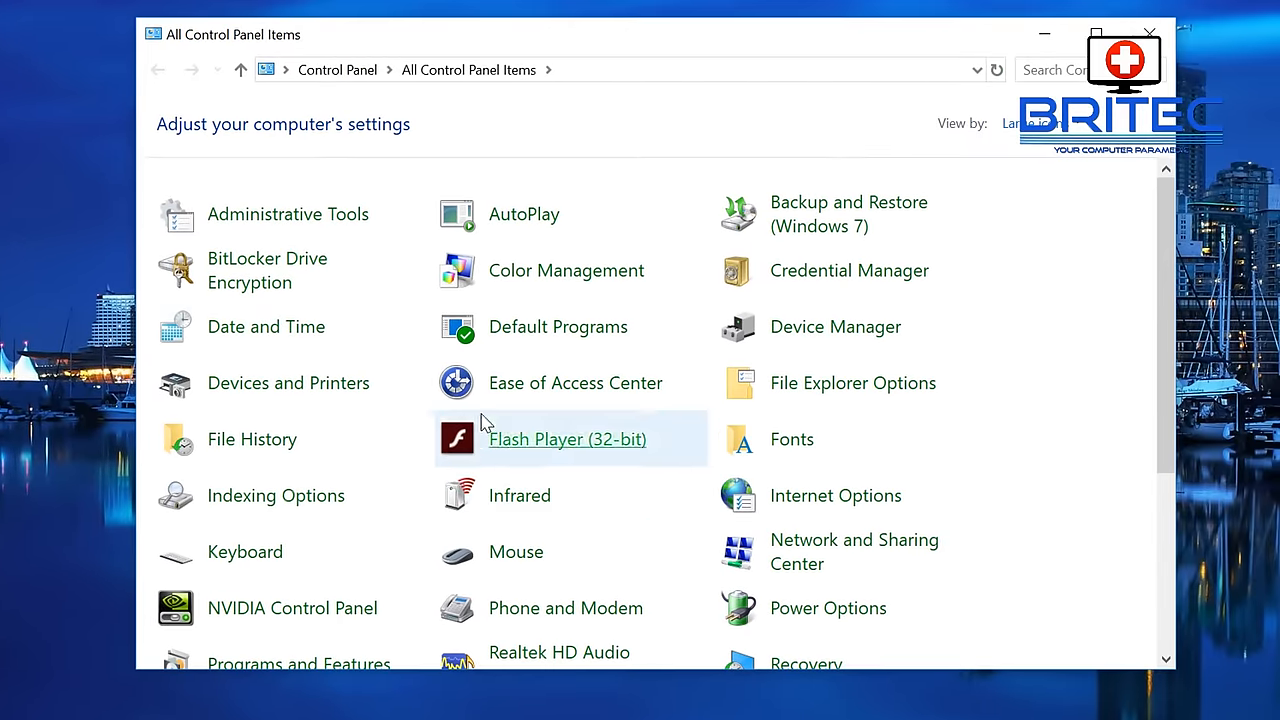
mouse_move(287, 383)
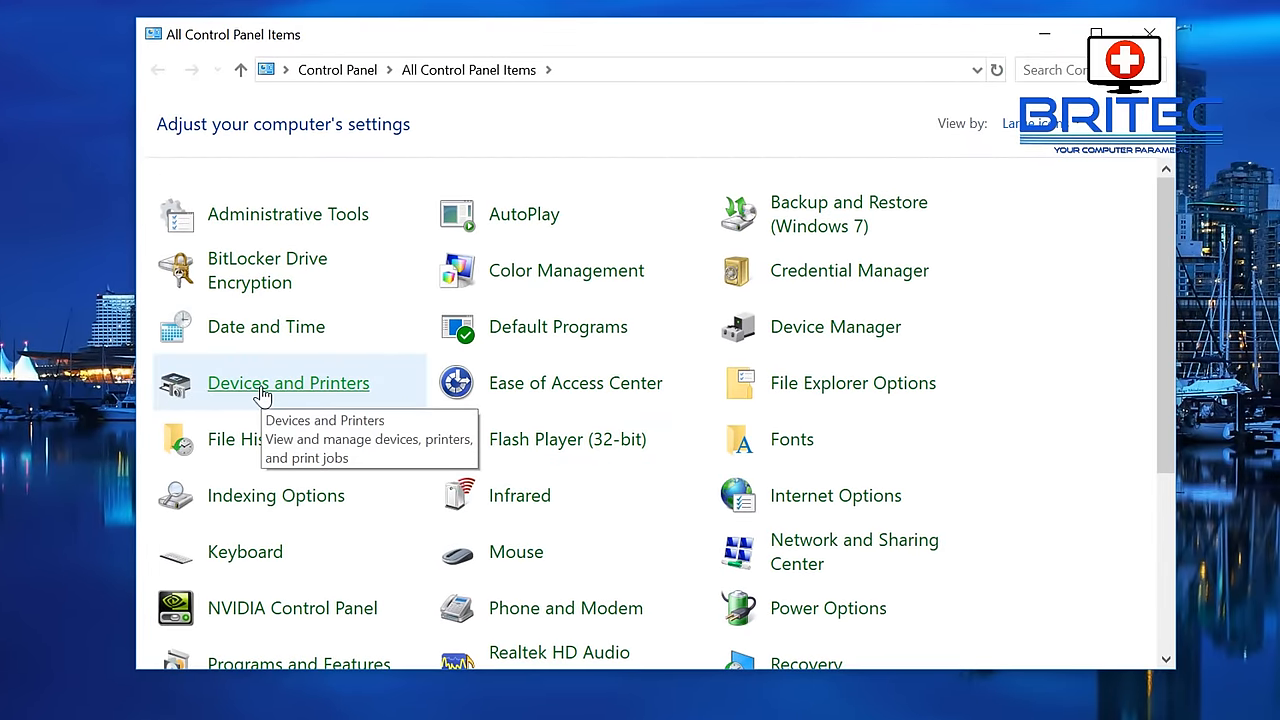
mouse_move(249, 392)
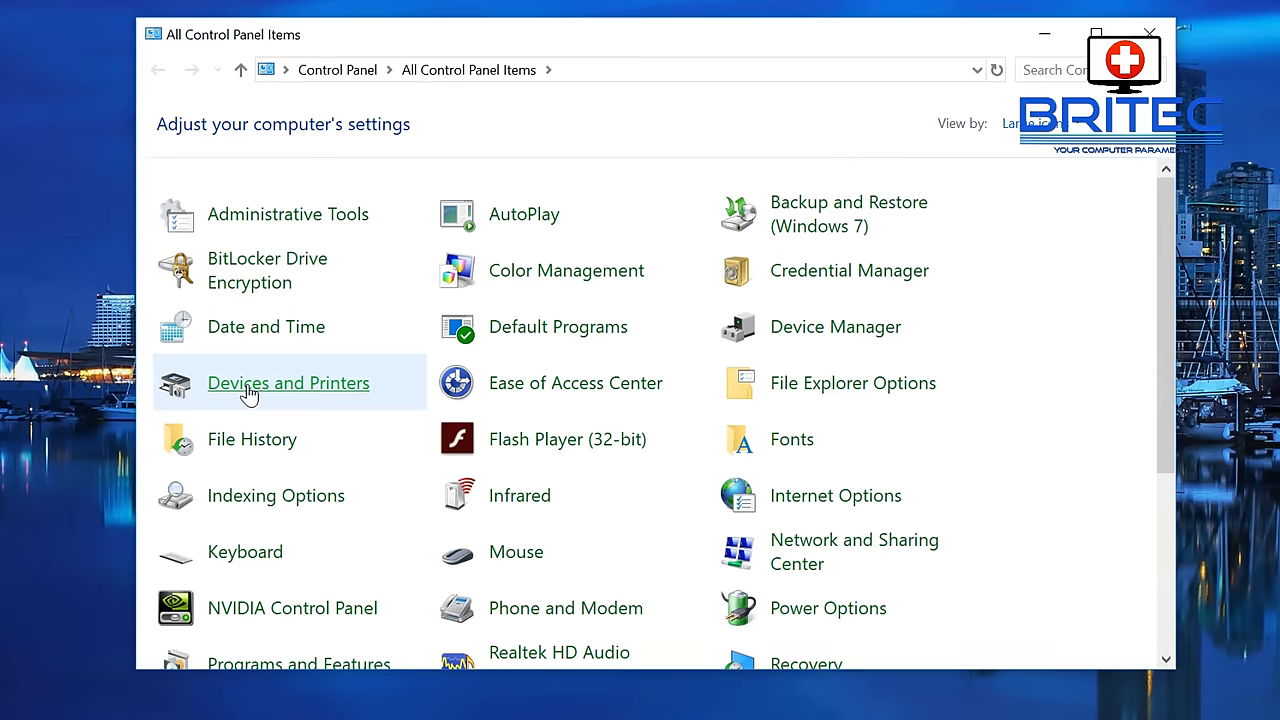
left_click(288, 382)
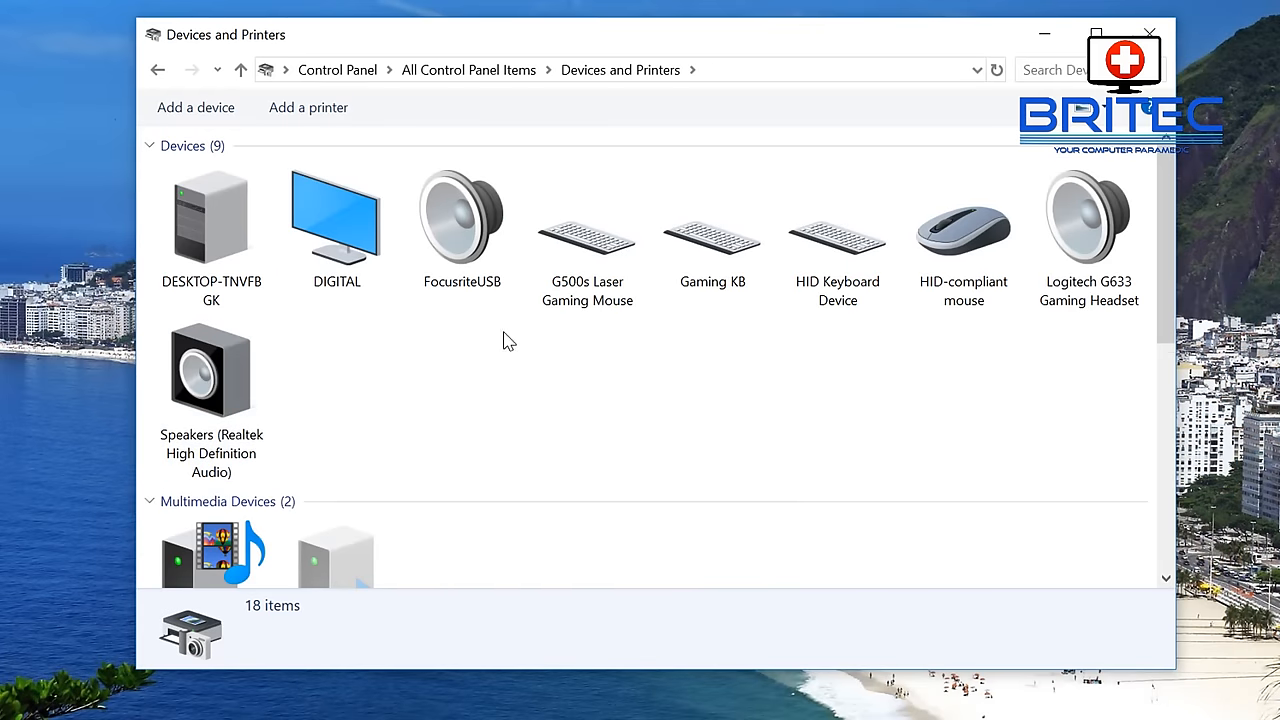
scroll("down", 3)
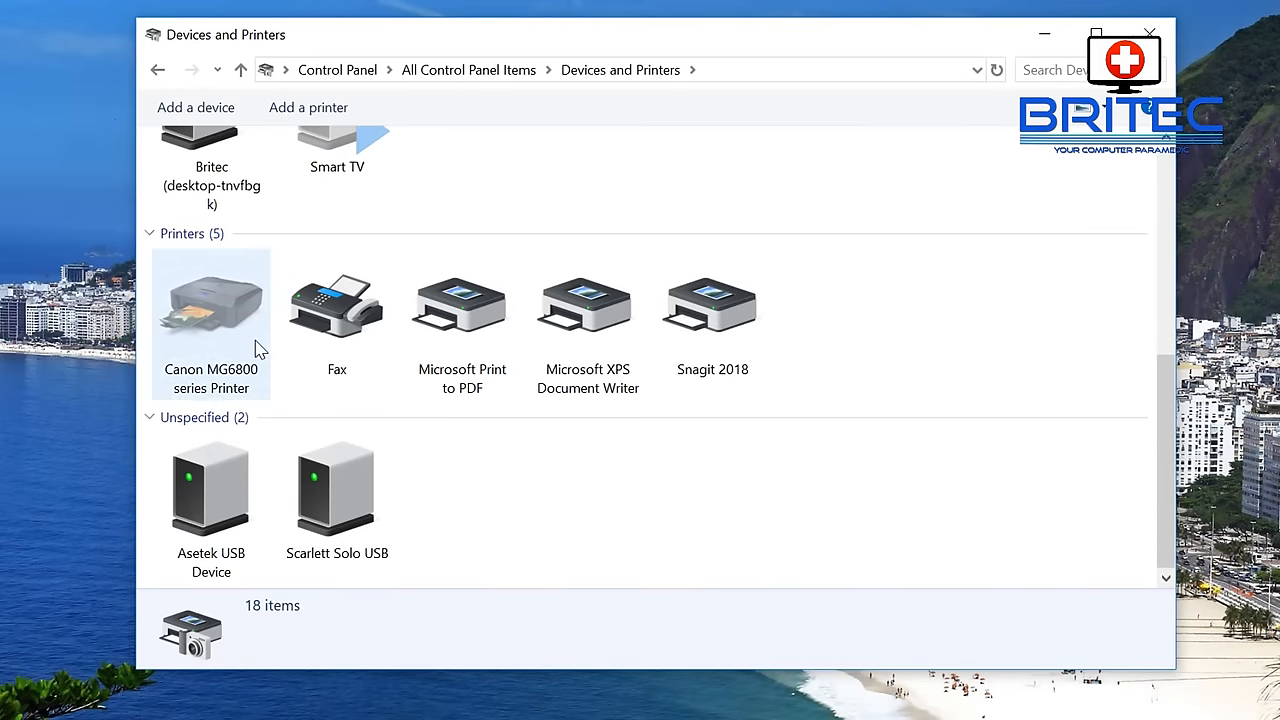
left_click(336, 490)
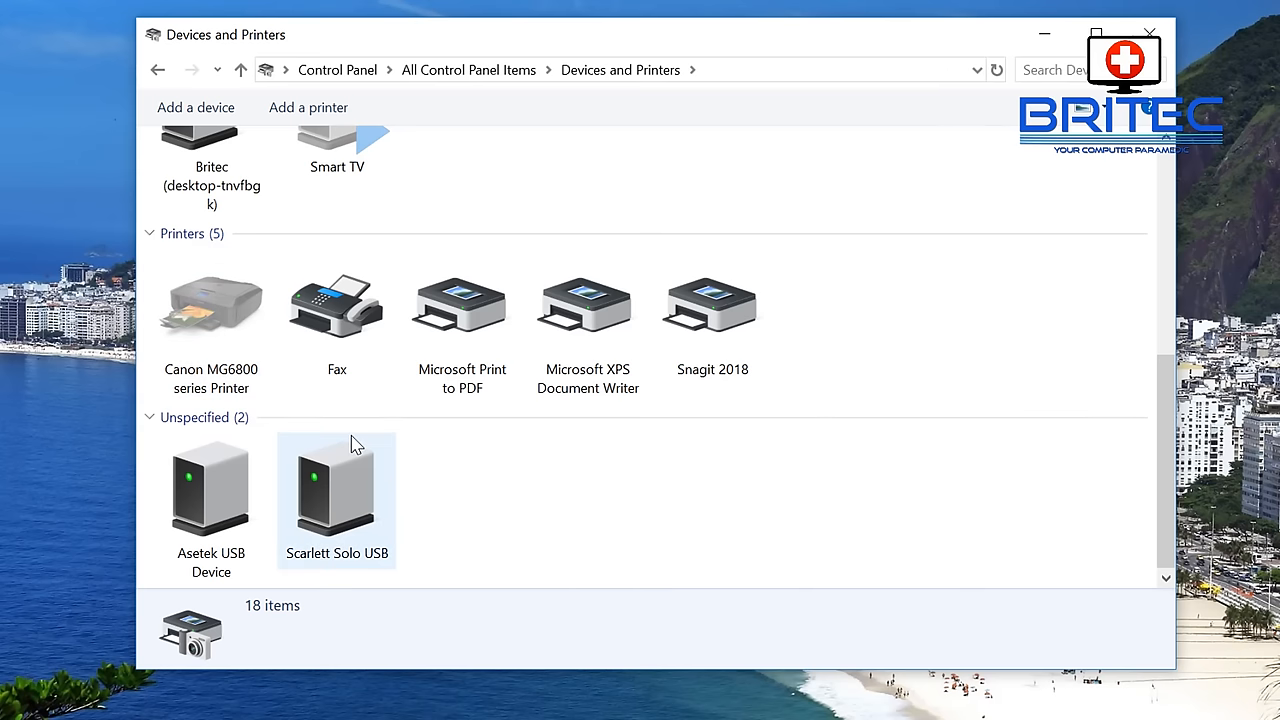
right_click(211, 305)
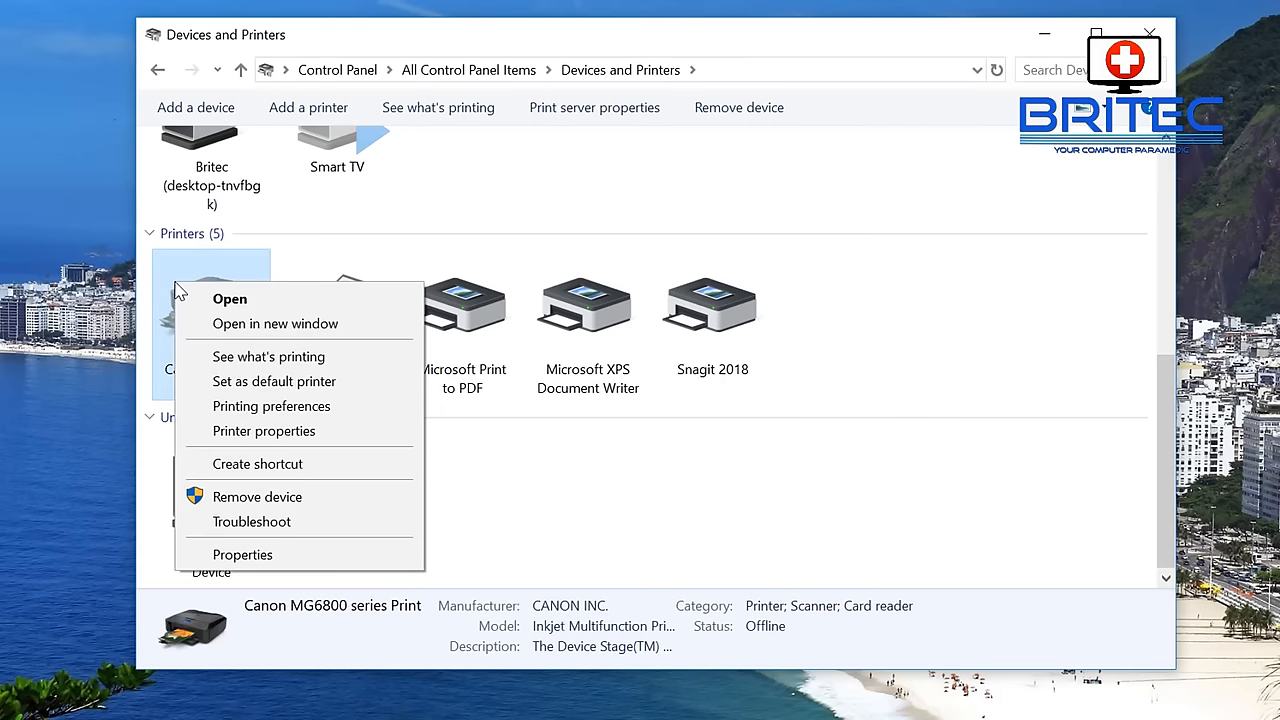
mouse_move(320, 430)
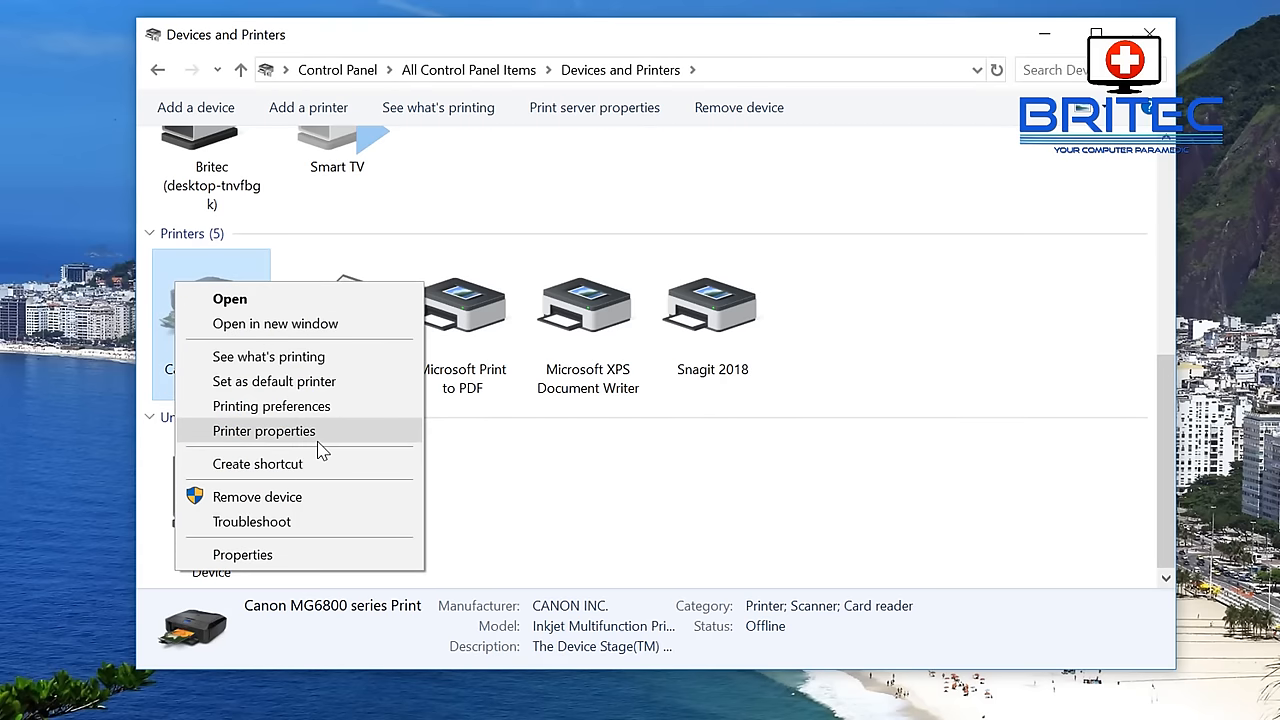
mouse_move(248, 388)
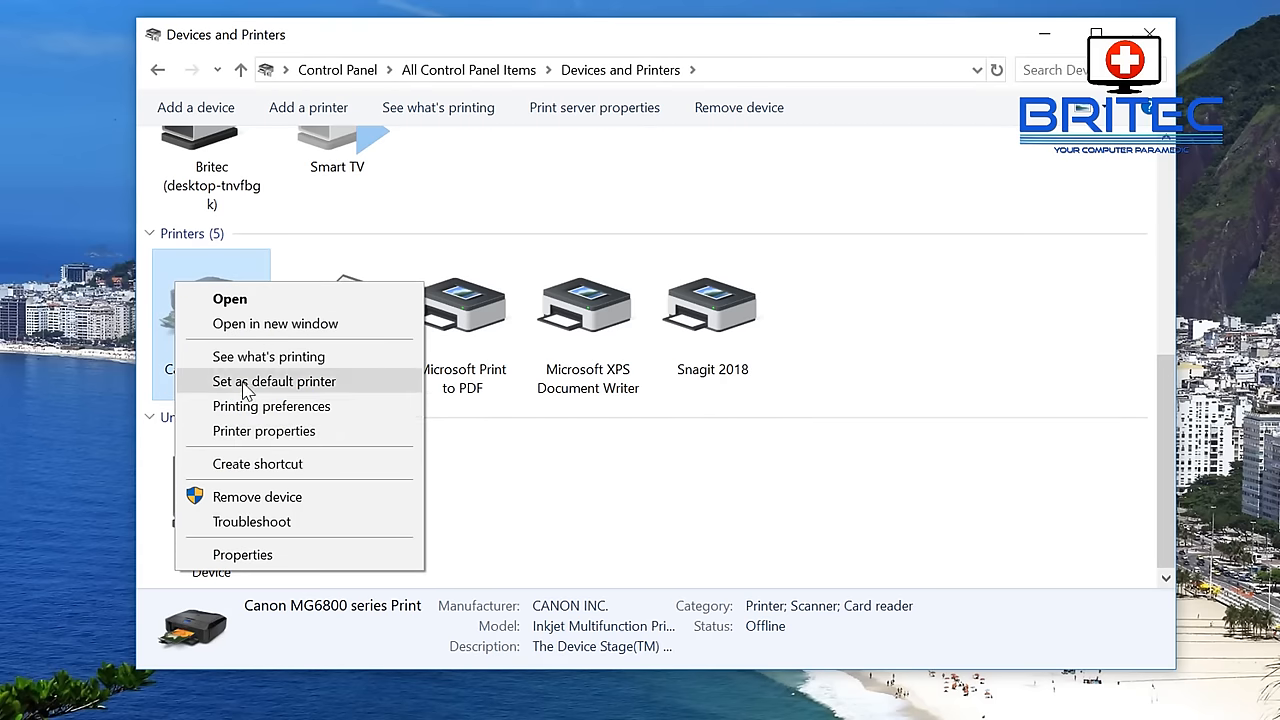
- Untick SNMP Status Enabled on the Canon printer's TCP/IP port in Printer properties
left_click(263, 431)
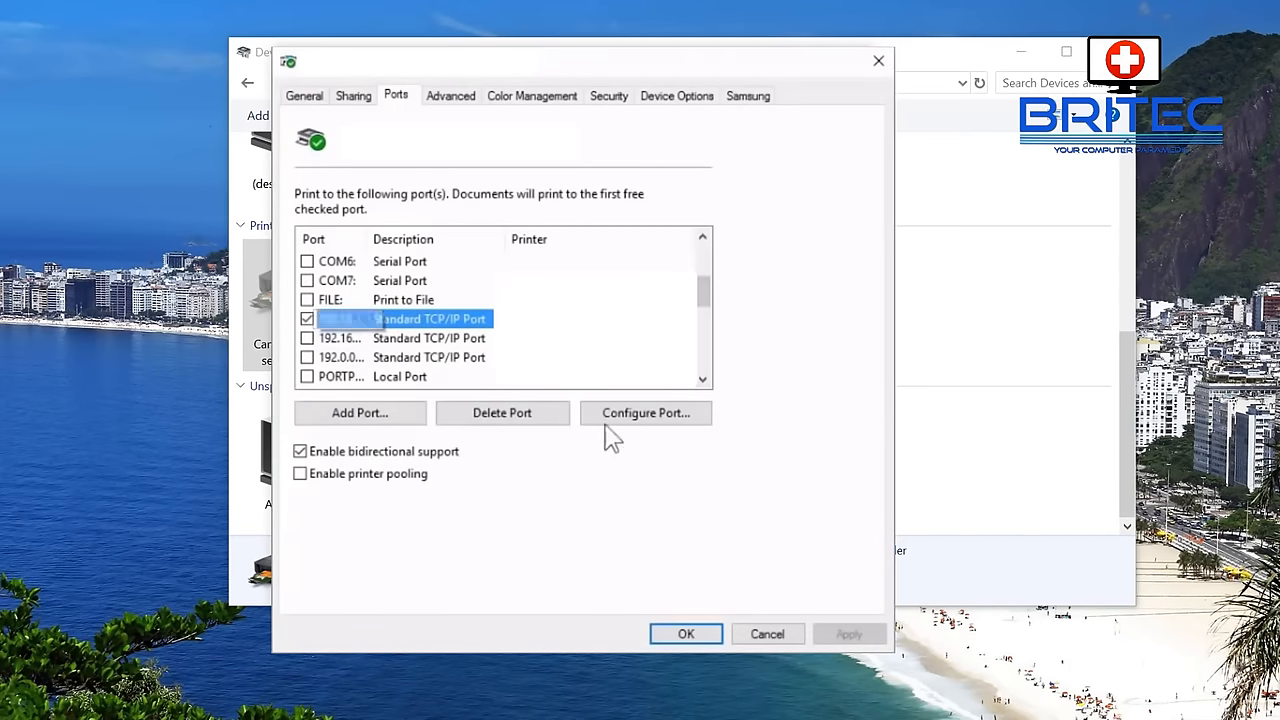
left_click(645, 413)
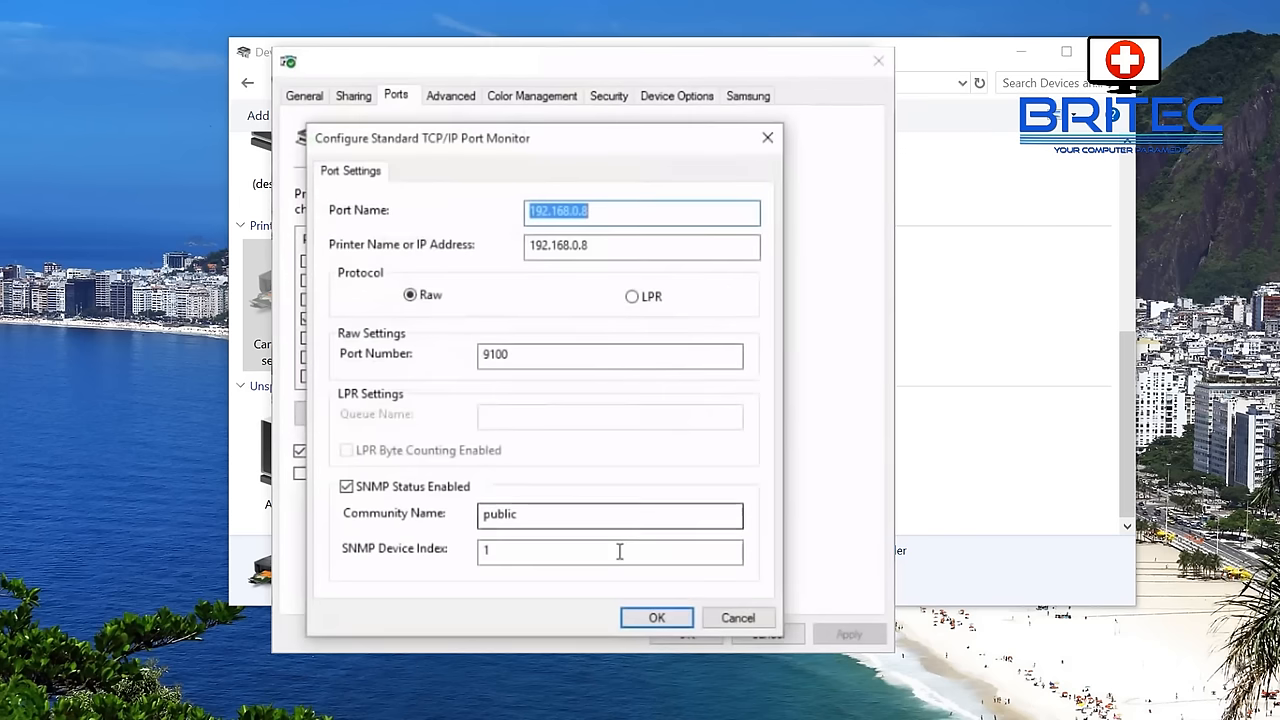
mouse_move(378, 512)
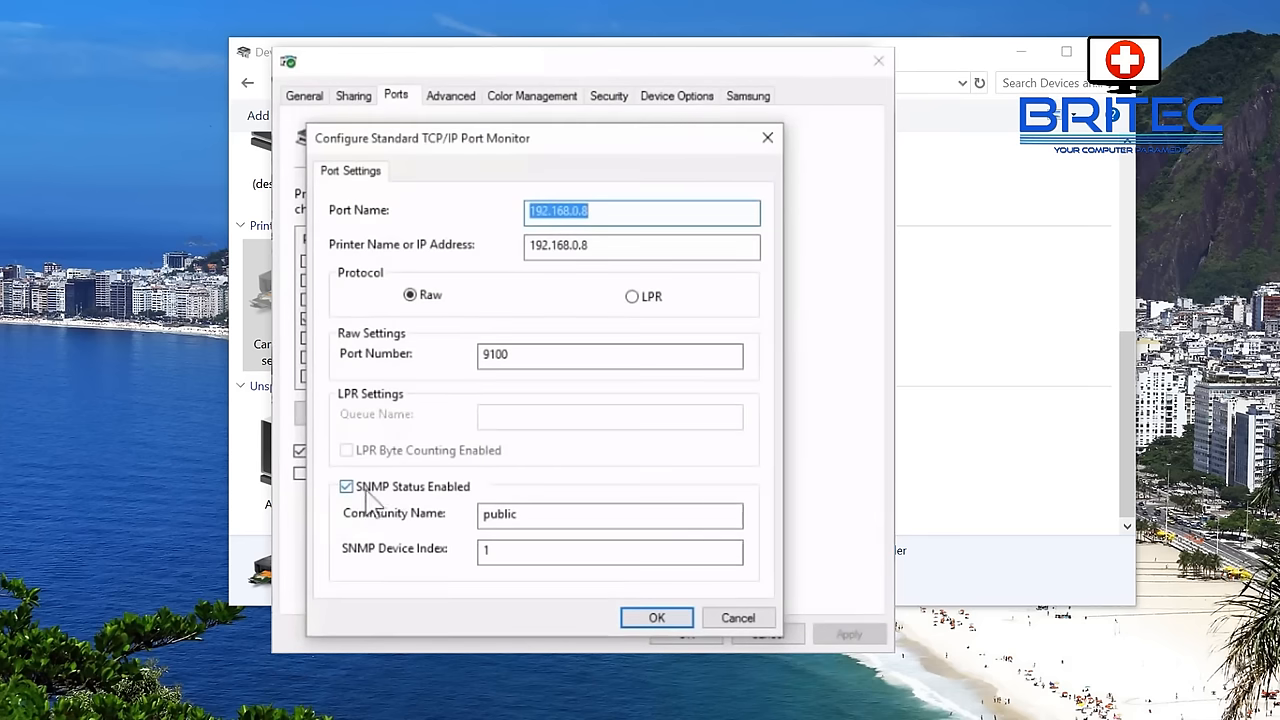
left_click(346, 486)
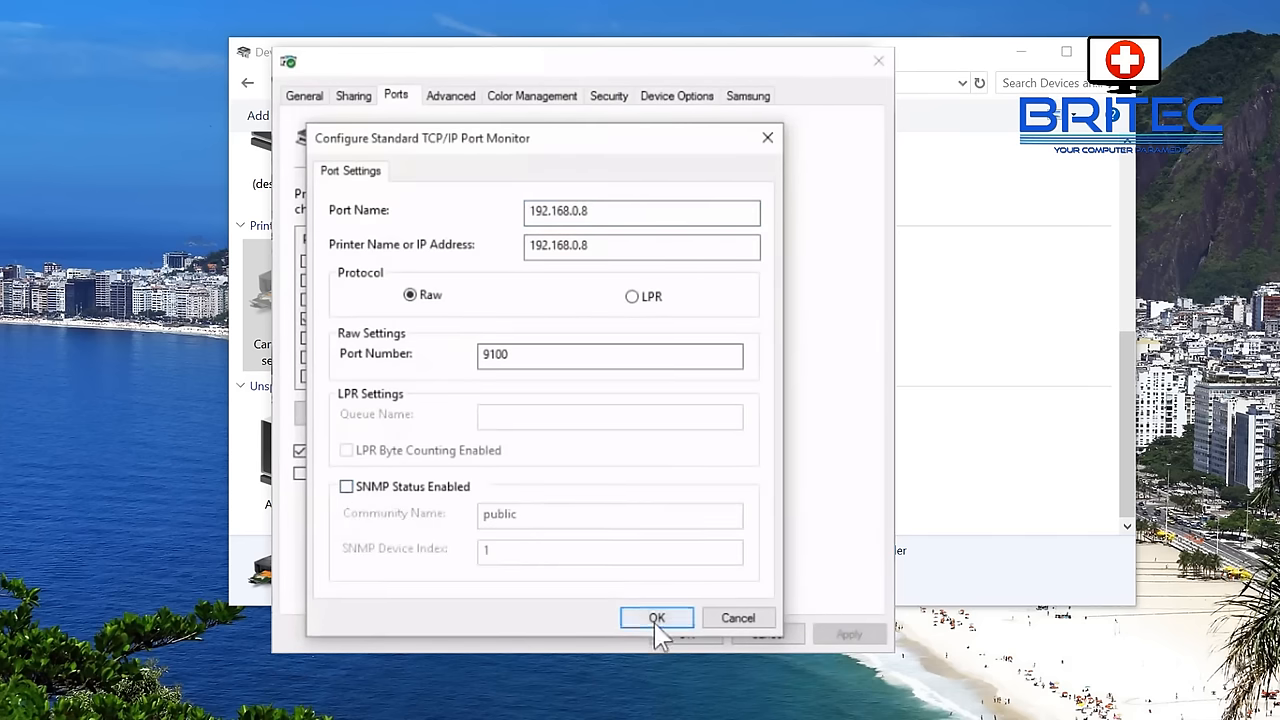
left_click(656, 617)
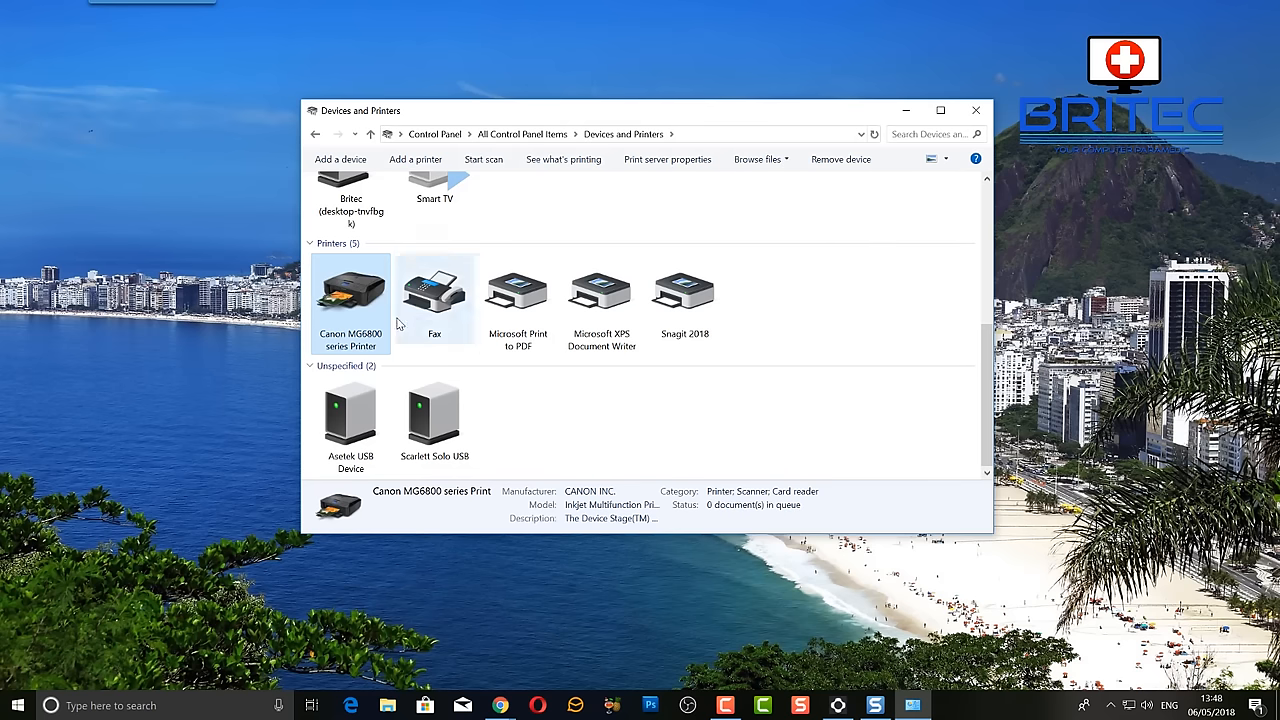
mouse_move(350, 300)
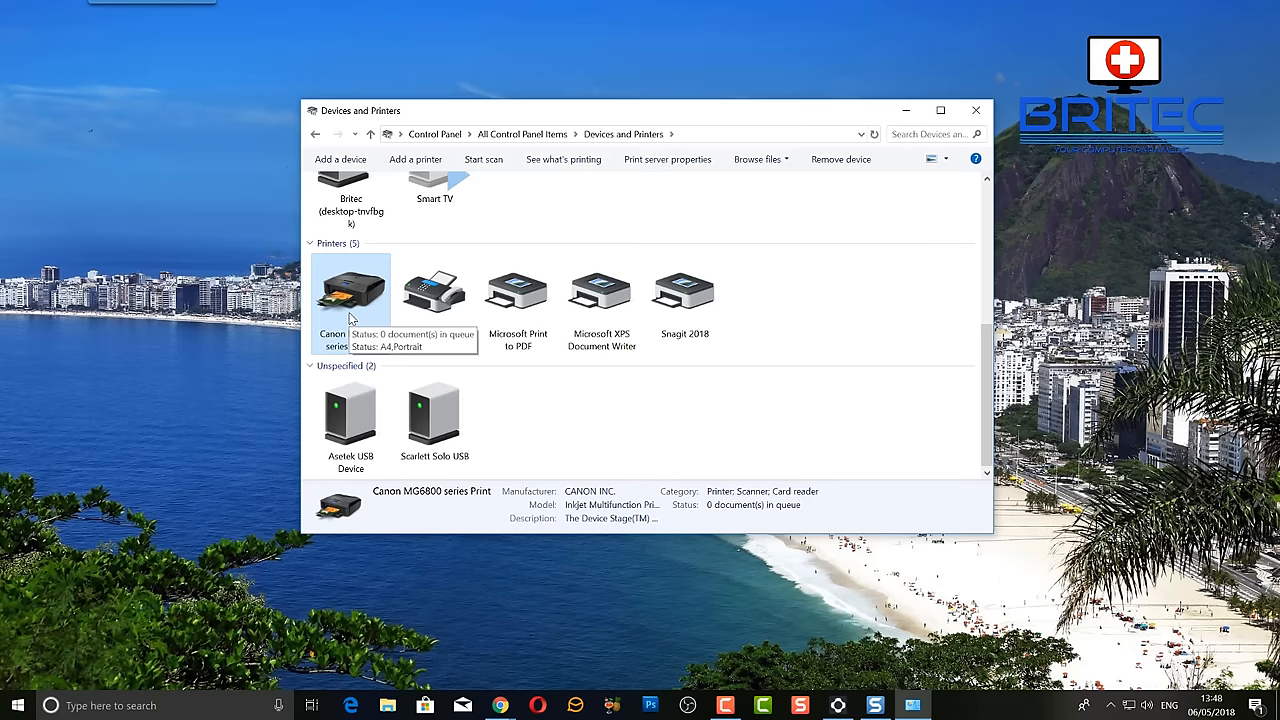
- Set the Canon MG6800 series as the default printer and close Devices and Printers
right_click(350, 290)
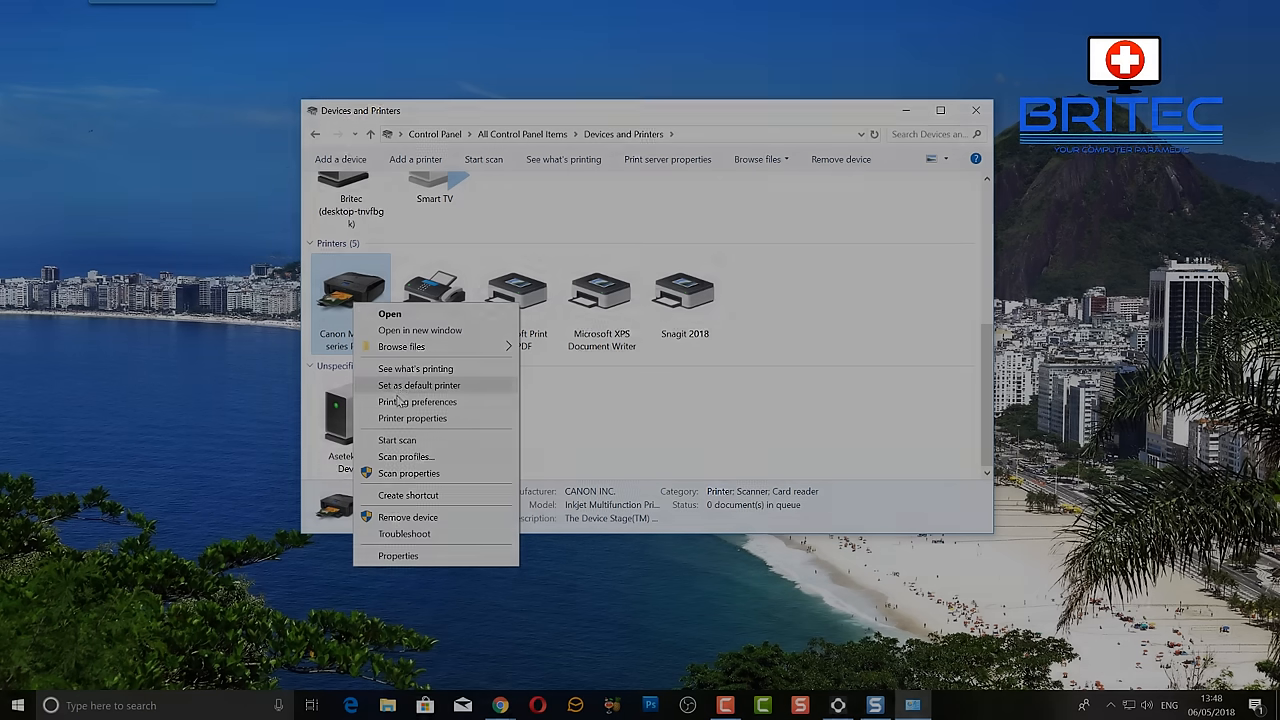
left_click(418, 385)
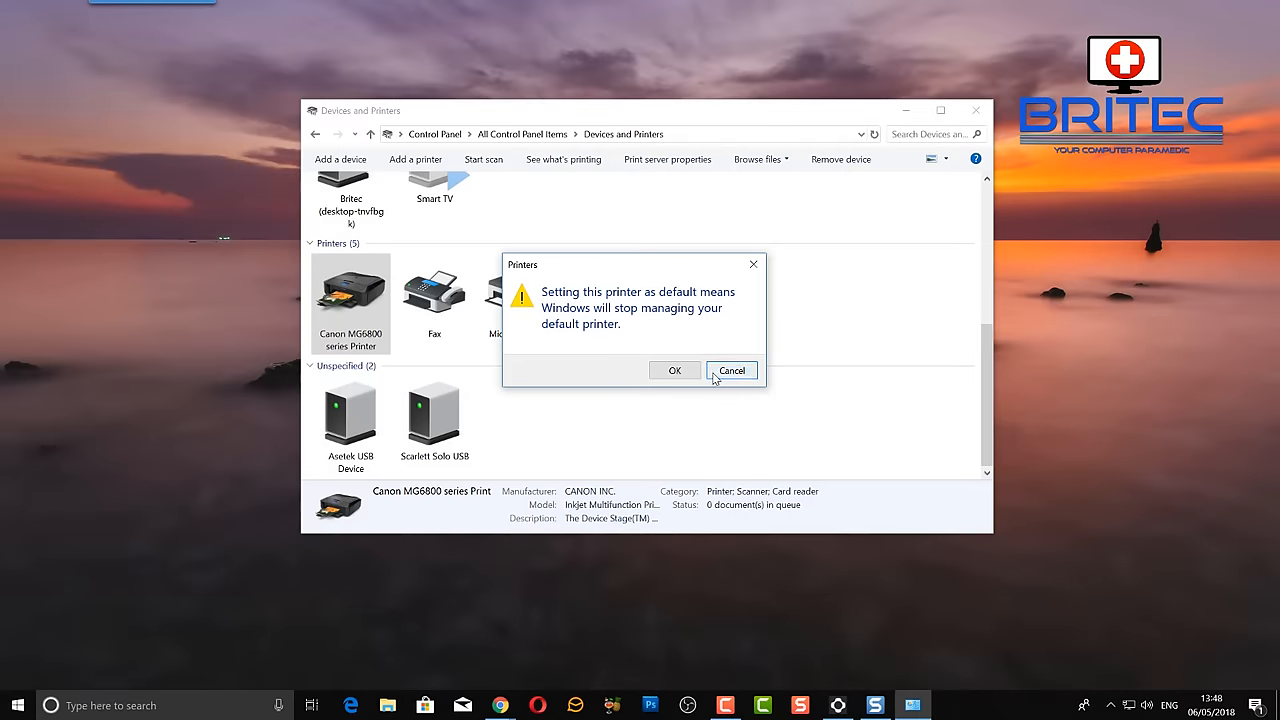
left_click(731, 370)
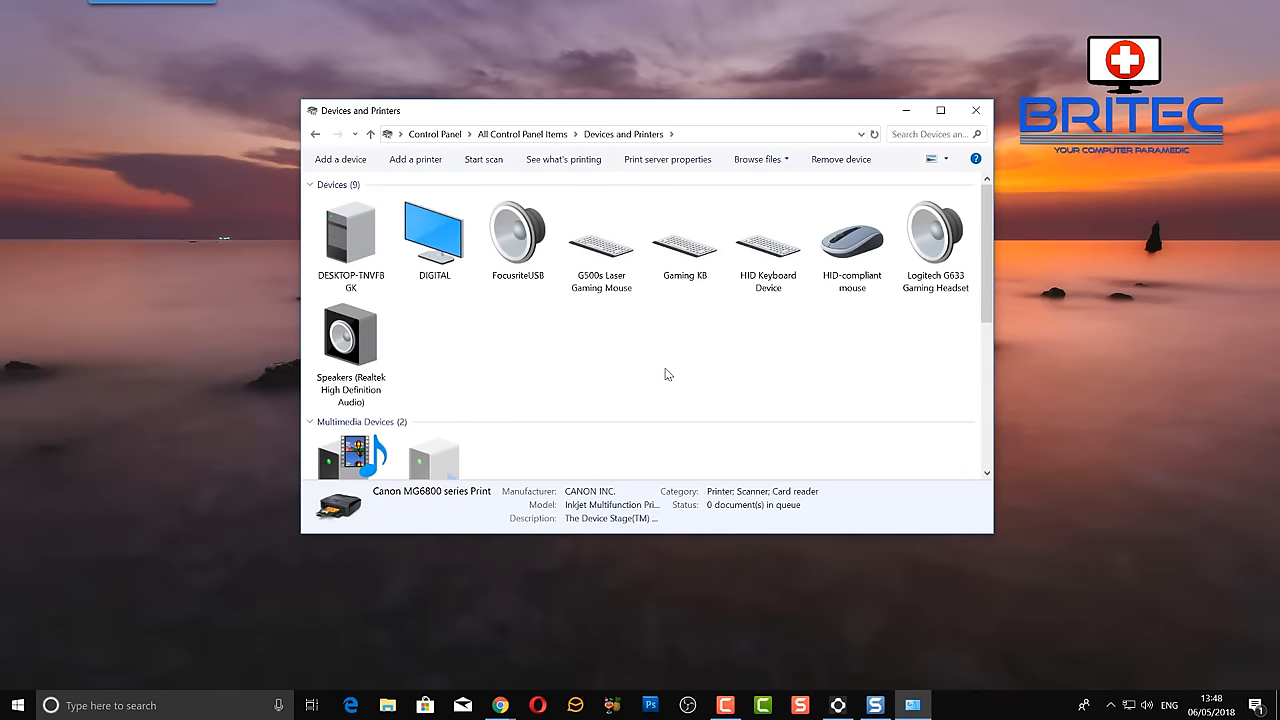
scroll("down", 3)
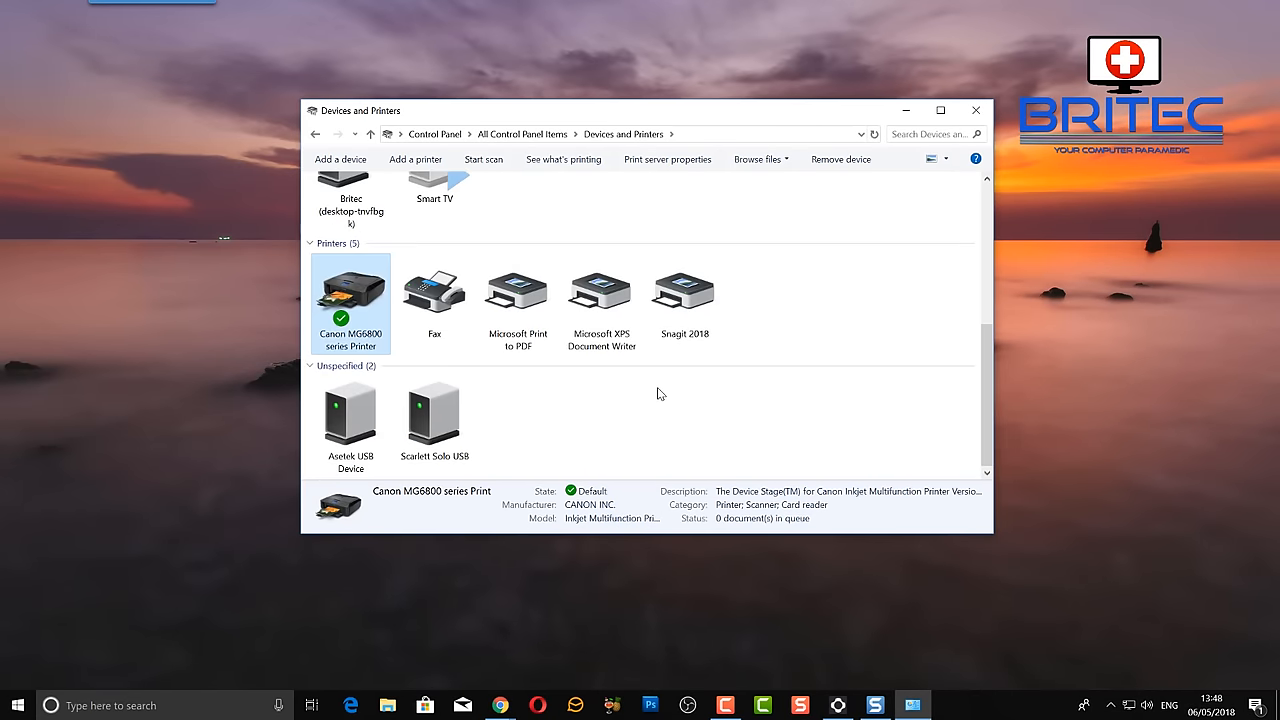
left_click(975, 110)
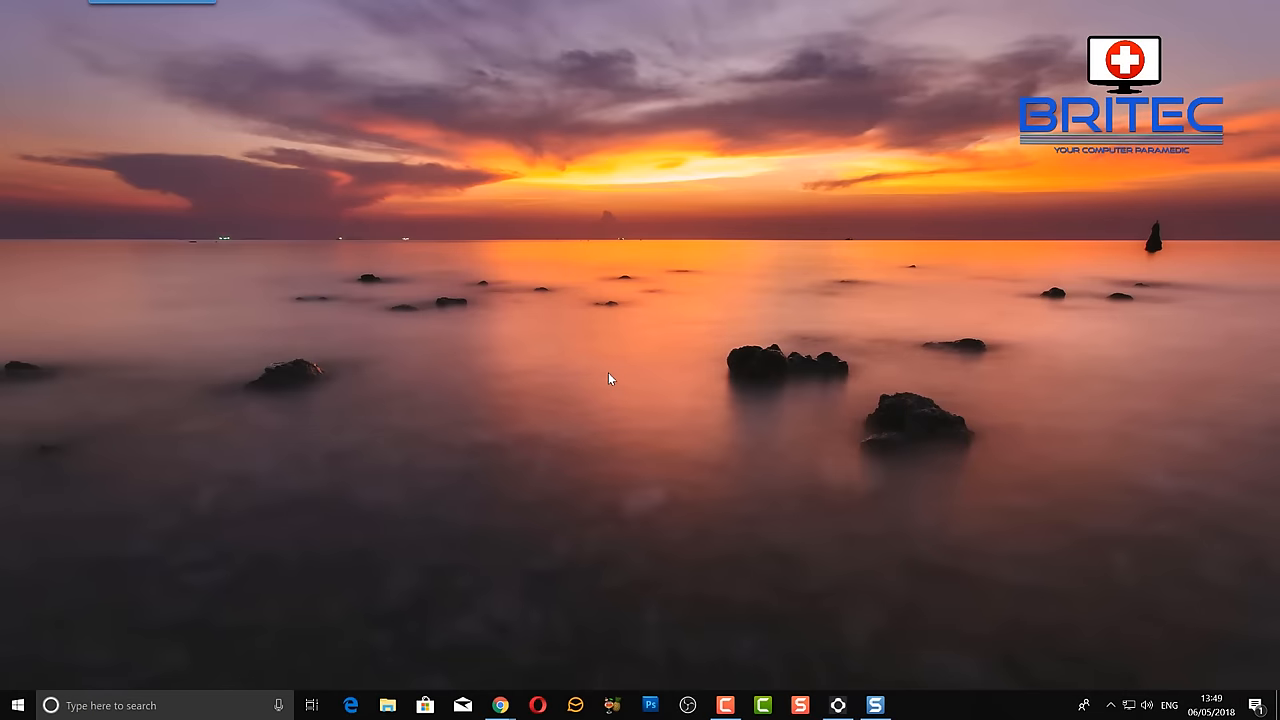
mouse_move(612, 576)
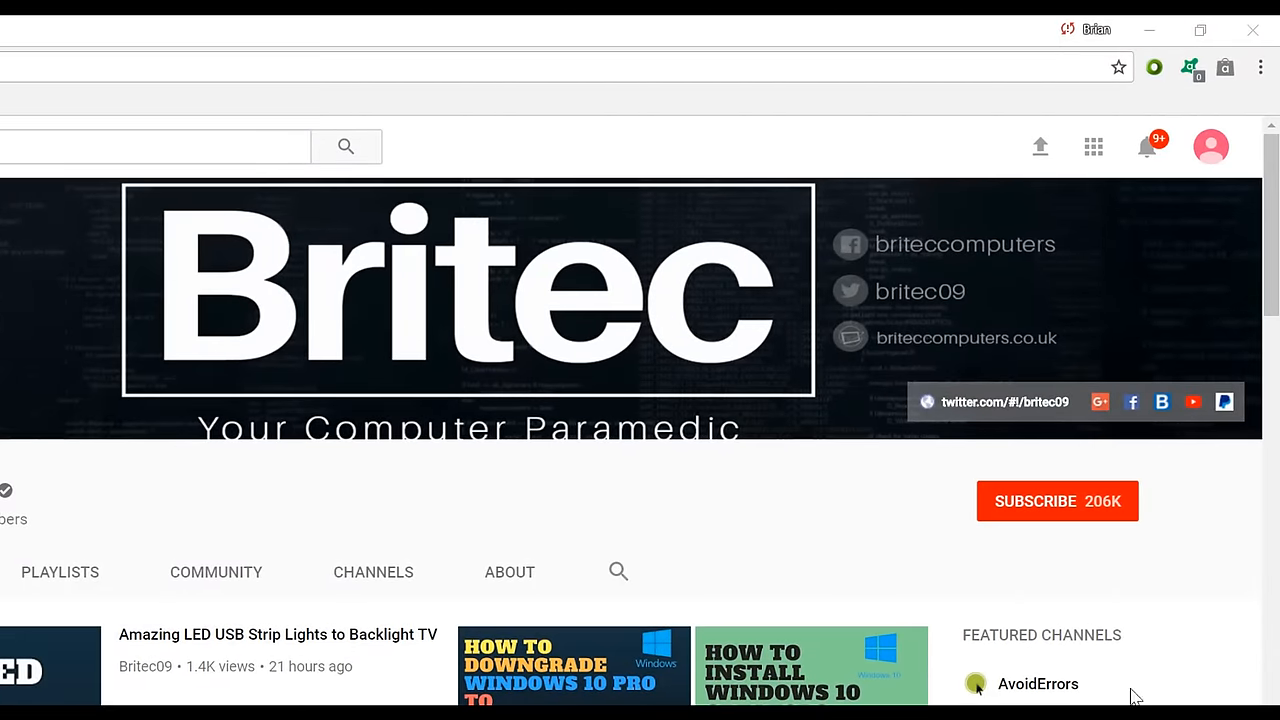
- Click SUBSCRIBE on the Britec channel page
left_click(1057, 501)
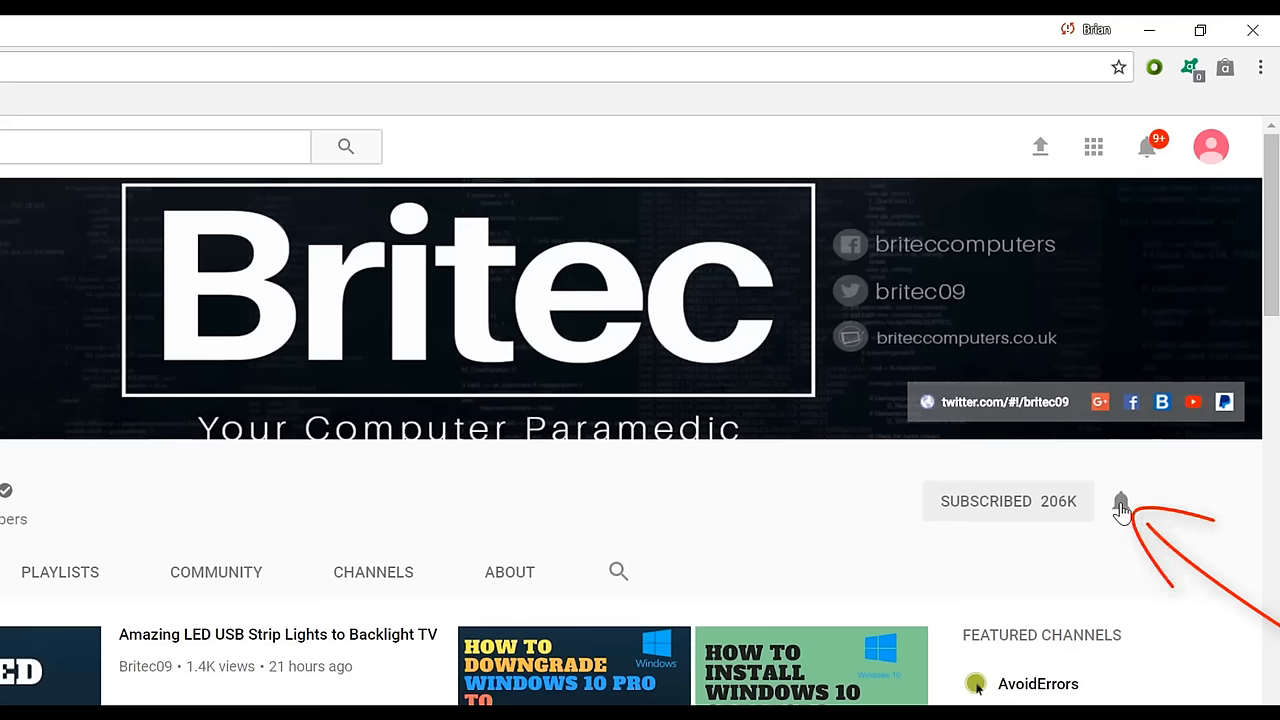
mouse_move(1103, 608)
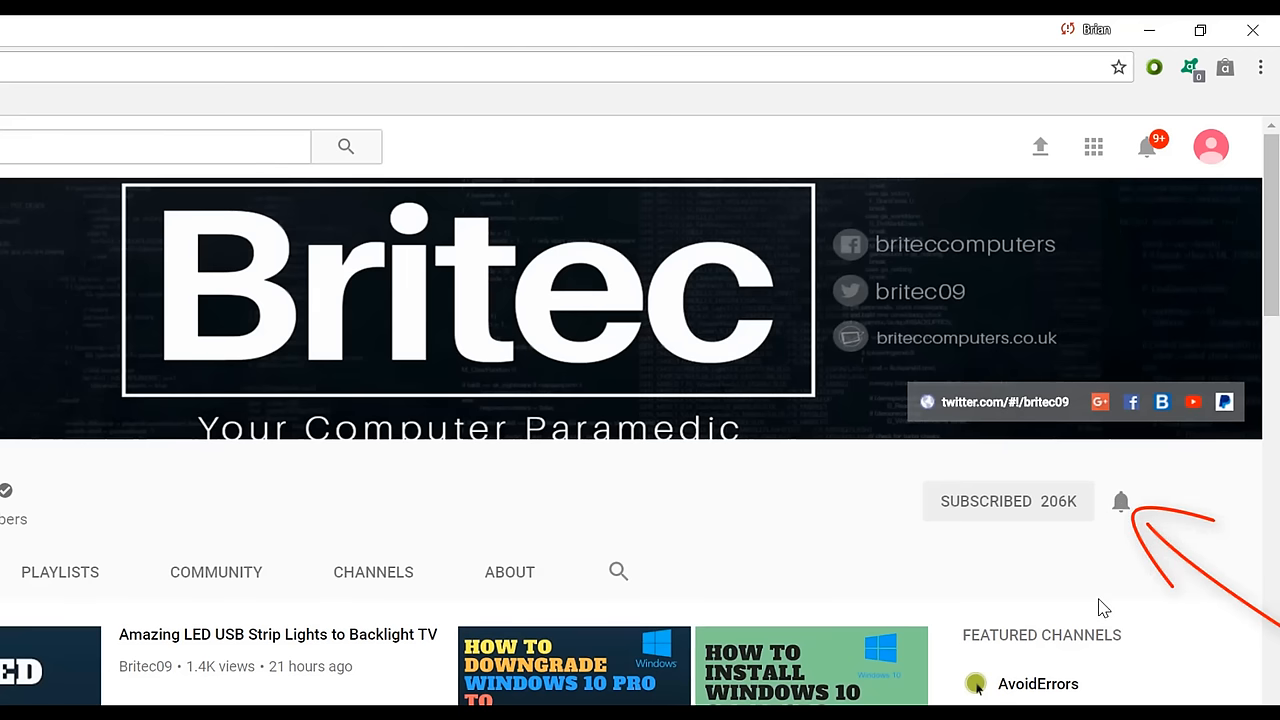